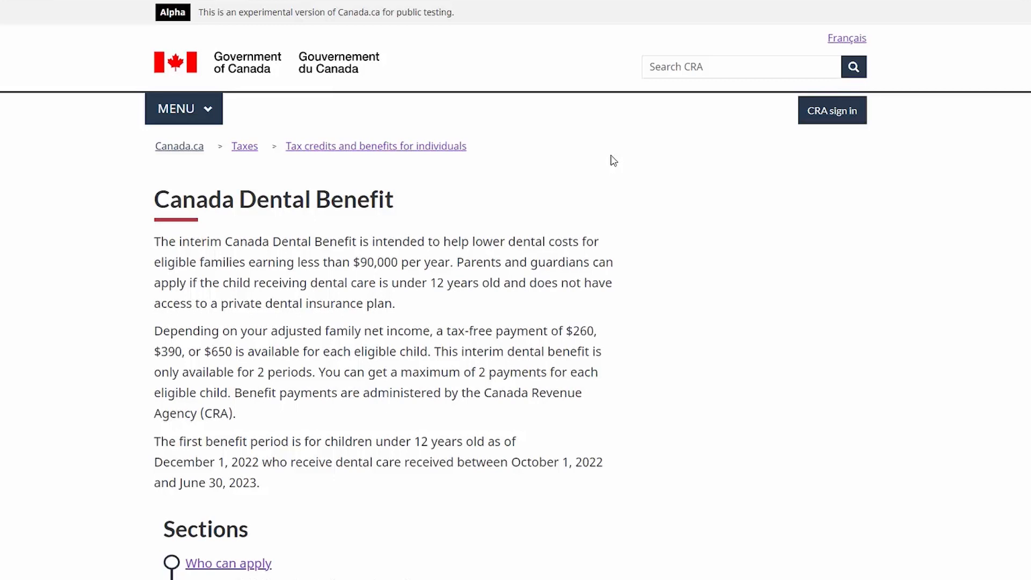
pyautogui.moveTo(460, 413)
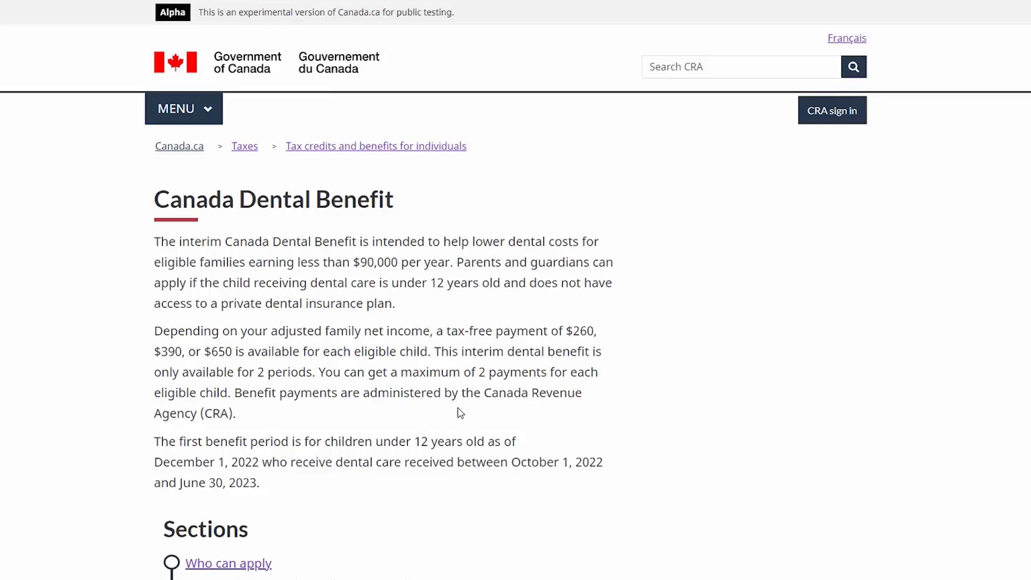
pyautogui.moveTo(576, 407)
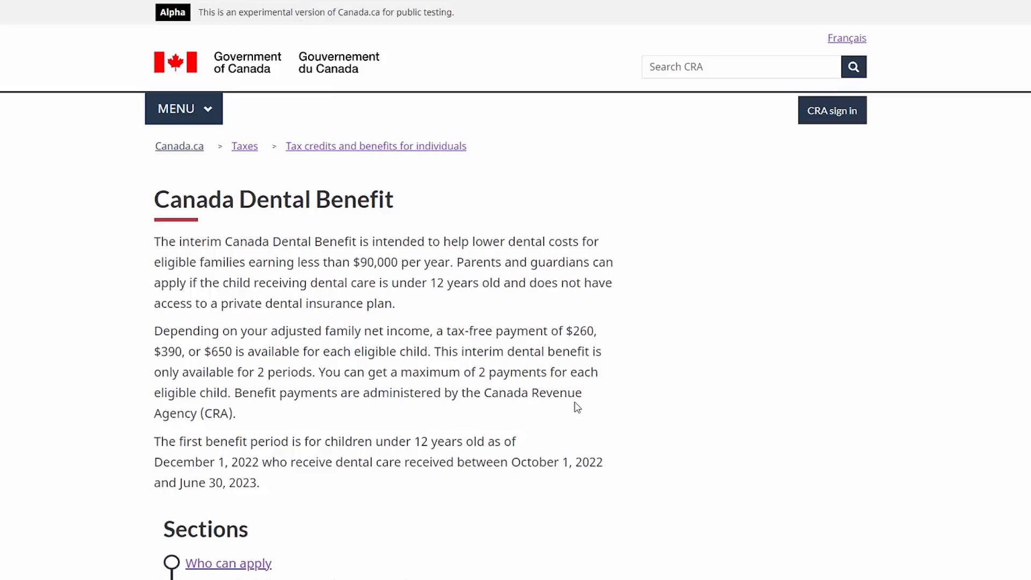
pyautogui.moveTo(445, 357)
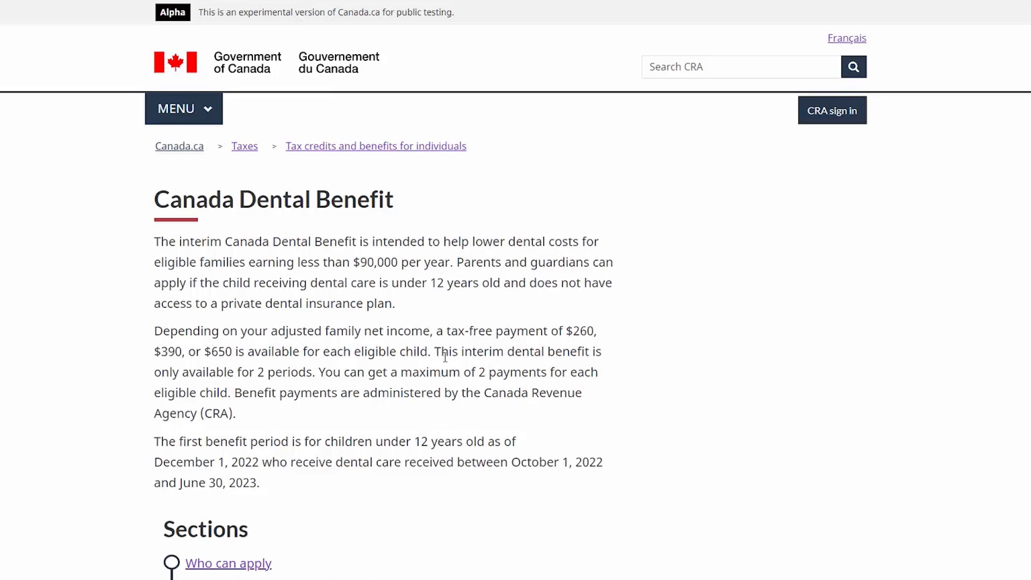
# Open the Who can apply section and scroll through the Period 1 eligibility checklist.
pyautogui.scroll(-3)
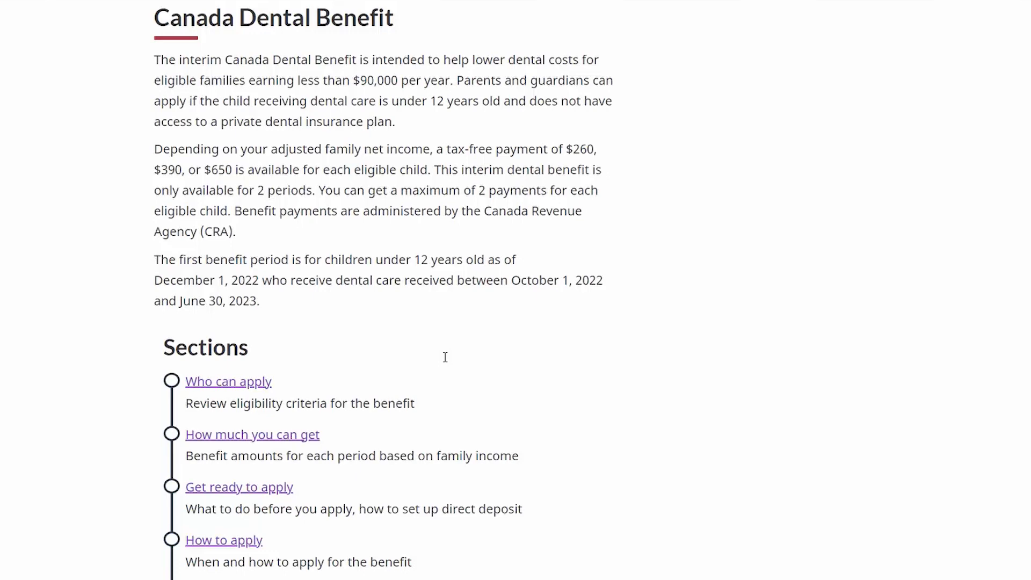
pyautogui.moveTo(237, 388)
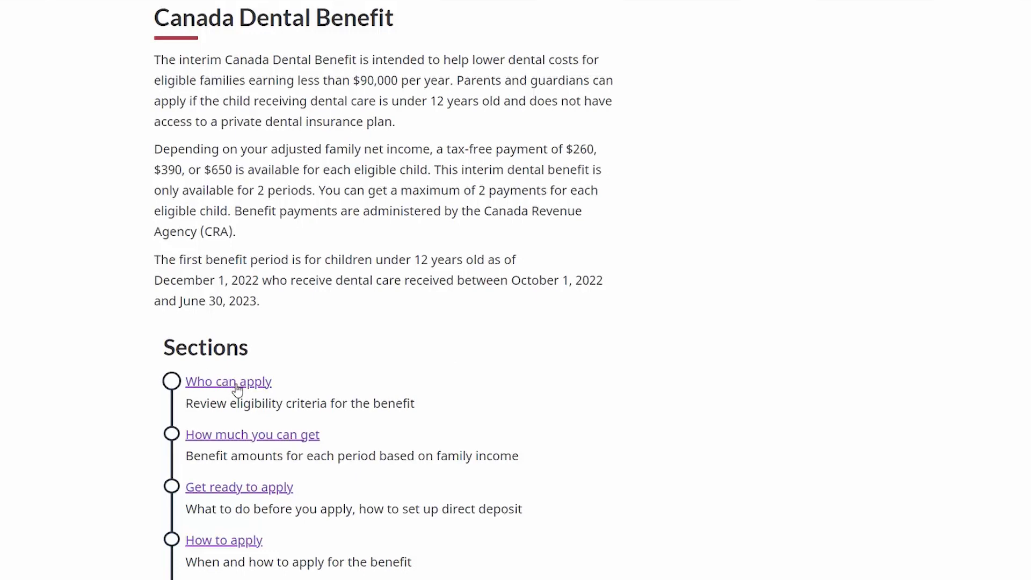
pyautogui.click(227, 381)
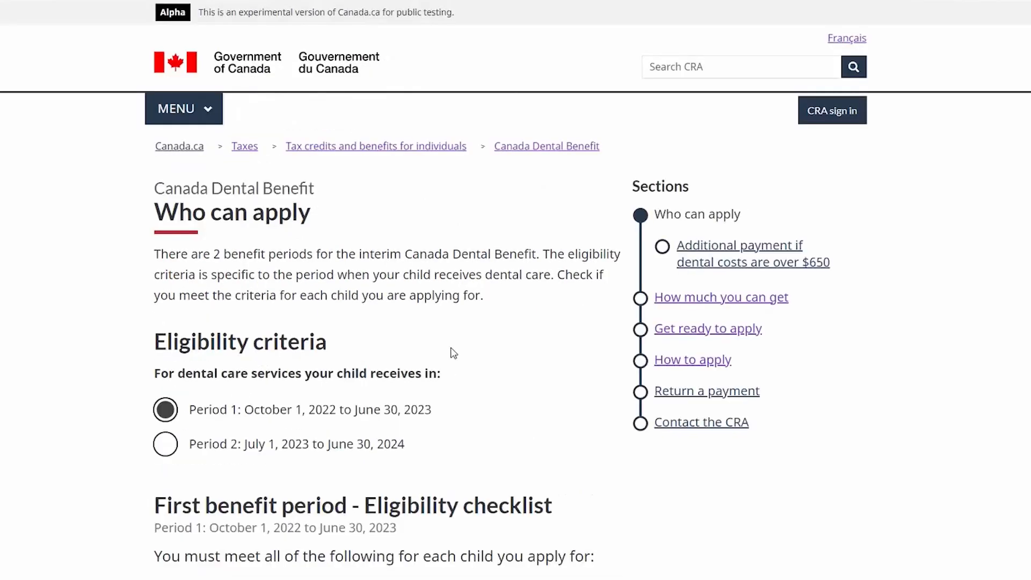
pyautogui.scroll(-3)
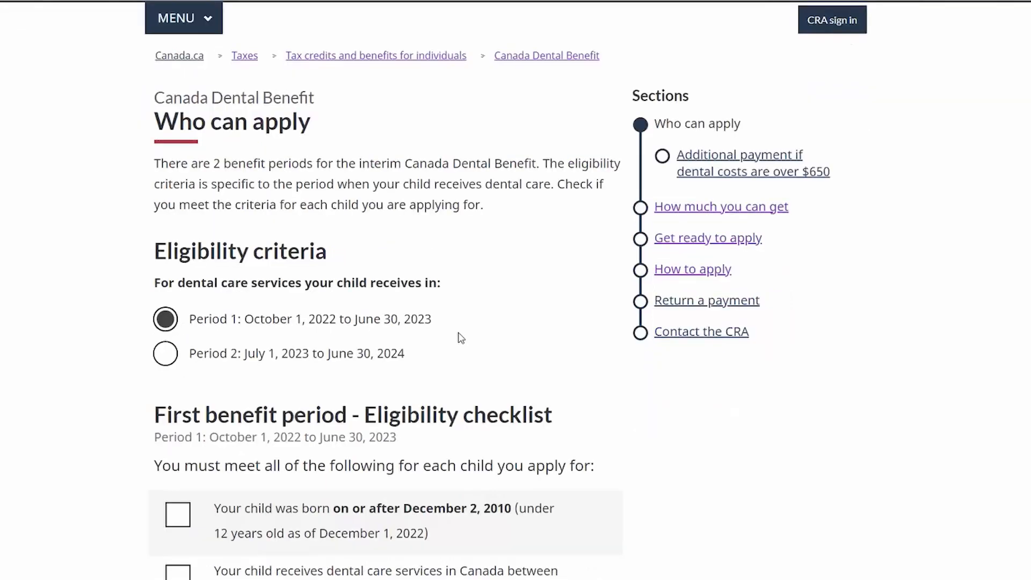
pyautogui.scroll(-3)
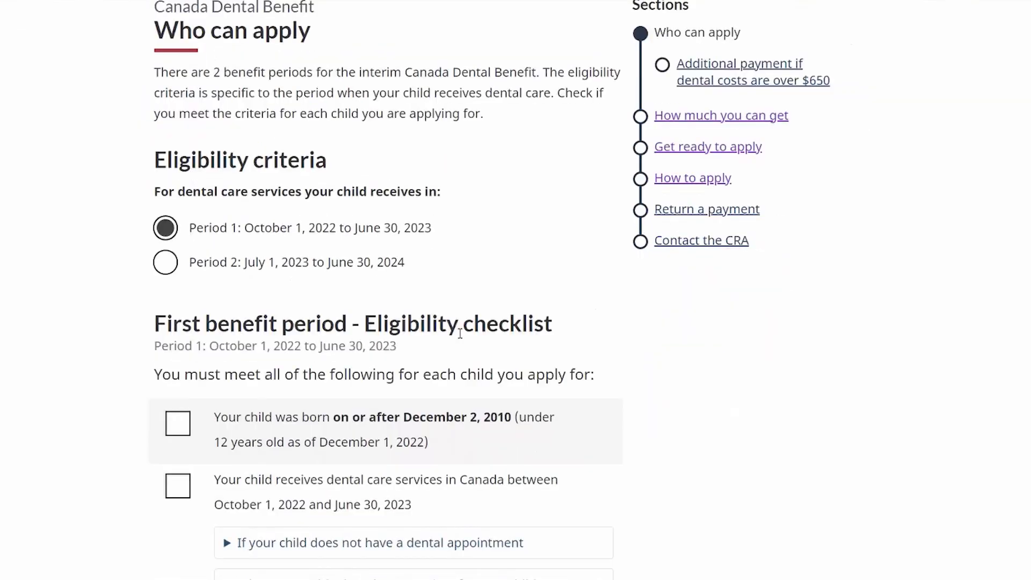
pyautogui.moveTo(178, 424)
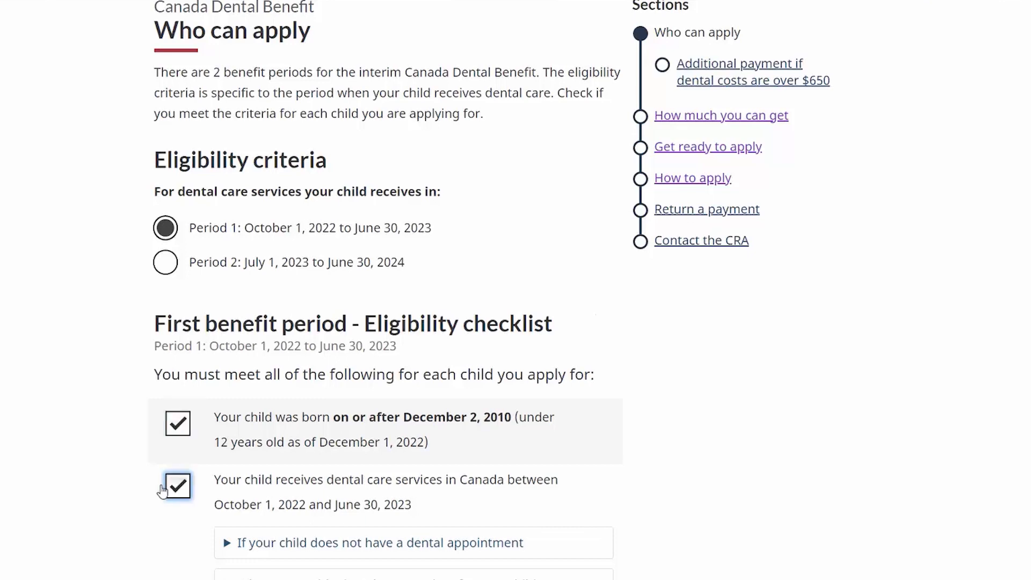
pyautogui.scroll(-3)
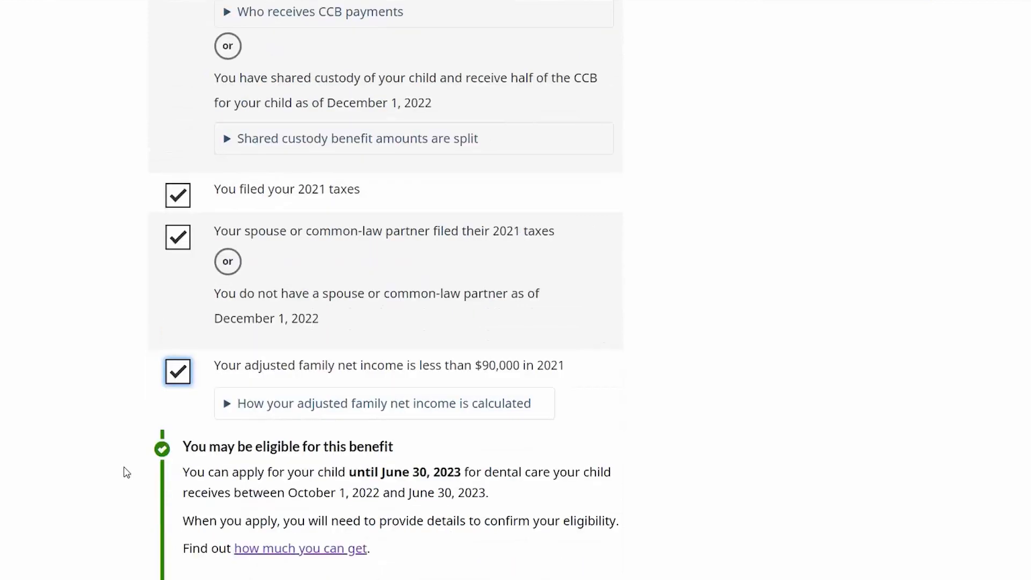
pyautogui.scroll(3)
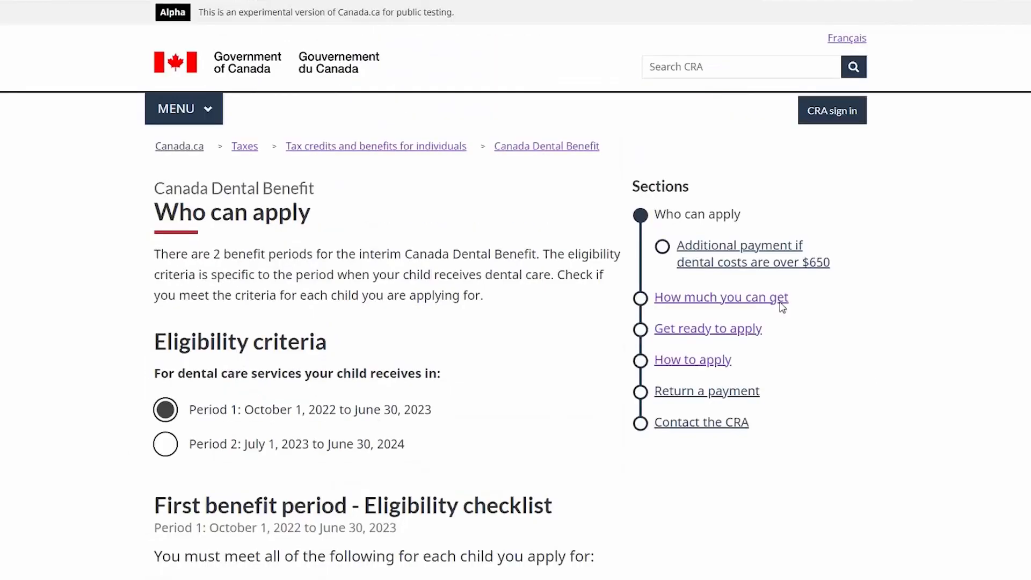
# Open How much you can get and scroll to the per-child amounts by family income.
pyautogui.click(720, 297)
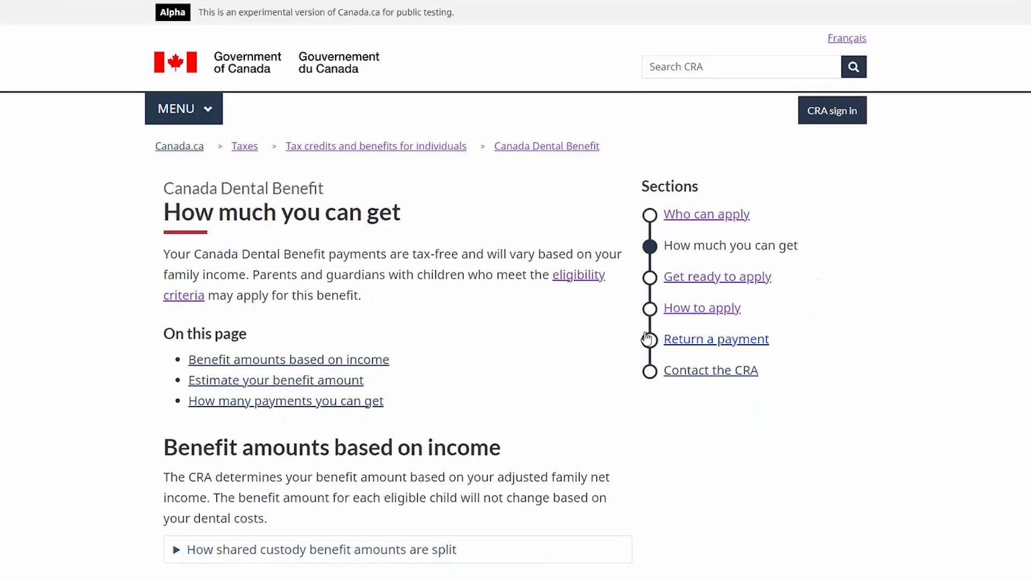
pyautogui.scroll(-3)
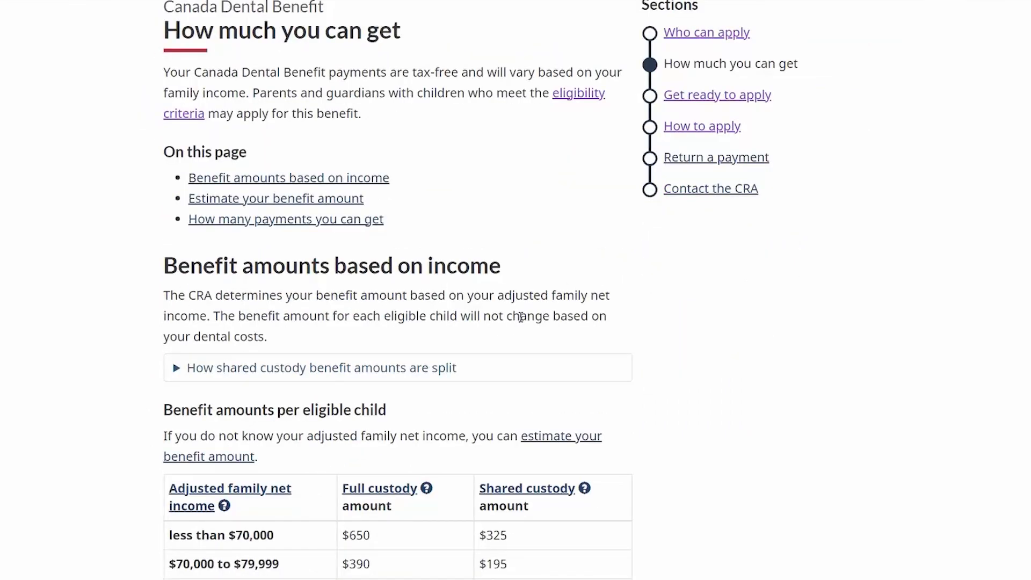
pyautogui.scroll(-3)
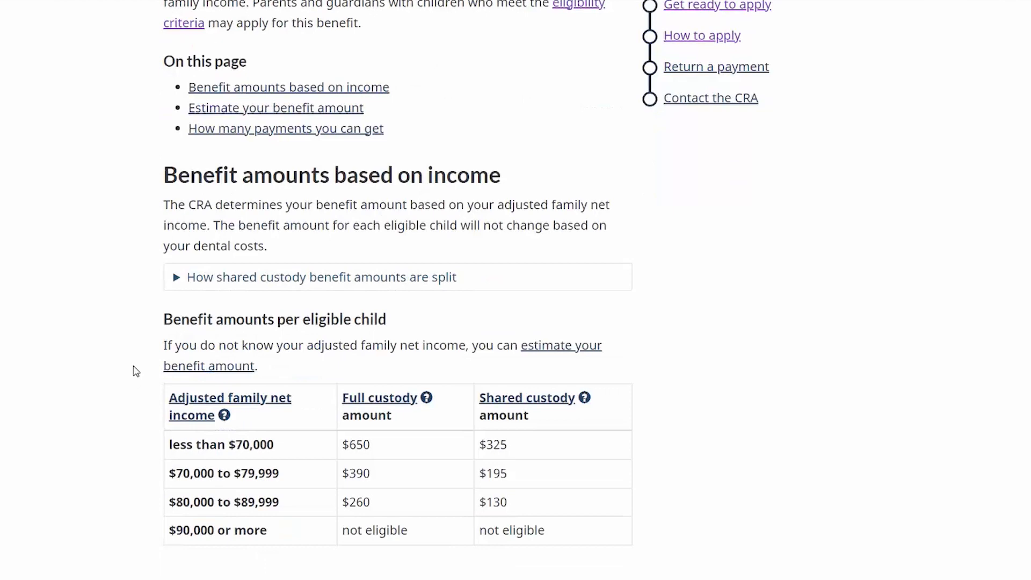
pyautogui.moveTo(124, 481)
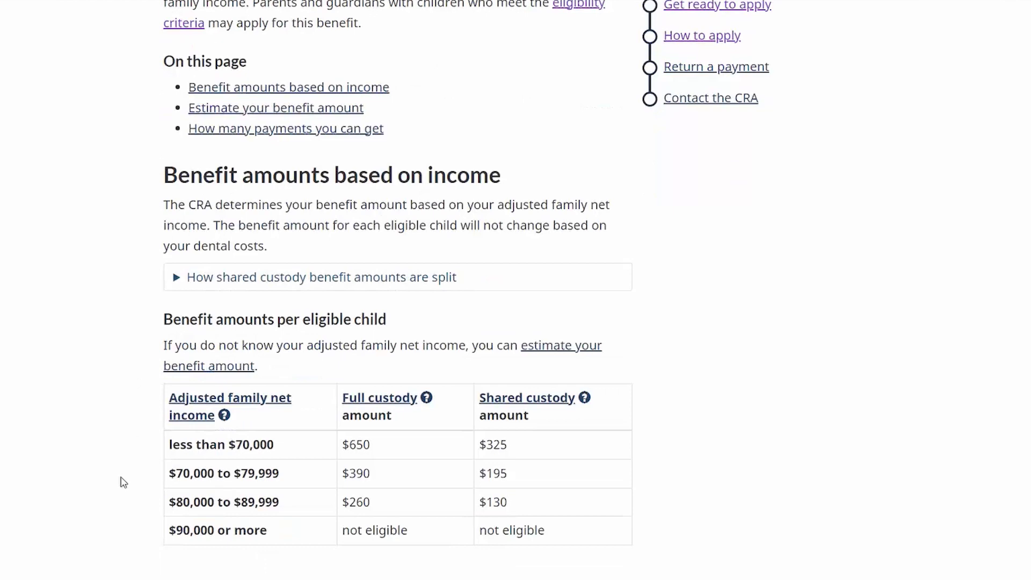
pyautogui.moveTo(712, 453)
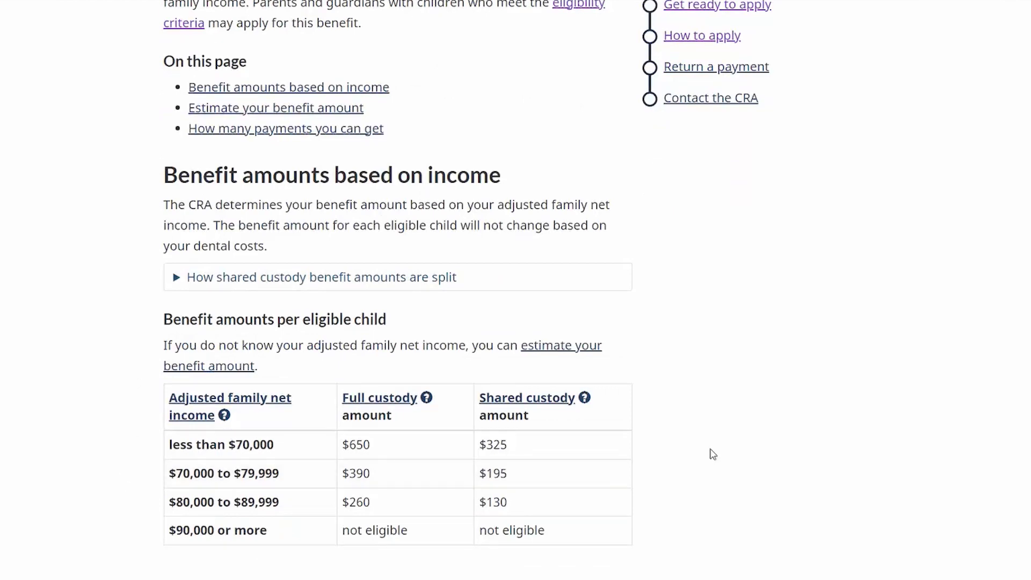
pyautogui.moveTo(117, 502)
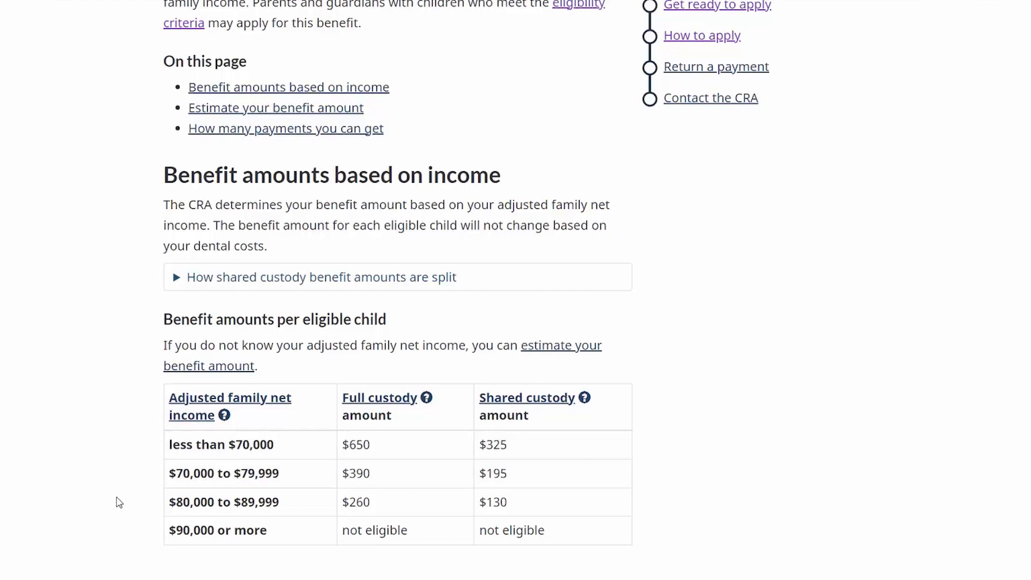
pyautogui.moveTo(66, 346)
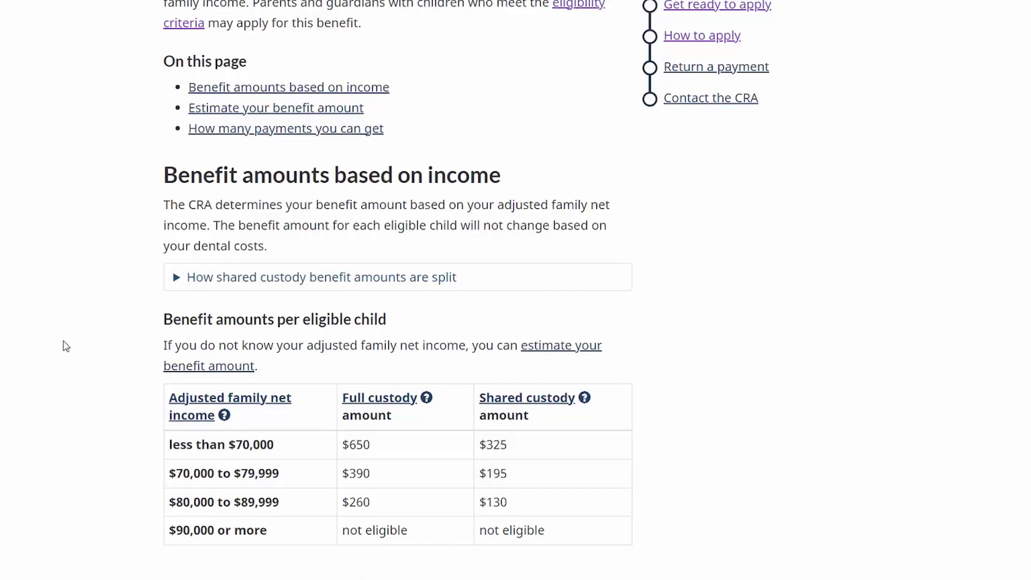
pyautogui.moveTo(120, 529)
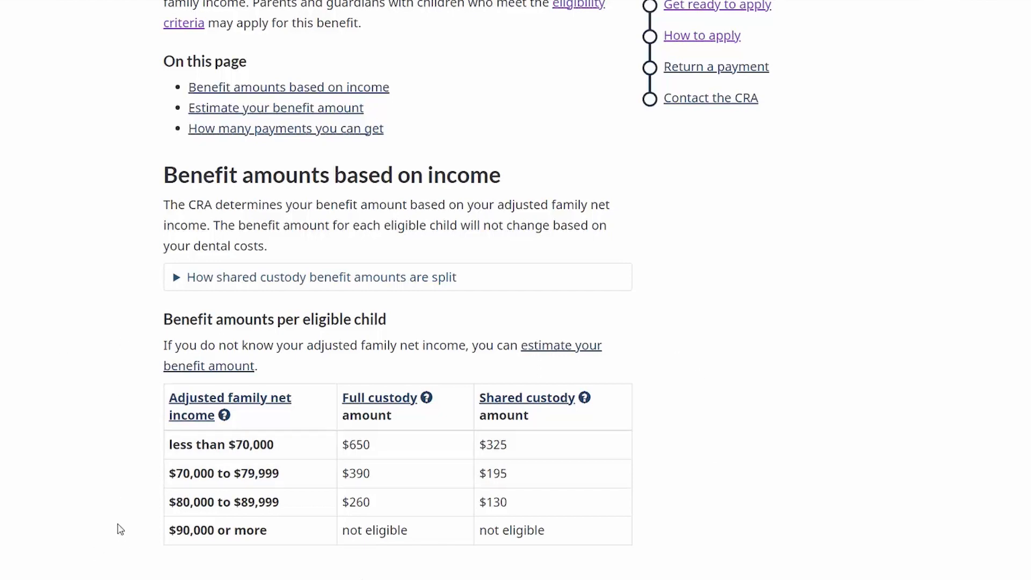
pyautogui.scroll(-3)
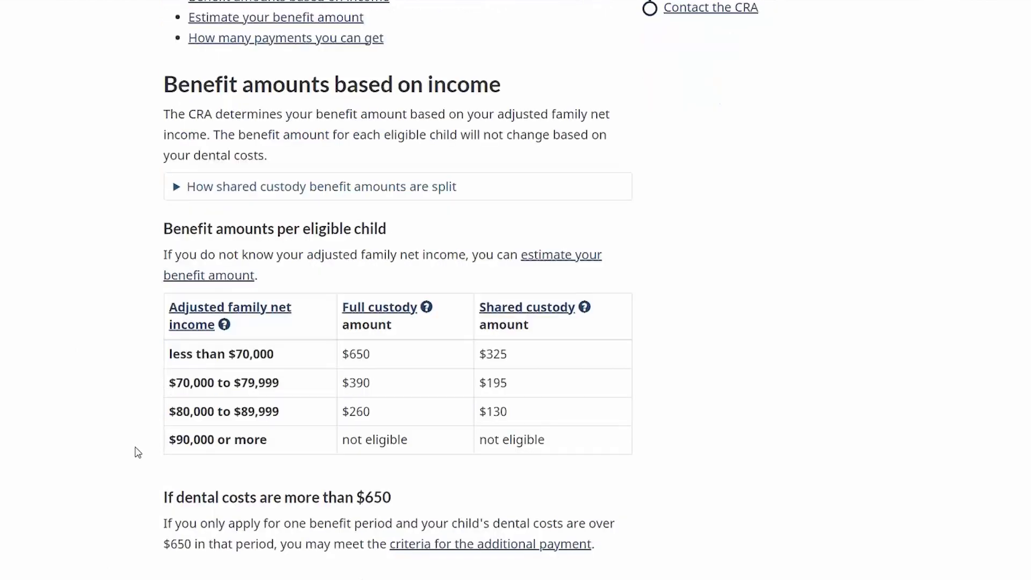
# Choose Period 1 as the dental claim period in the benefit estimator.
pyautogui.scroll(-3)
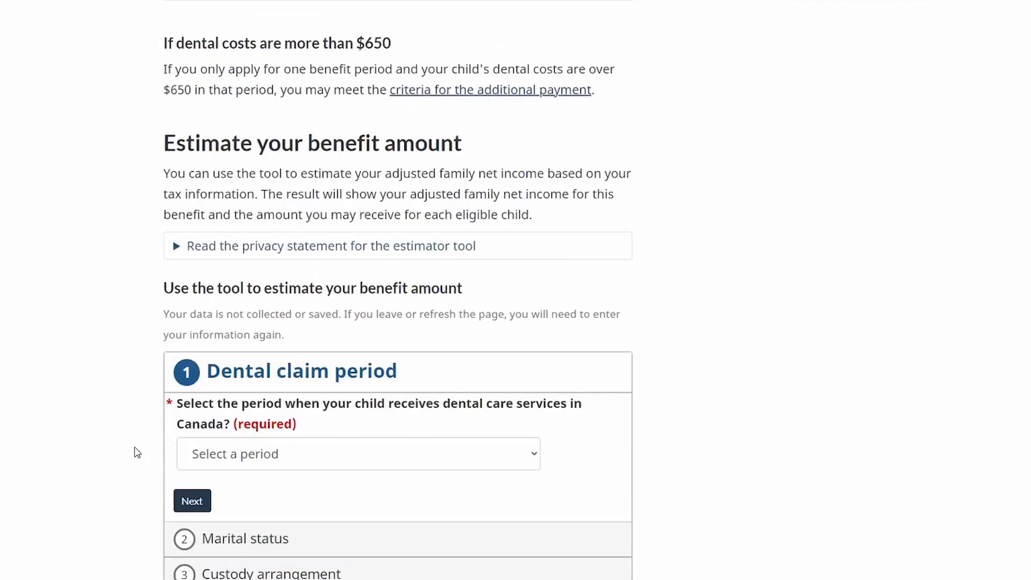
pyautogui.moveTo(90, 396)
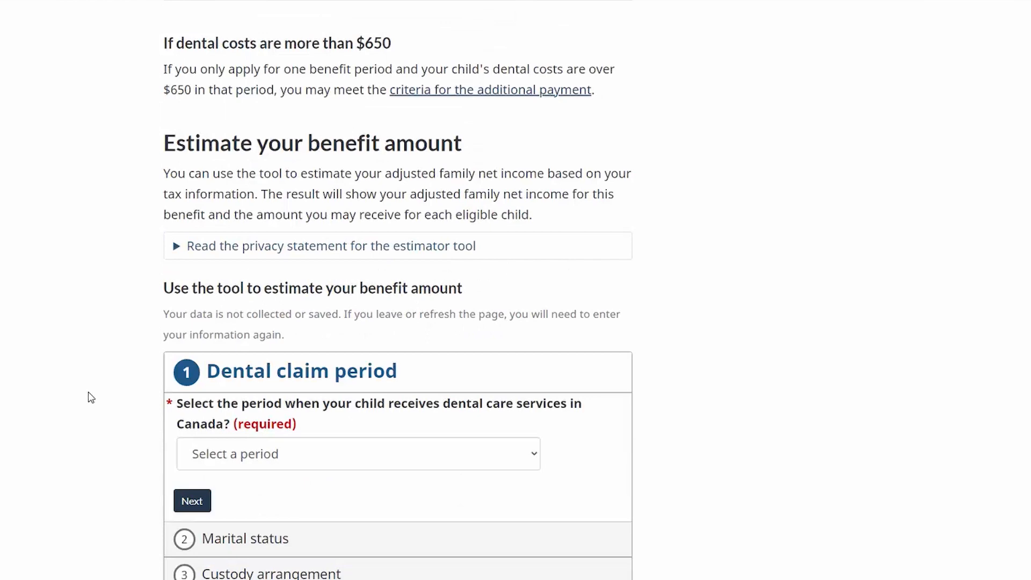
pyautogui.moveTo(126, 361)
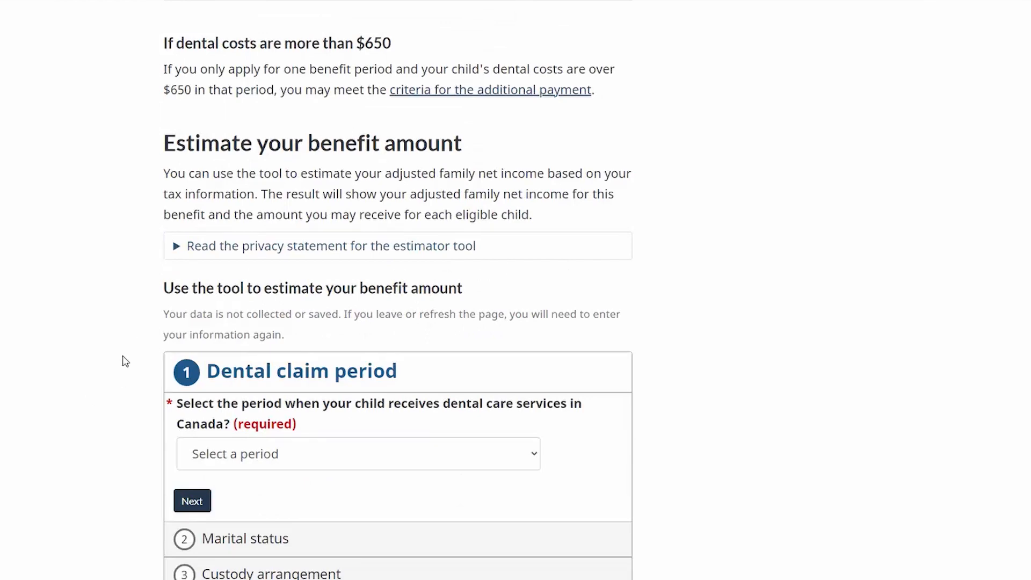
pyautogui.scroll(-3)
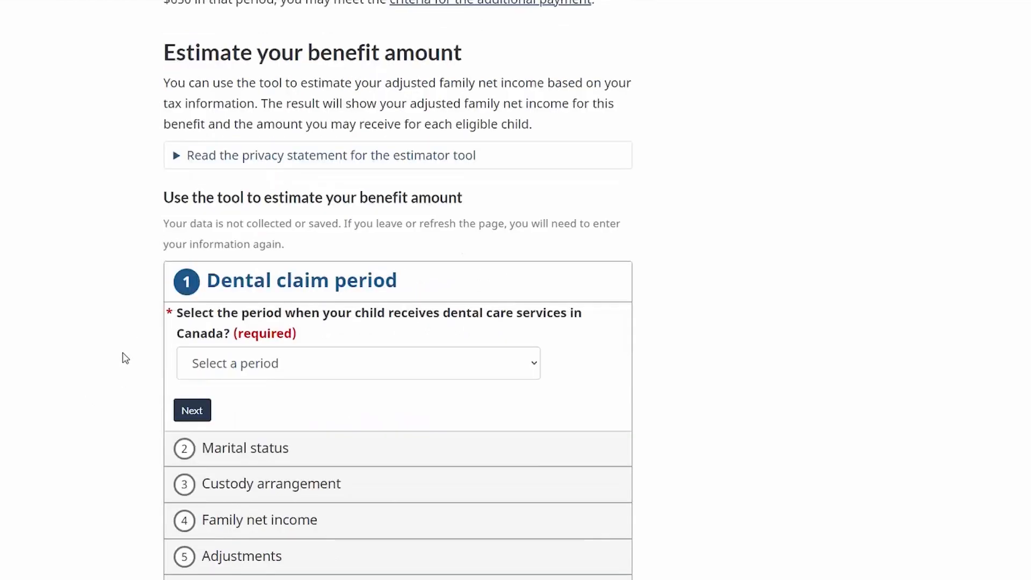
pyautogui.scroll(-3)
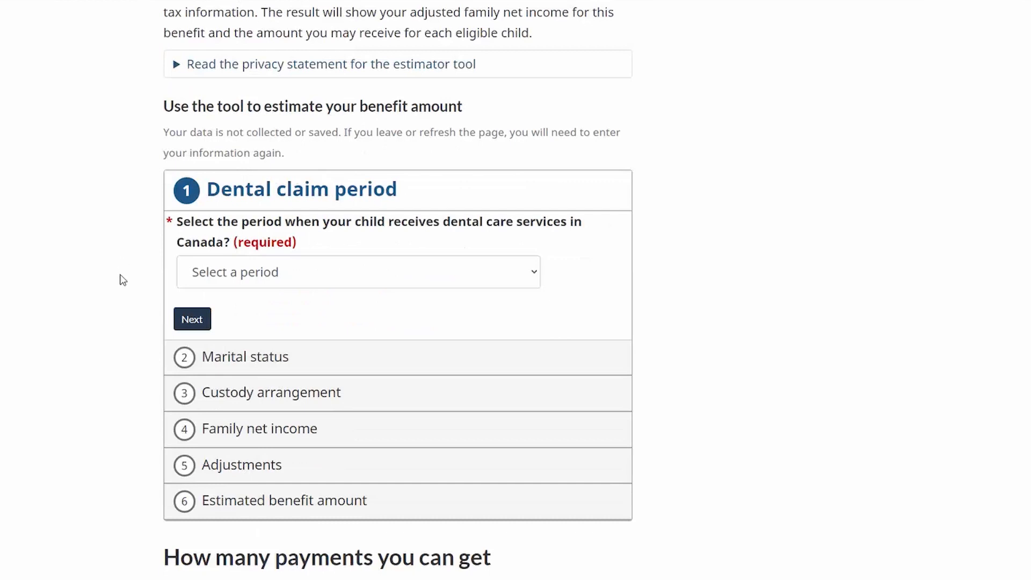
pyautogui.moveTo(111, 290)
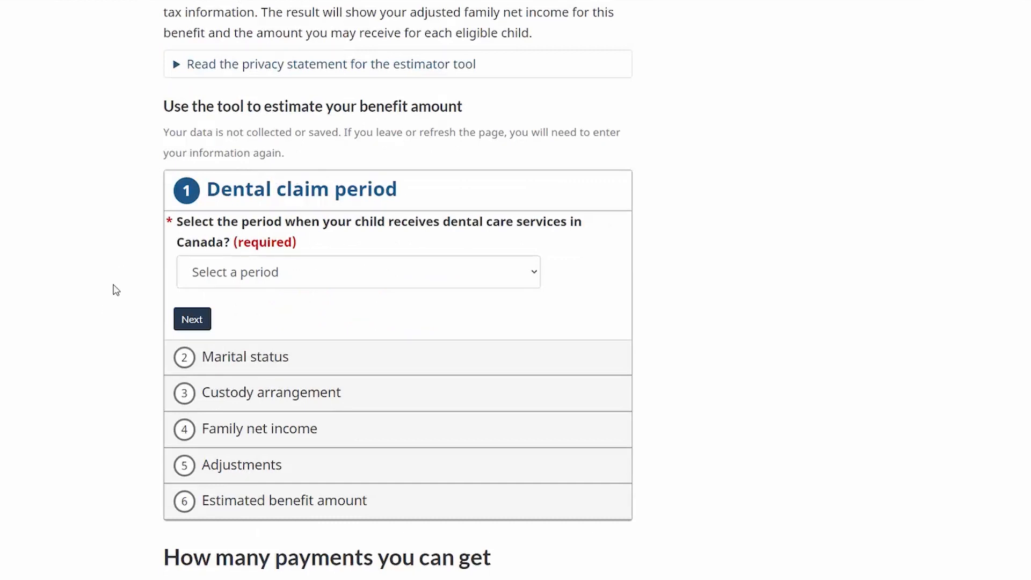
pyautogui.moveTo(121, 299)
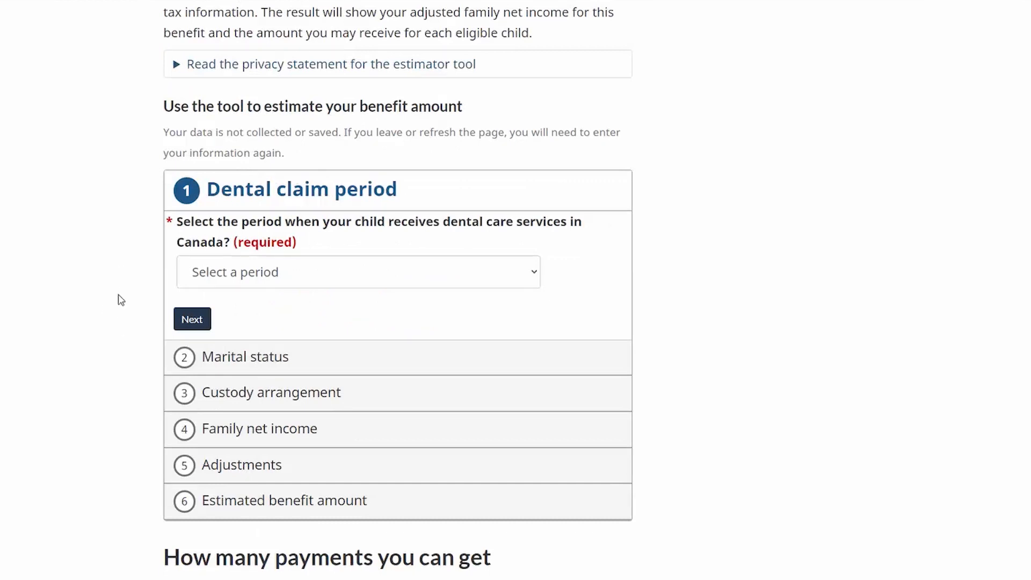
pyautogui.click(357, 271)
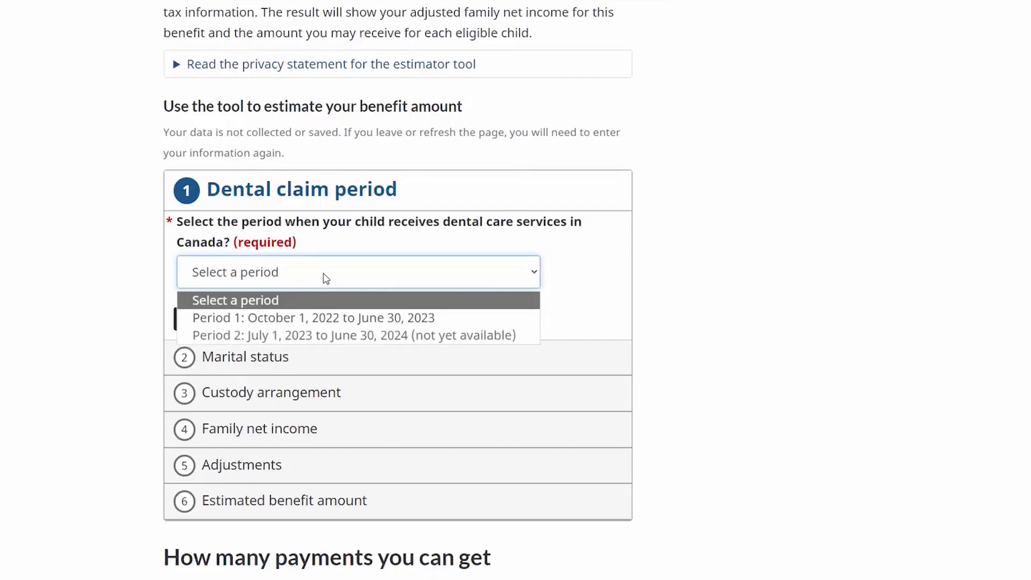
pyautogui.click(311, 317)
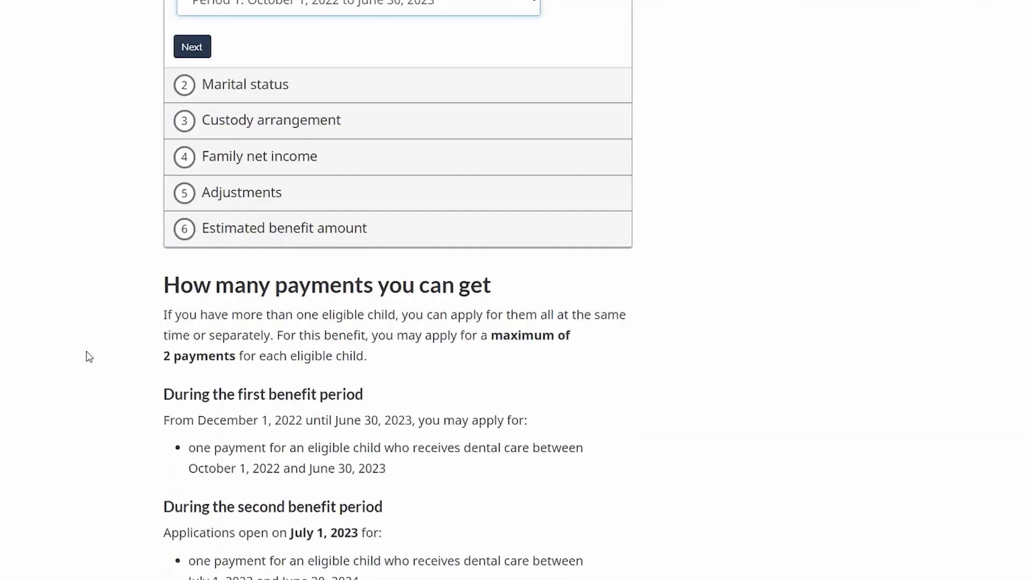
pyautogui.scroll(-3)
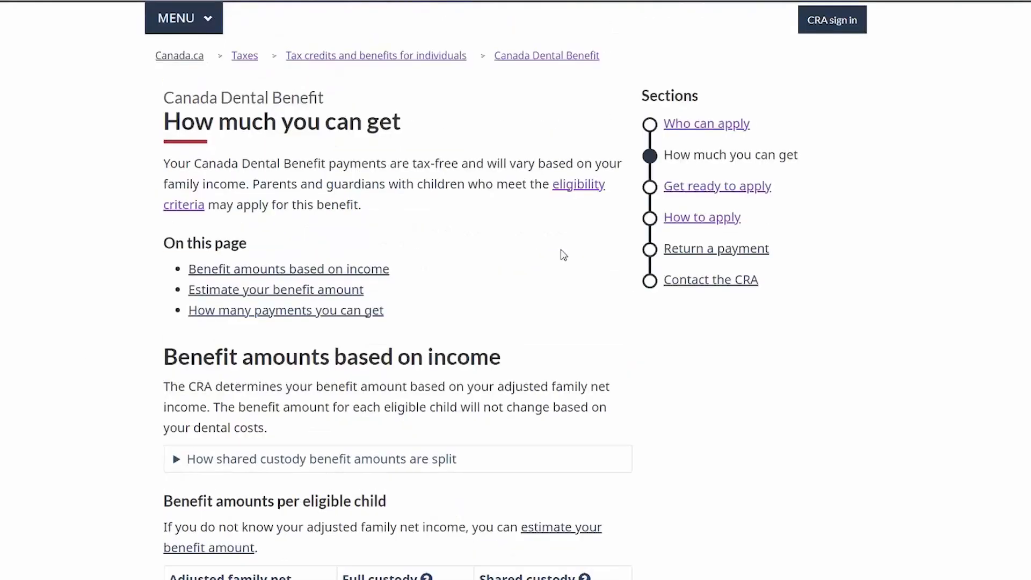
# Open Get ready to apply and answer Yes to having filed 2021 taxes.
pyautogui.click(717, 185)
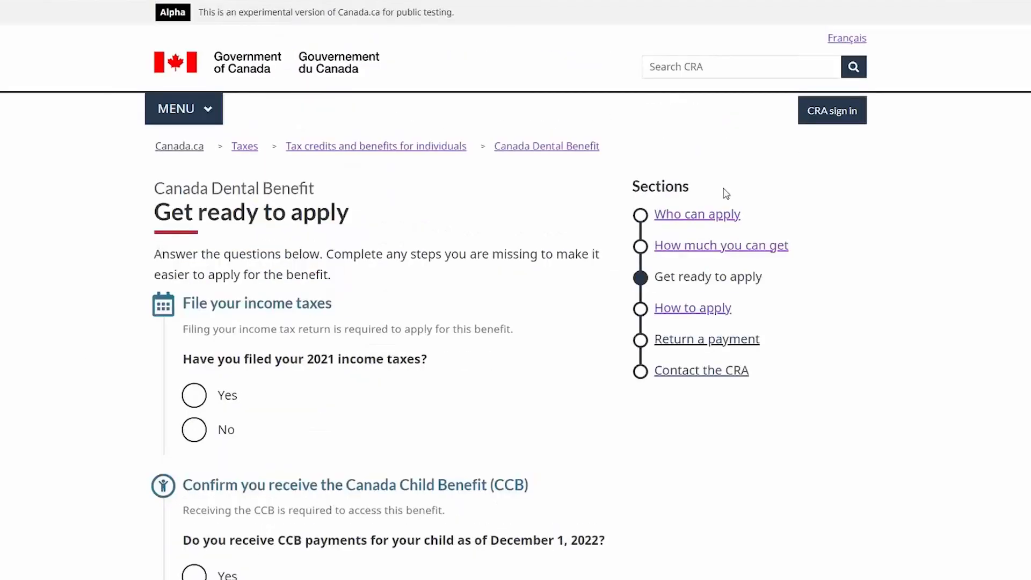
pyautogui.moveTo(495, 408)
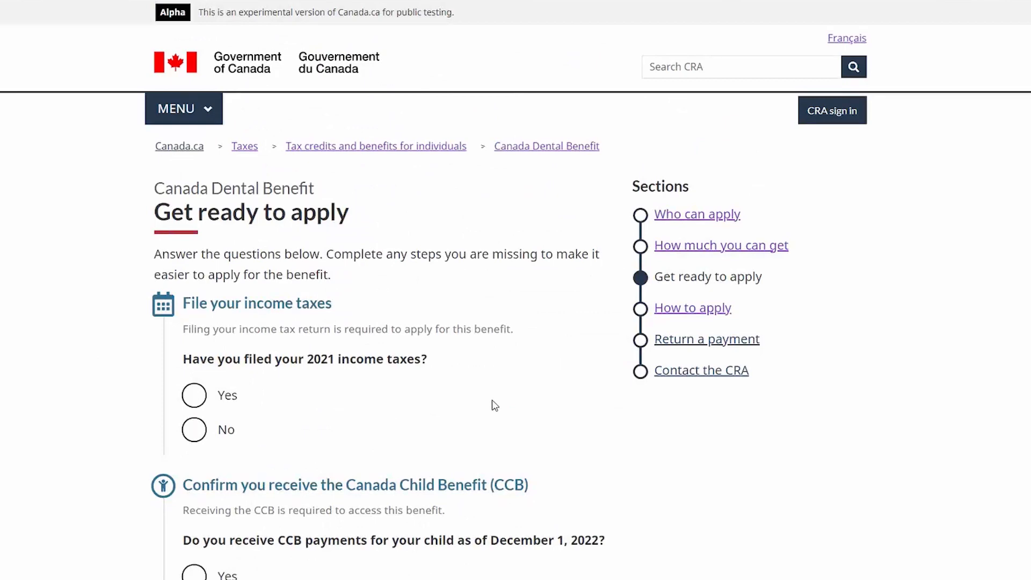
pyautogui.moveTo(195, 395)
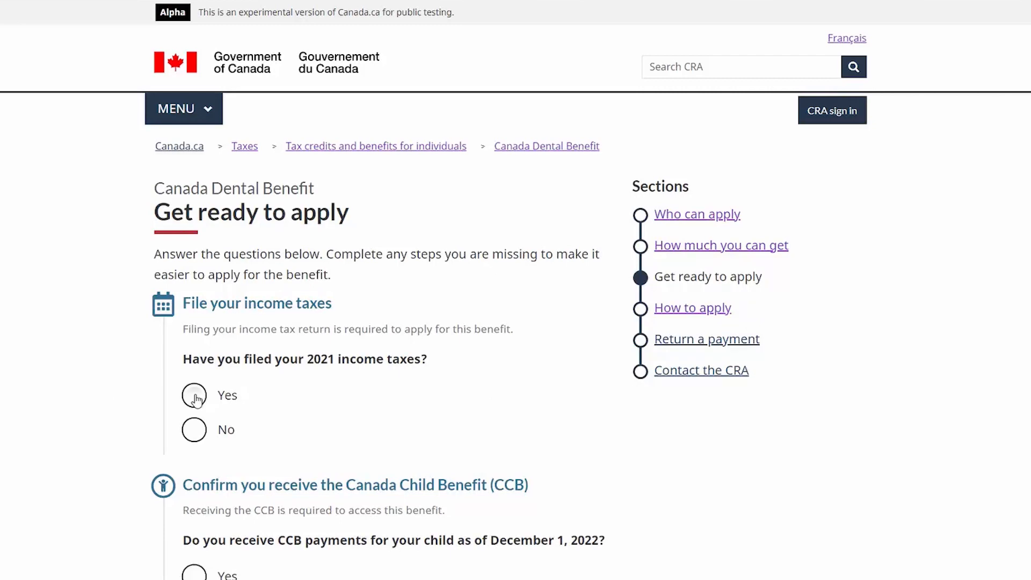
pyautogui.click(194, 395)
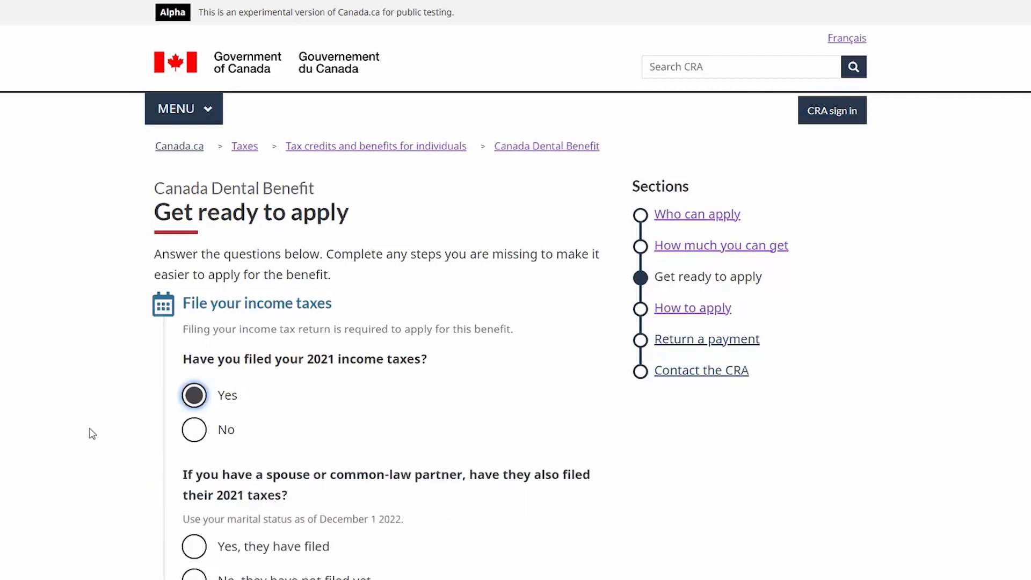
pyautogui.scroll(-3)
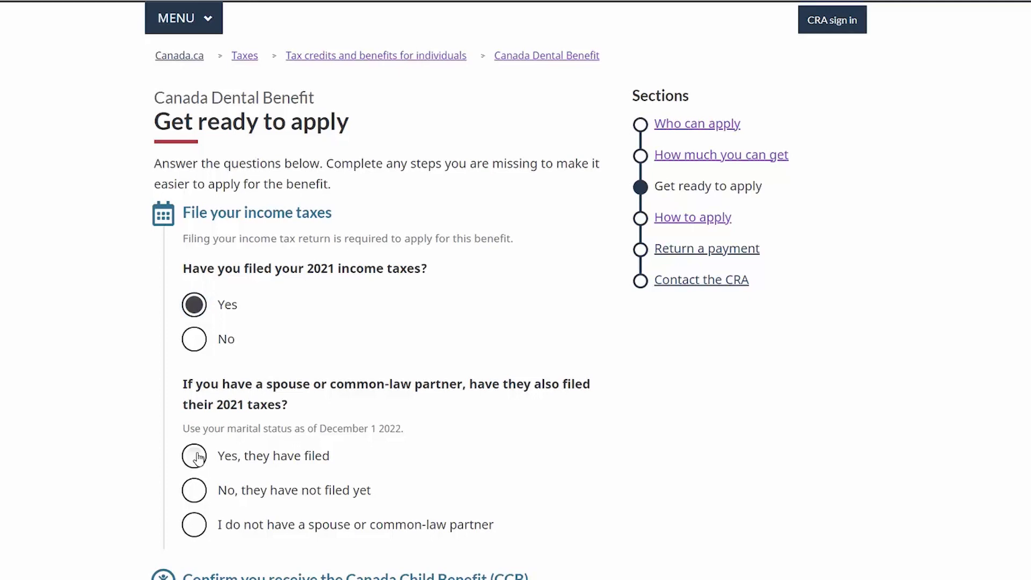
pyautogui.click(194, 339)
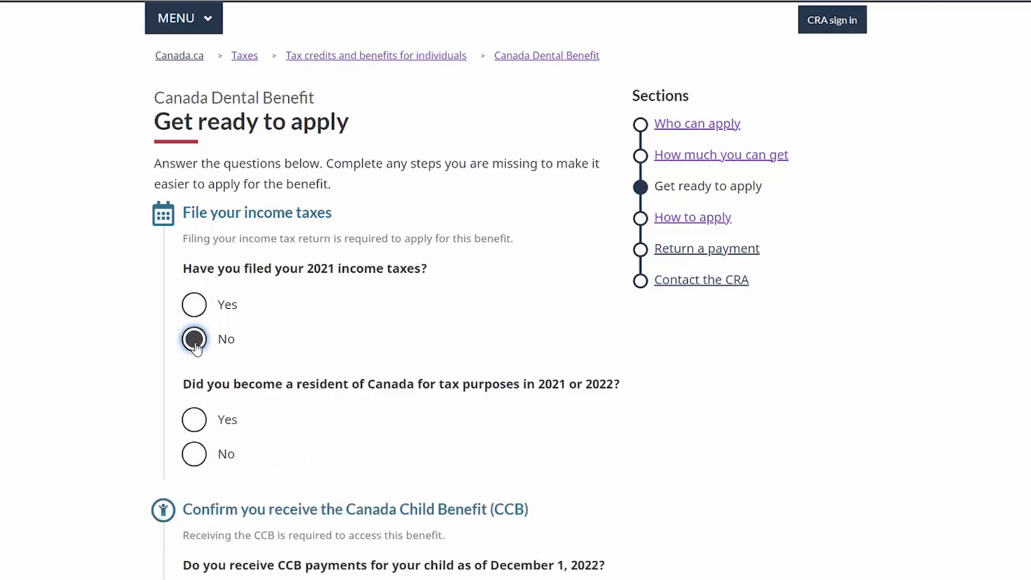
pyautogui.moveTo(194, 309)
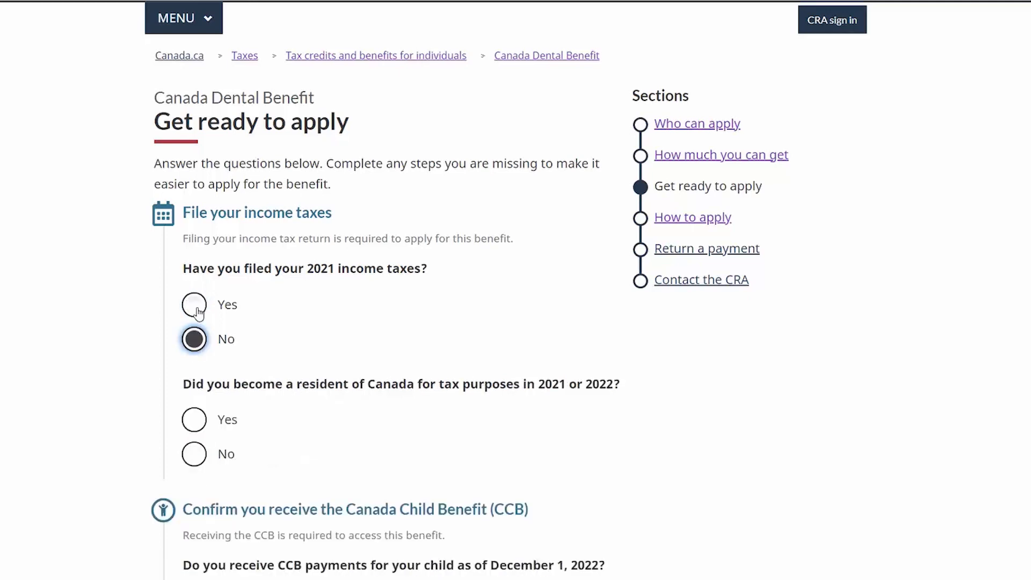
pyautogui.click(194, 305)
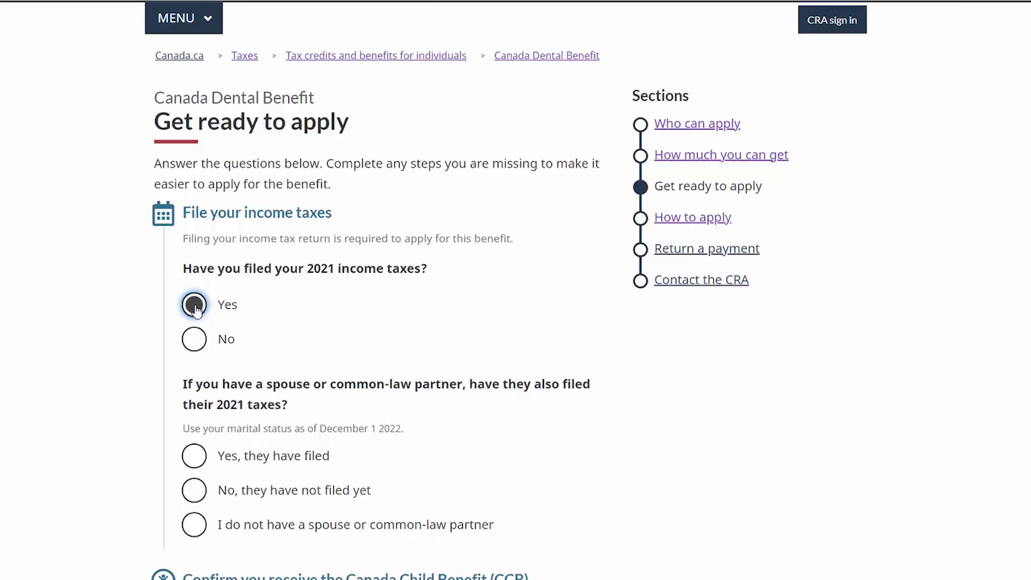
pyautogui.click(194, 305)
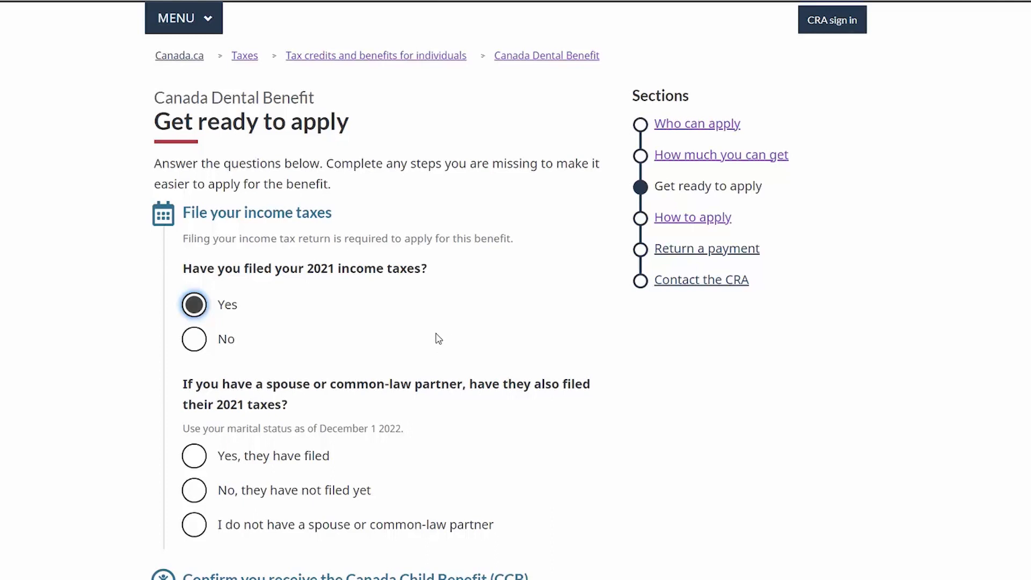
# Answer Yes to receiving Canada Child Benefit payments for the child.
pyautogui.scroll(-3)
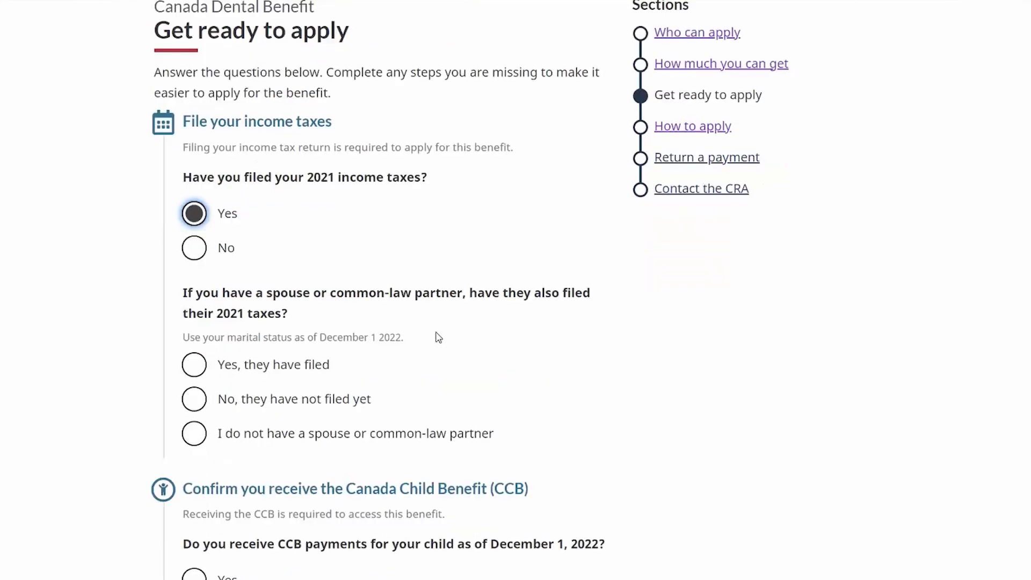
pyautogui.scroll(-3)
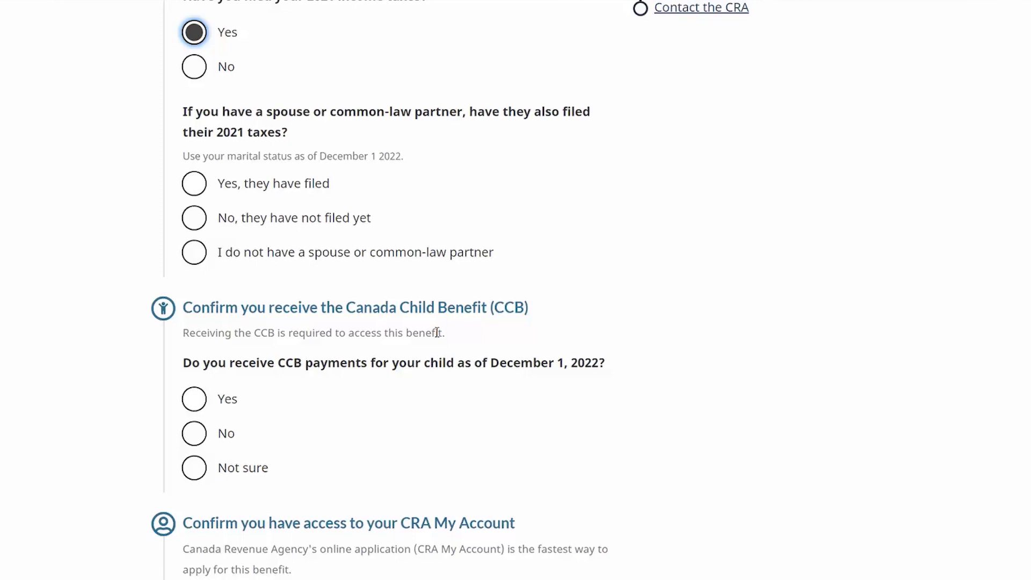
pyautogui.scroll(-3)
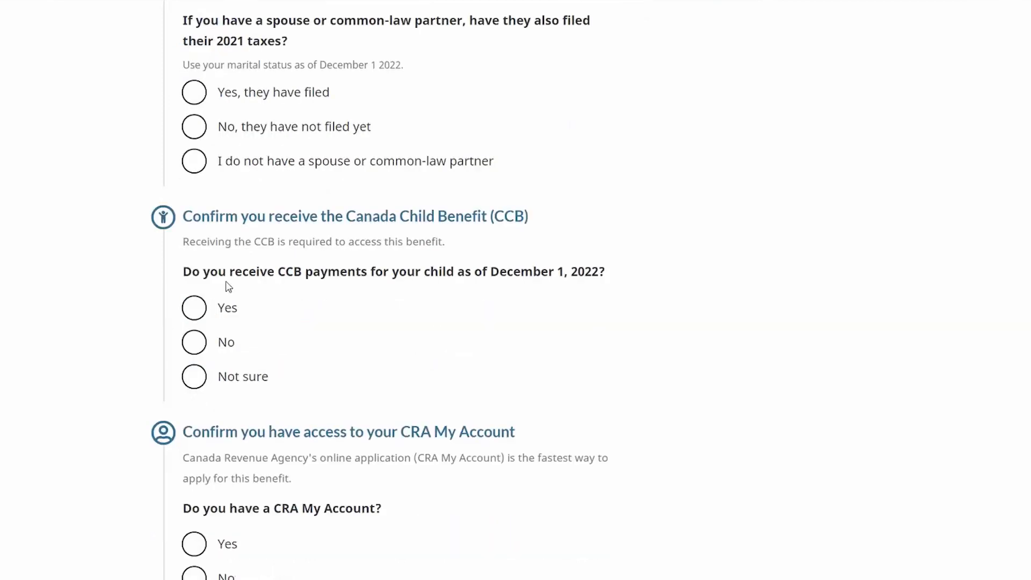
pyautogui.moveTo(433, 236)
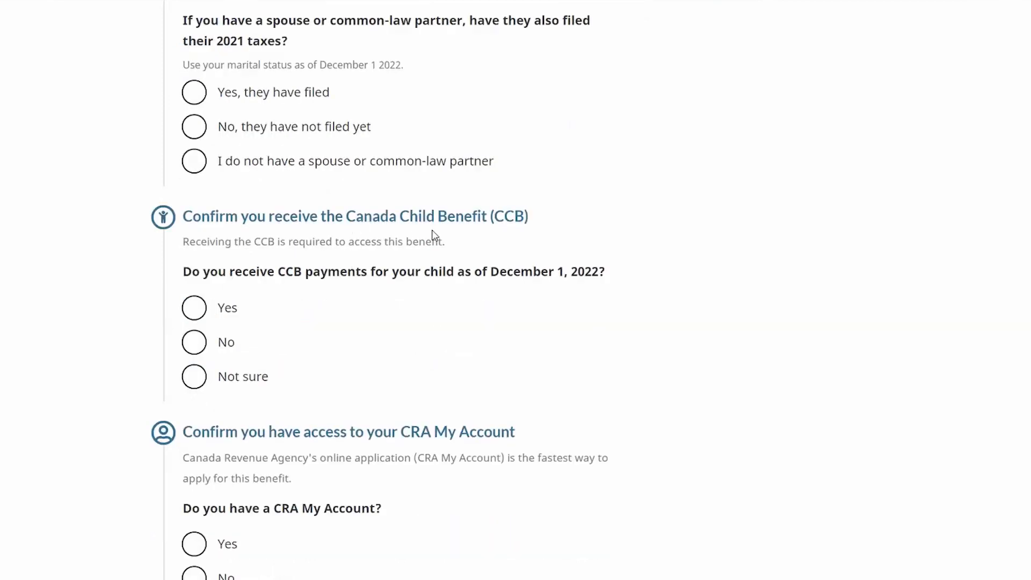
pyautogui.moveTo(211, 327)
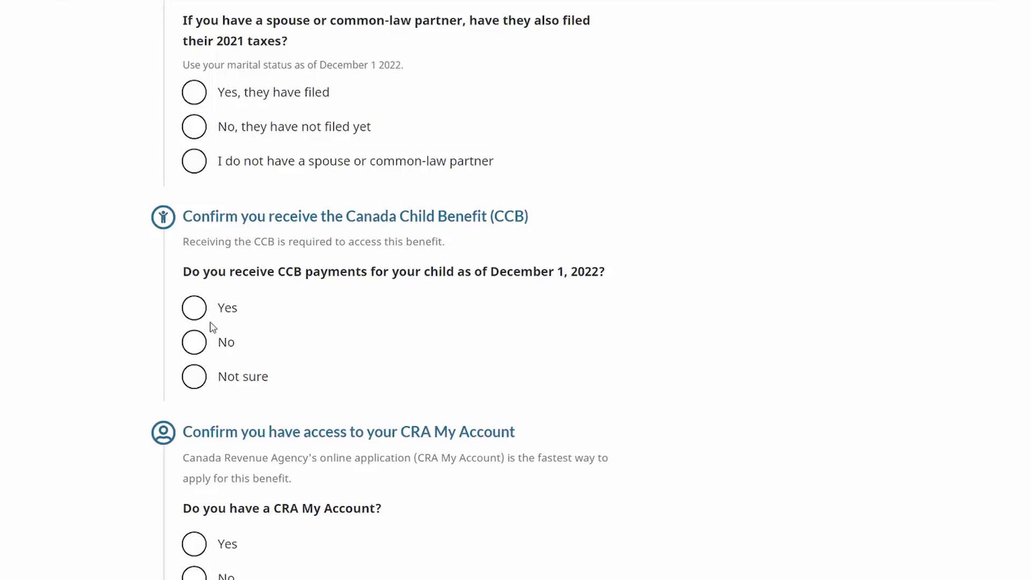
pyautogui.click(193, 307)
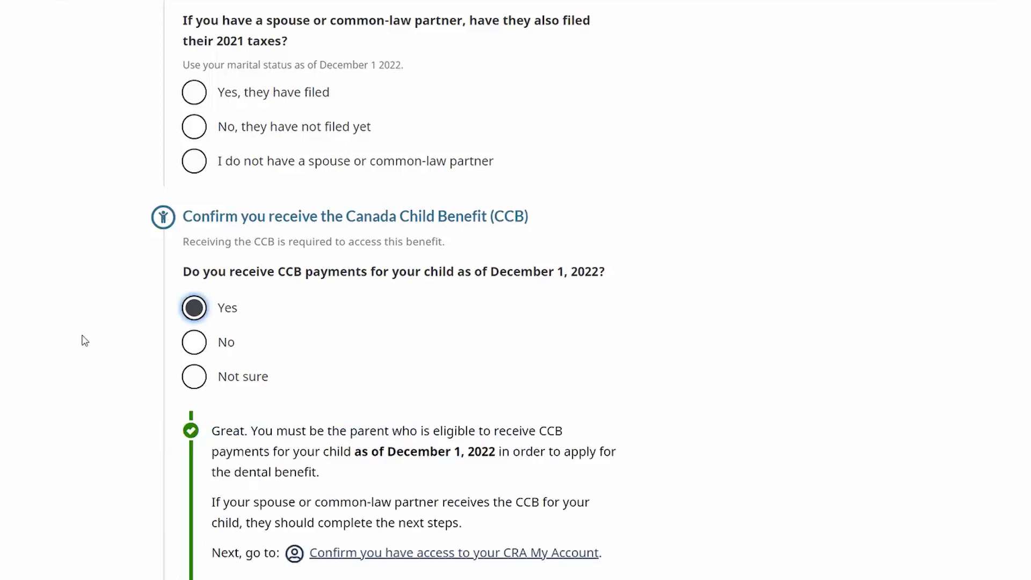
# Answer No to having a CRA My Account.
pyautogui.scroll(-3)
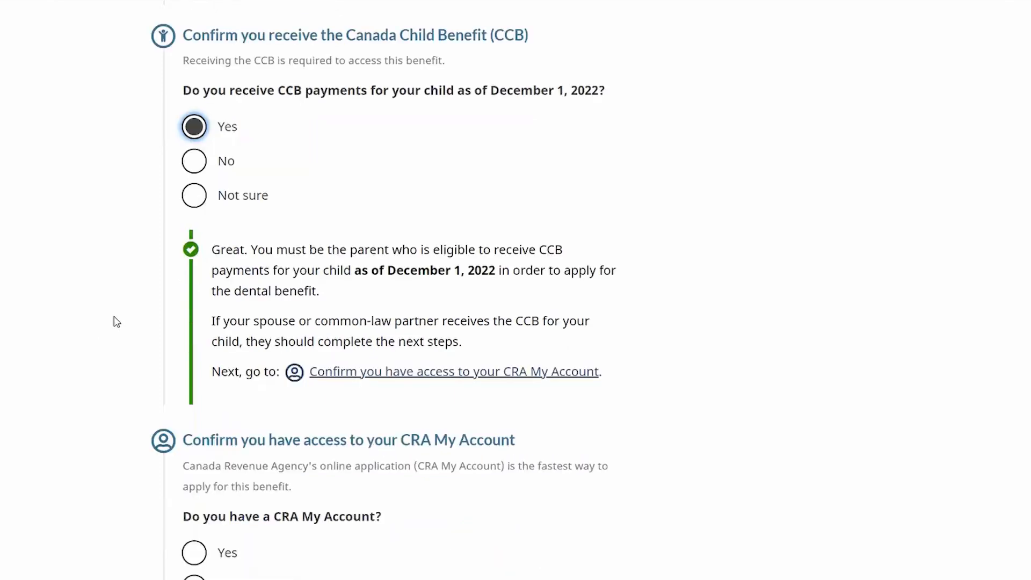
pyautogui.scroll(-3)
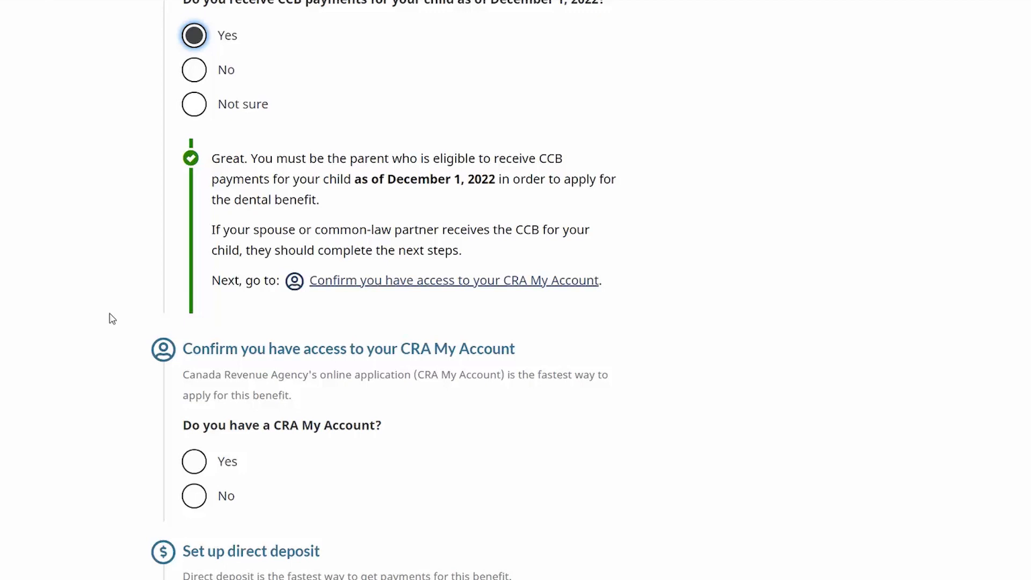
pyautogui.moveTo(93, 494)
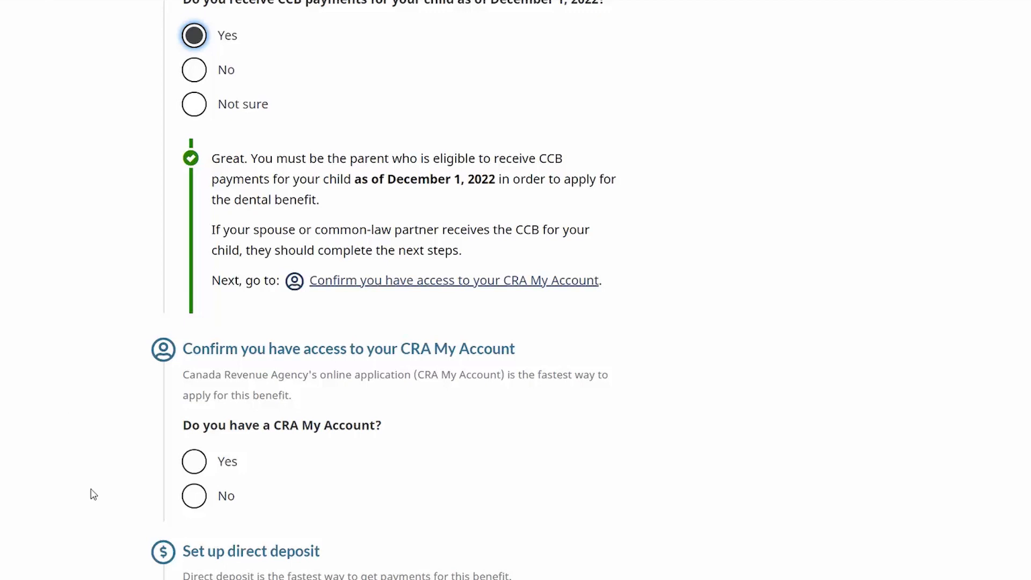
pyautogui.moveTo(194, 461)
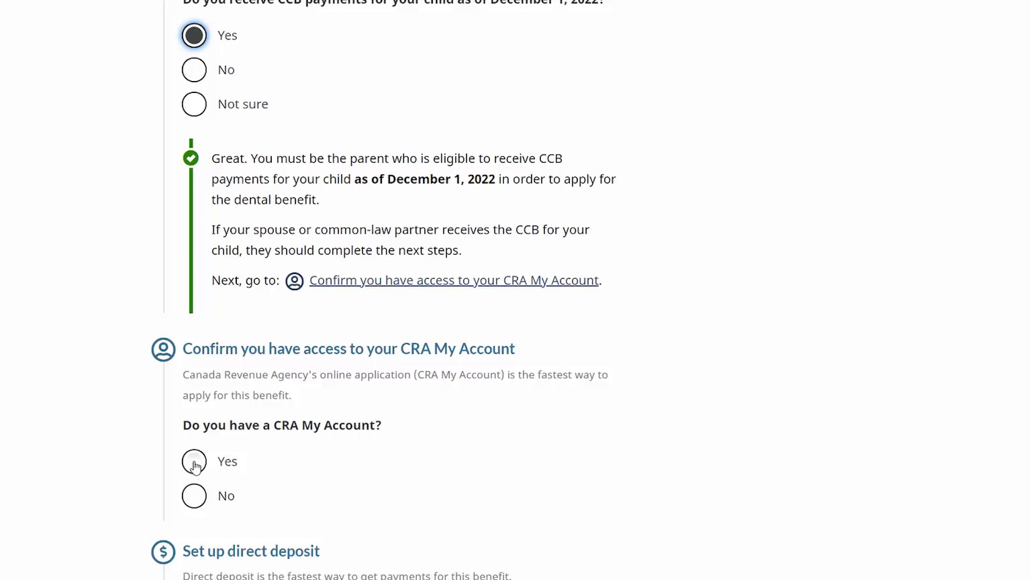
pyautogui.click(193, 461)
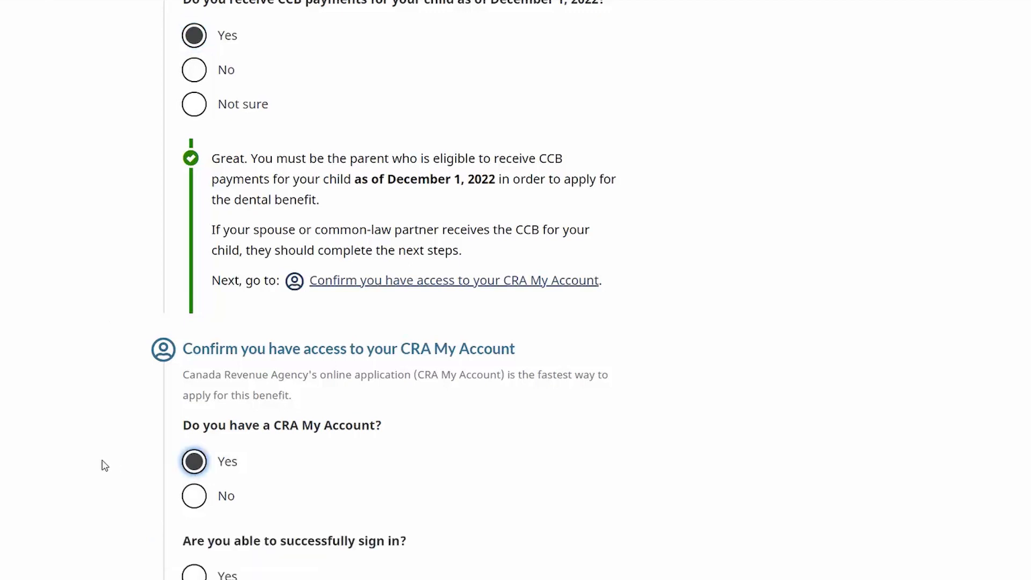
pyautogui.scroll(-3)
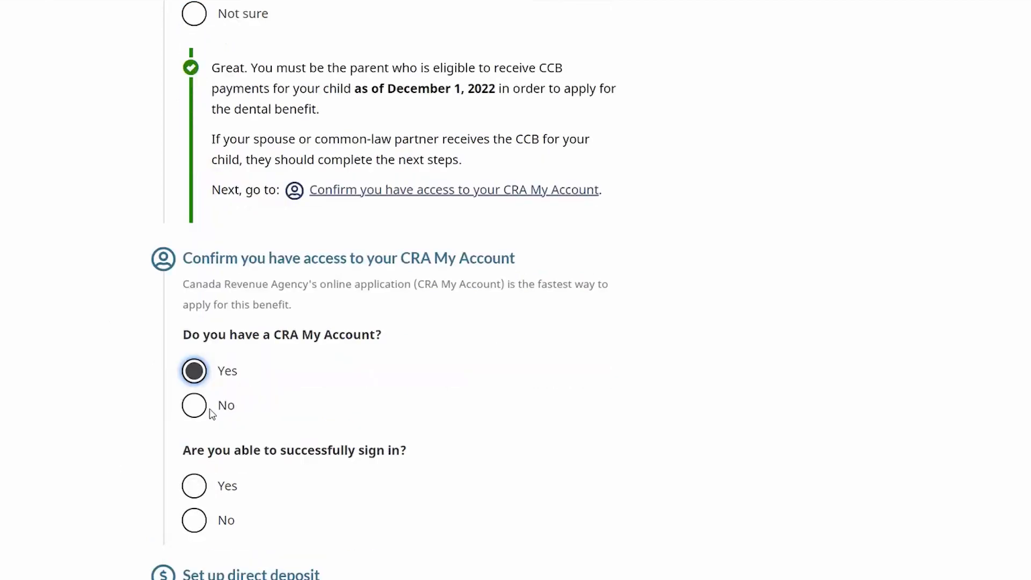
pyautogui.moveTo(193, 486)
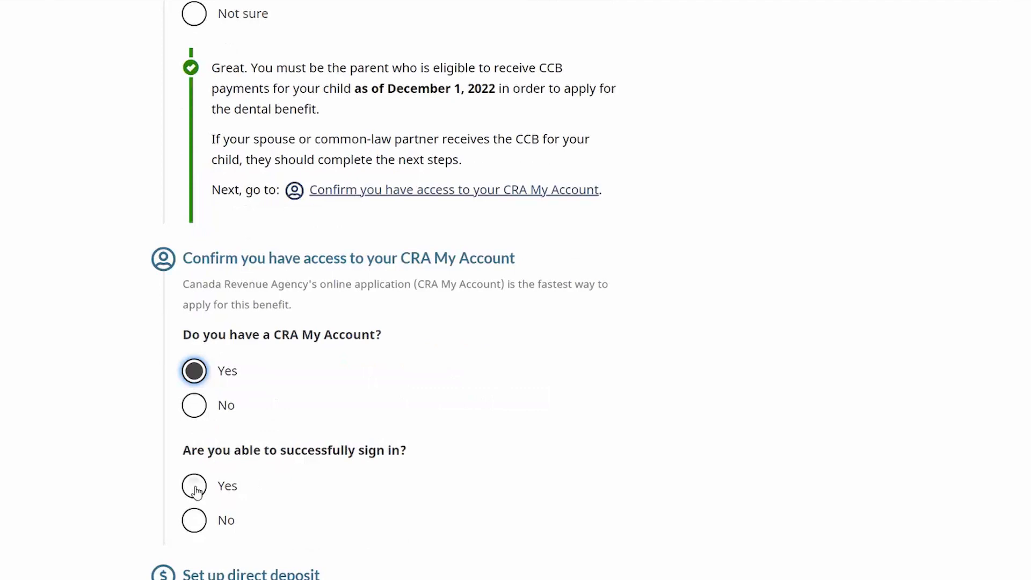
pyautogui.moveTo(194, 405)
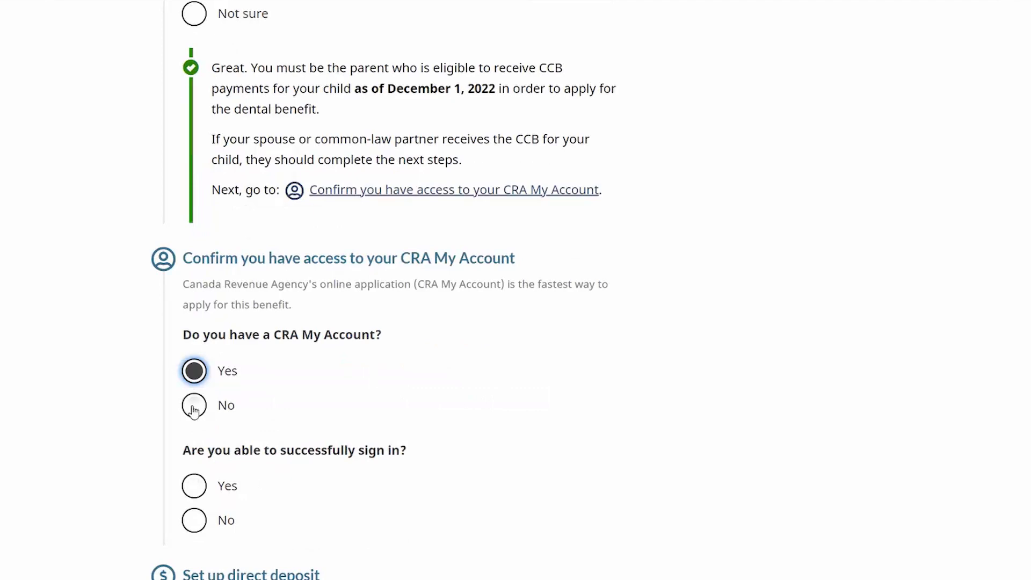
pyautogui.click(194, 405)
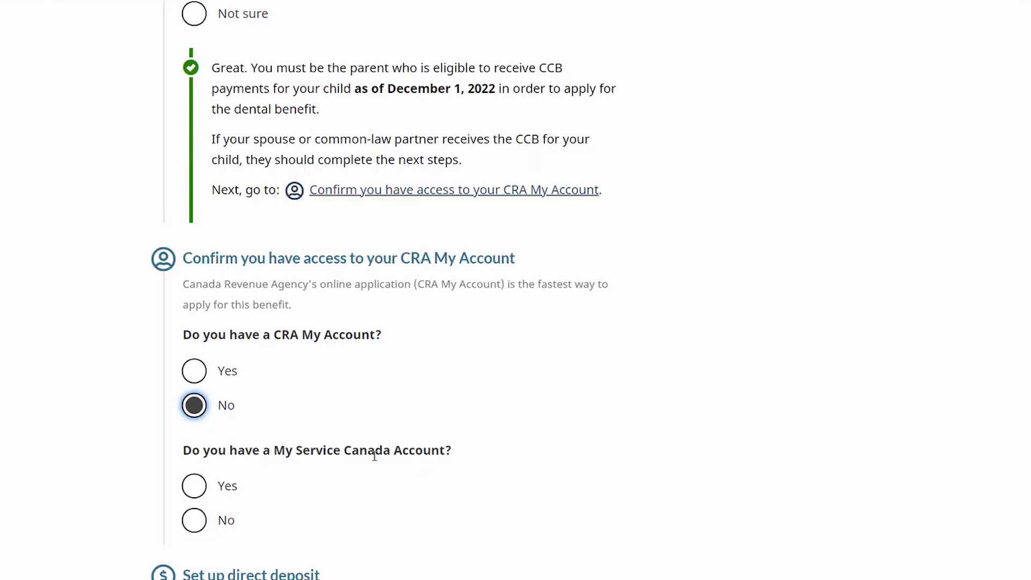
pyautogui.moveTo(331, 331)
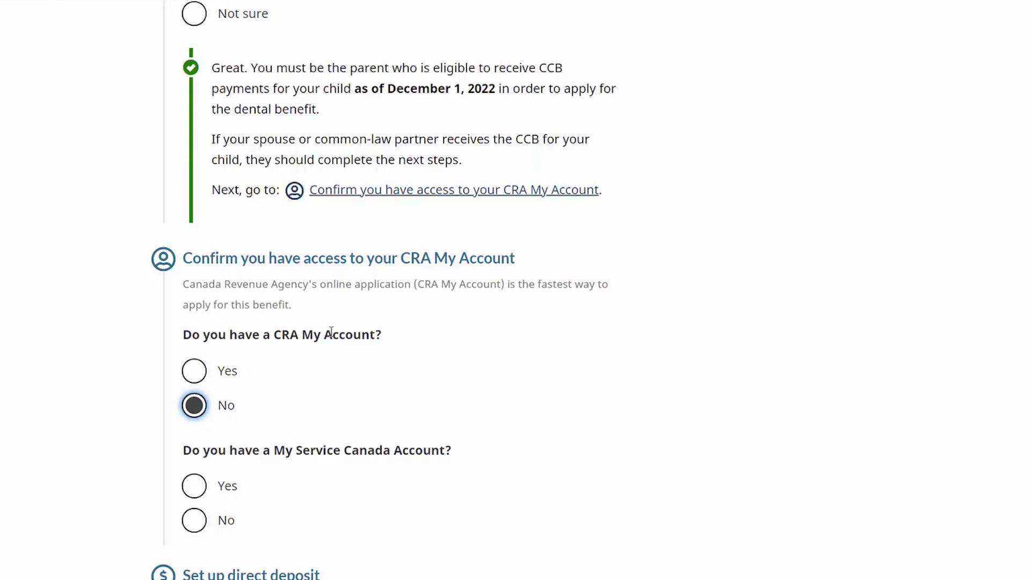
pyautogui.moveTo(88, 413)
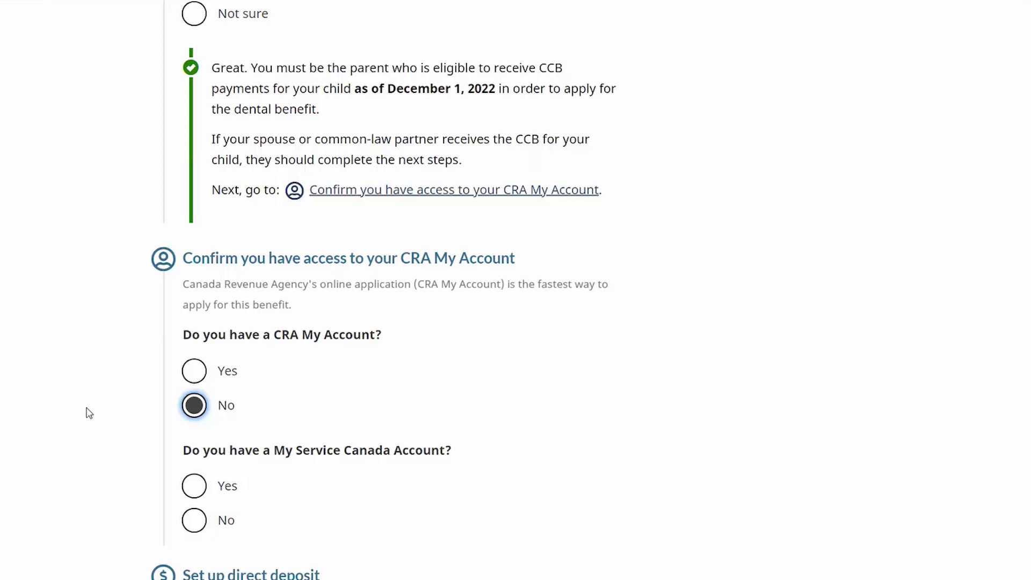
pyautogui.moveTo(483, 429)
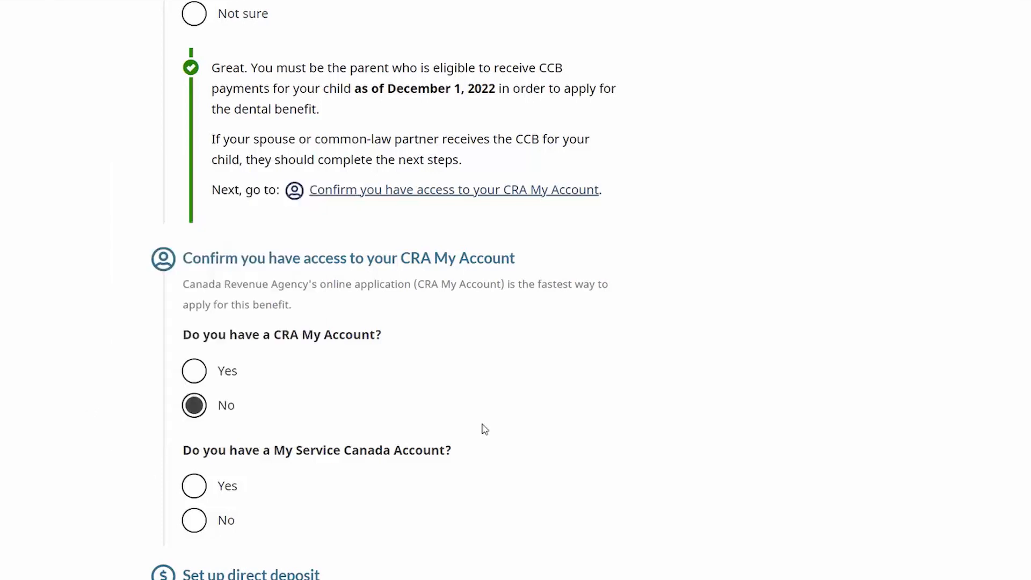
# Answer Yes that direct deposit details are up to date, then return to the top.
pyautogui.scroll(-3)
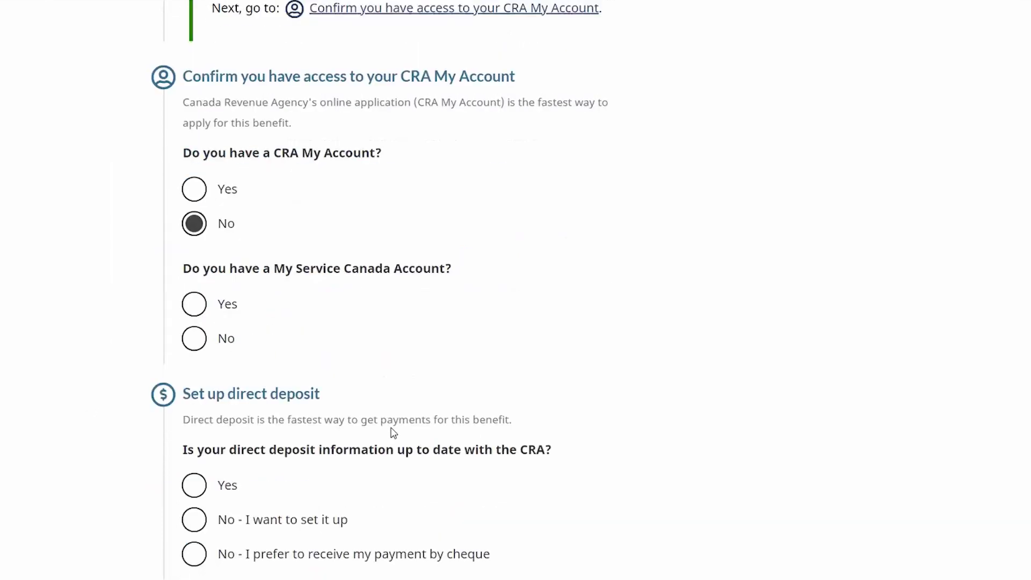
pyautogui.scroll(-3)
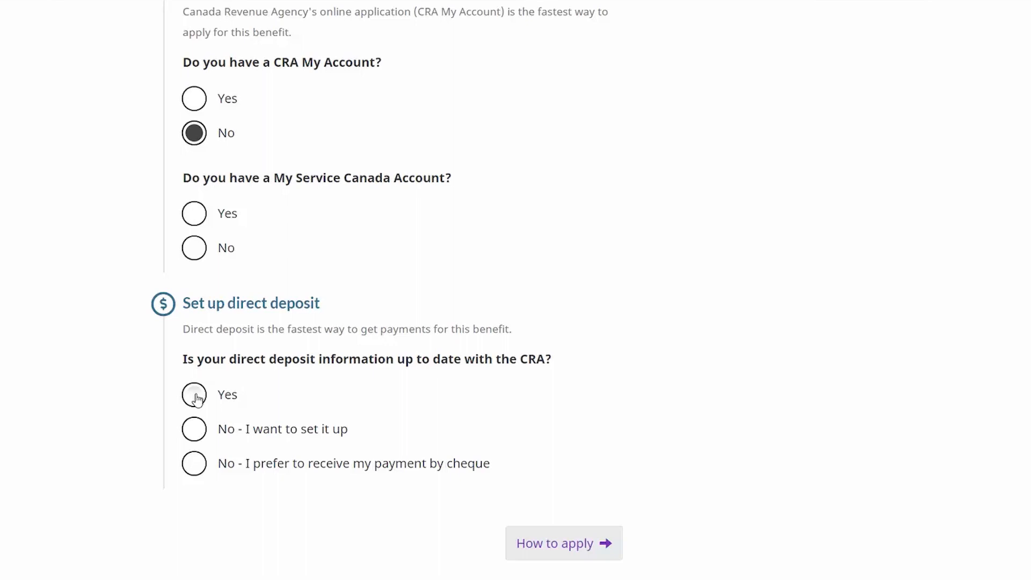
pyautogui.click(194, 395)
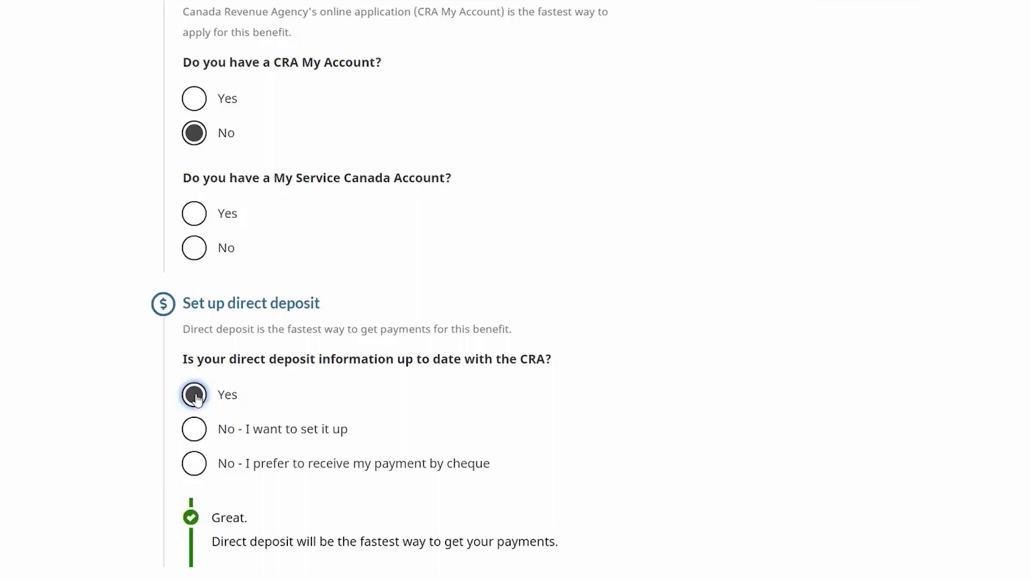
pyautogui.click(194, 395)
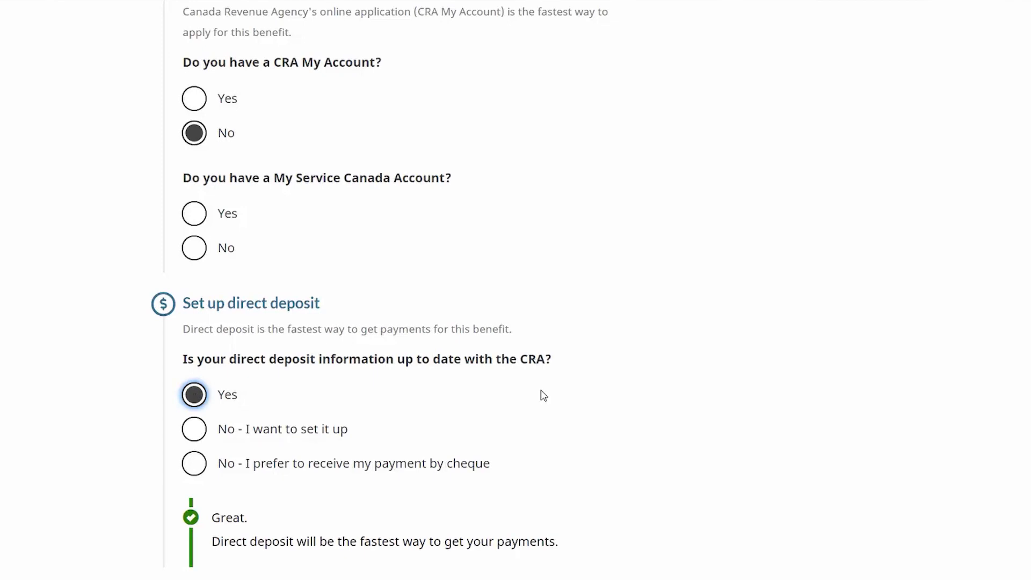
pyautogui.scroll(3)
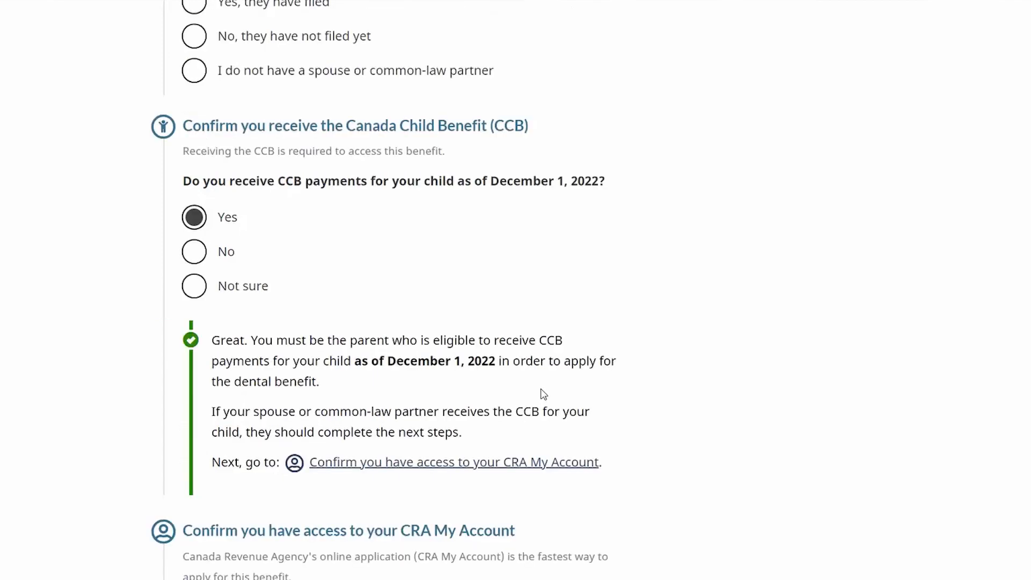
pyautogui.scroll(3)
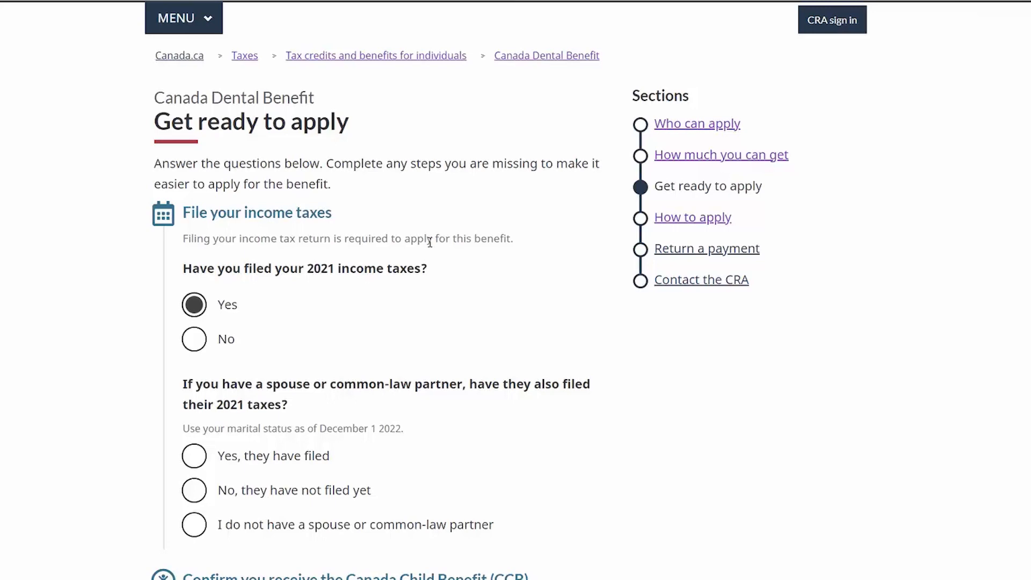
pyautogui.scroll(-3)
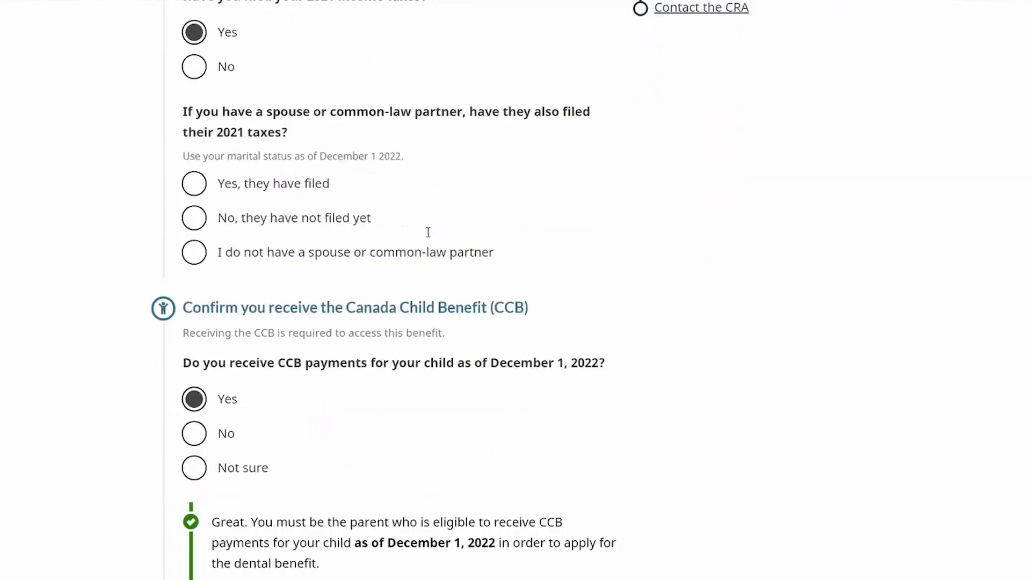
pyautogui.scroll(3)
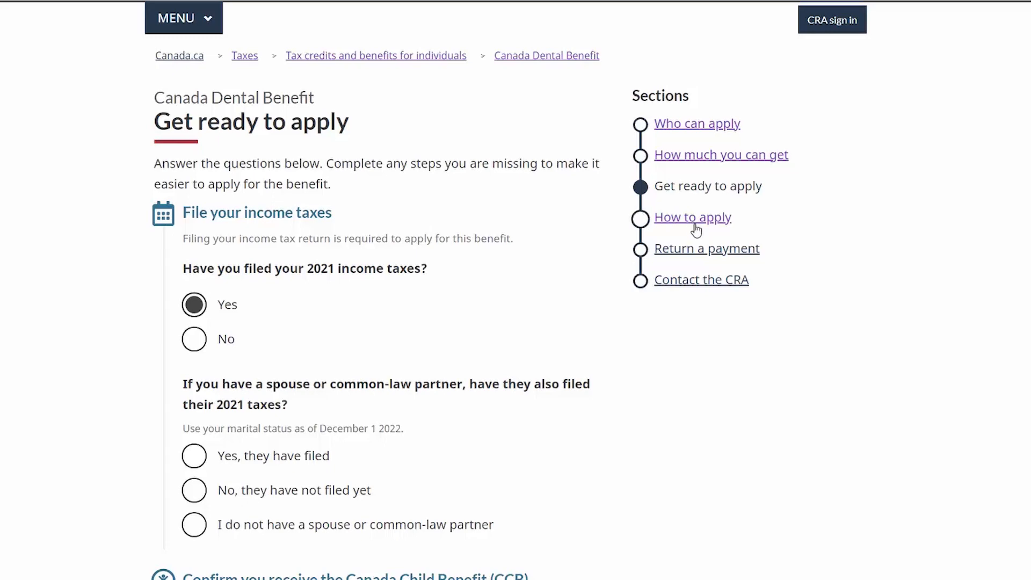
pyautogui.moveTo(692, 225)
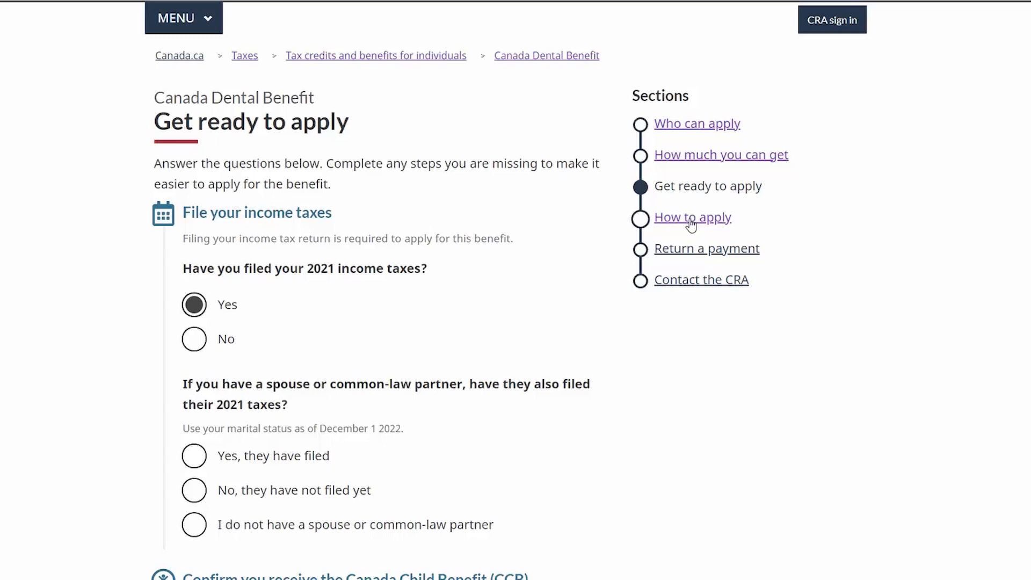
# Open How to apply and scroll to the Apply with the CRA online options.
pyautogui.click(692, 217)
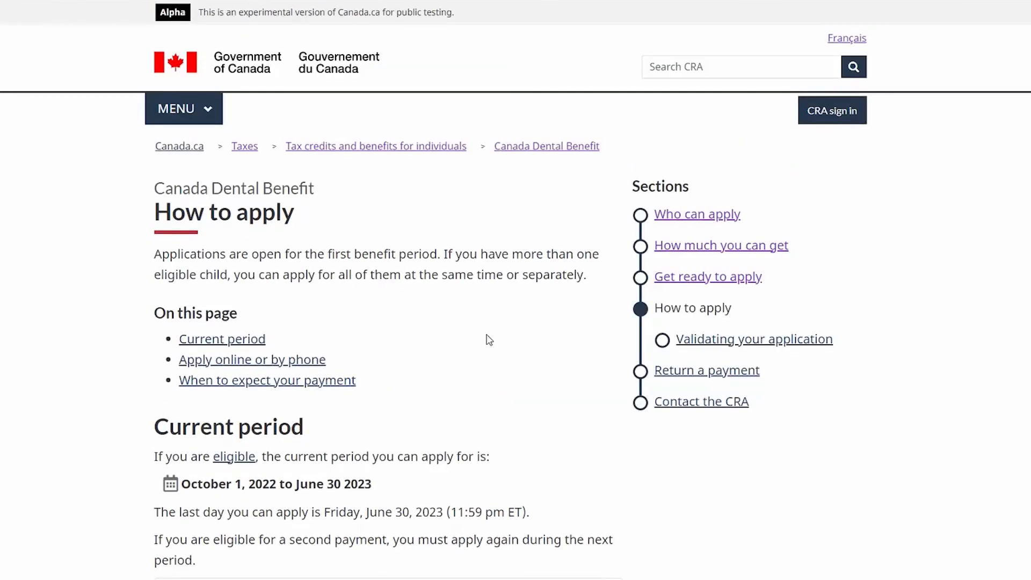
pyautogui.scroll(-3)
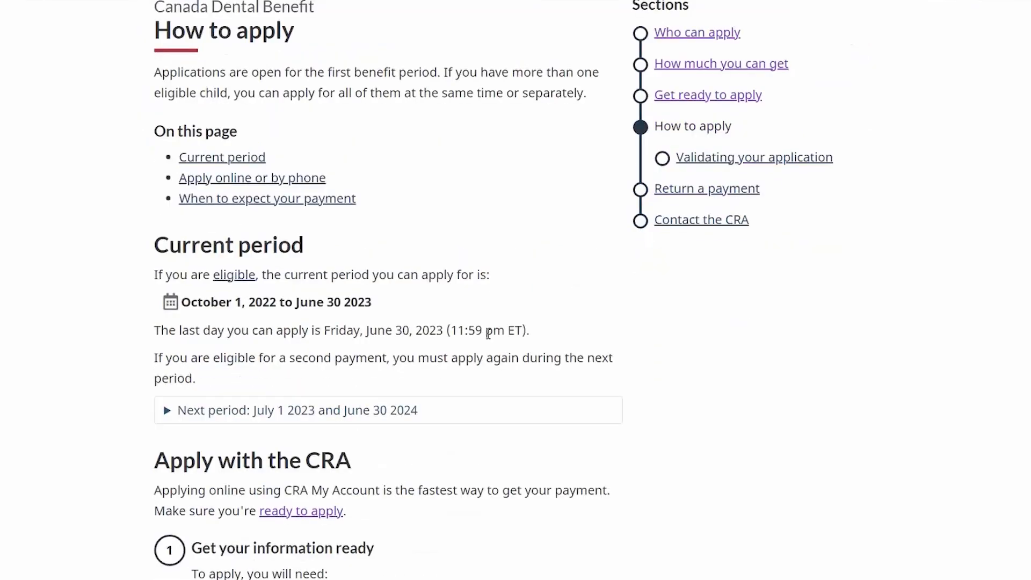
pyautogui.scroll(-3)
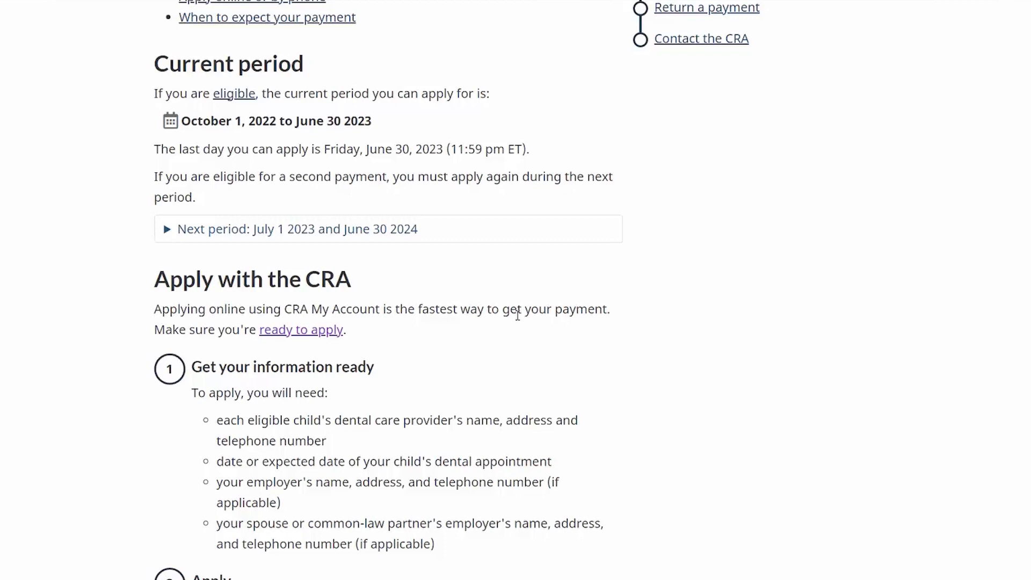
pyautogui.scroll(-3)
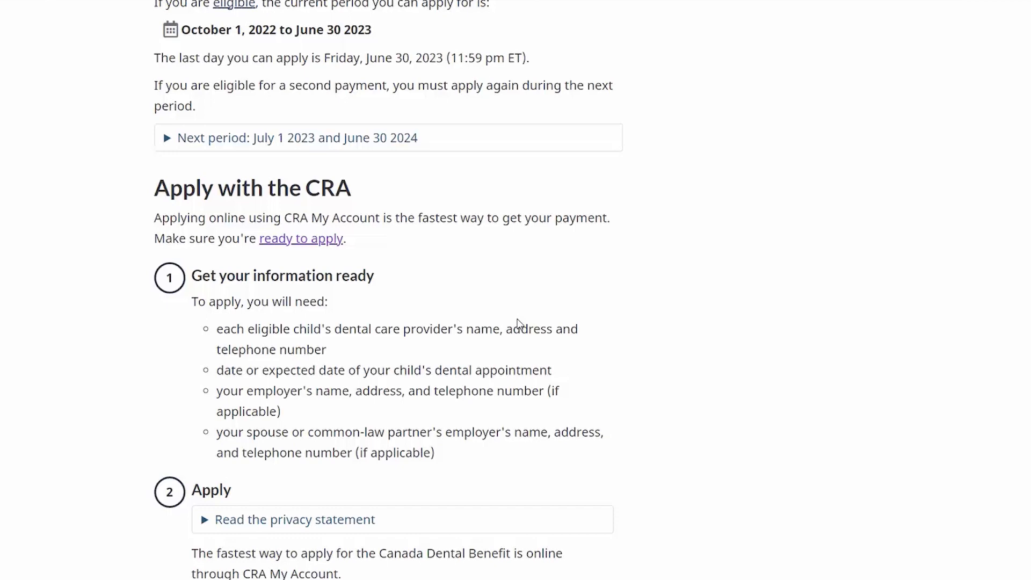
pyautogui.scroll(-3)
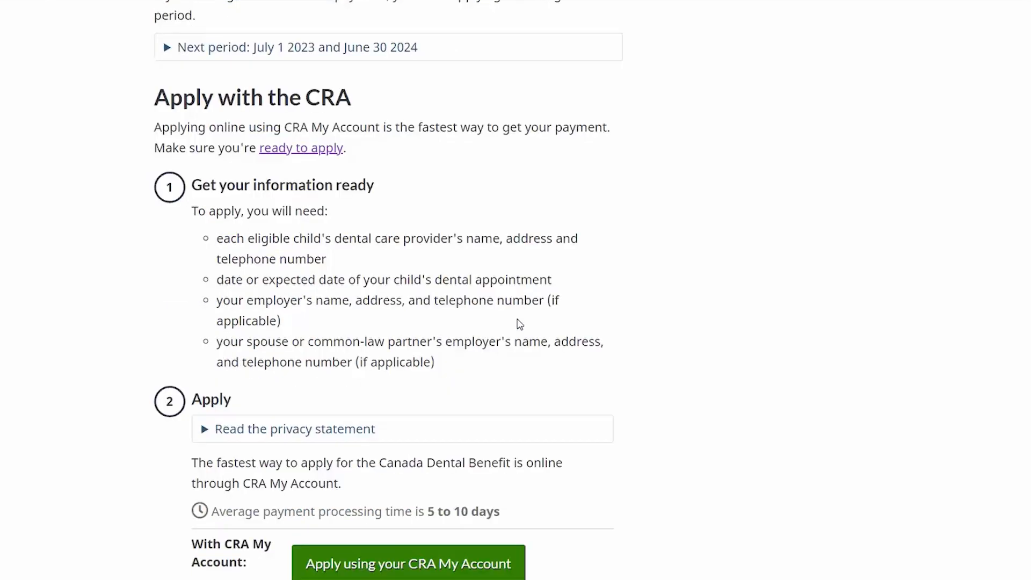
pyautogui.scroll(-3)
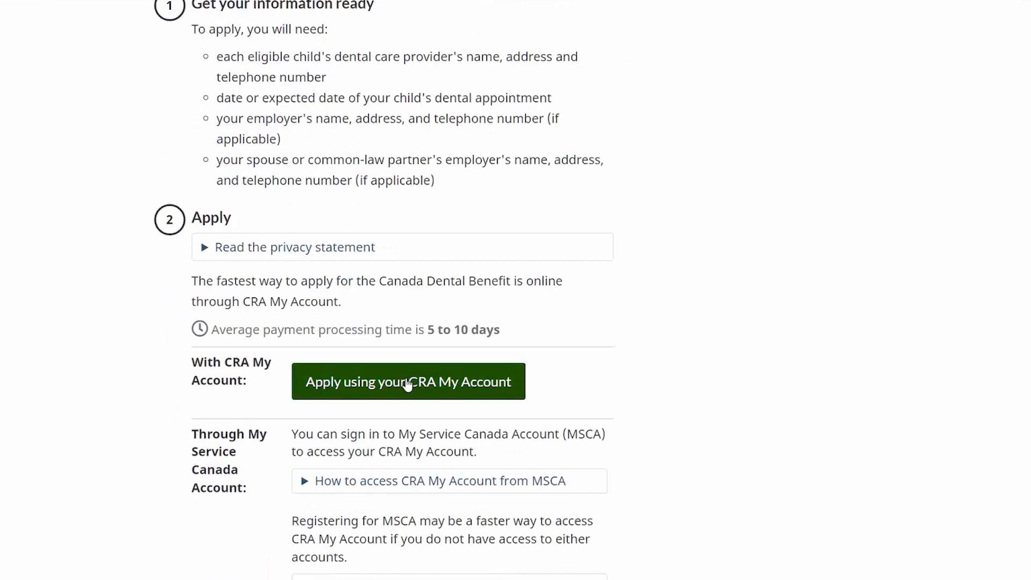
pyautogui.moveTo(614, 380)
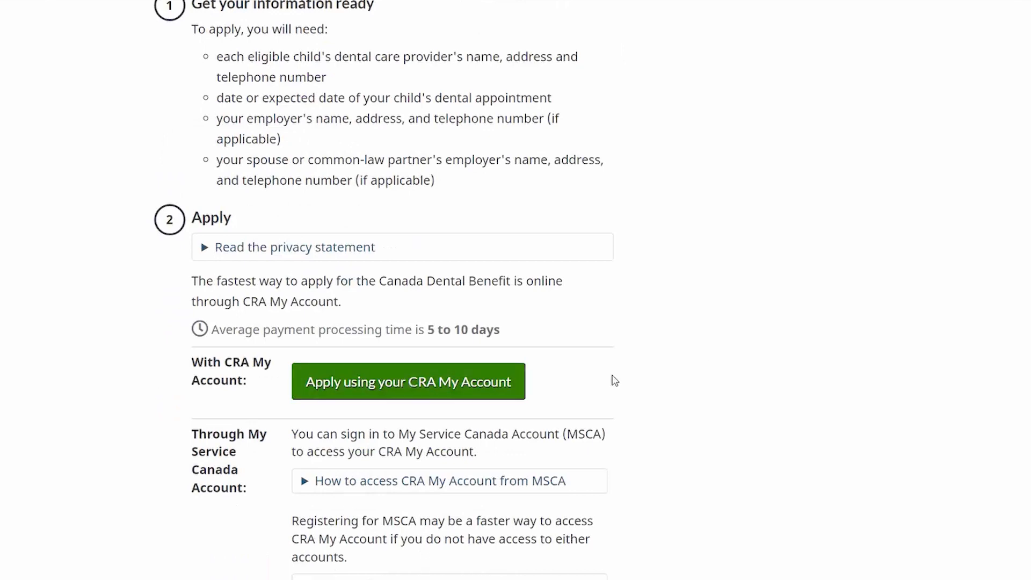
pyautogui.scroll(-3)
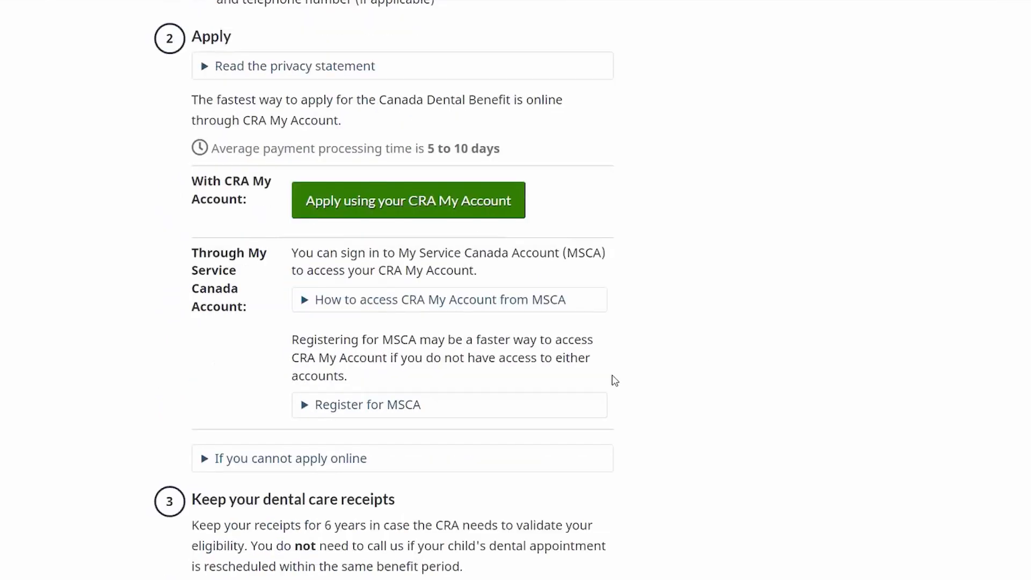
pyautogui.scroll(-3)
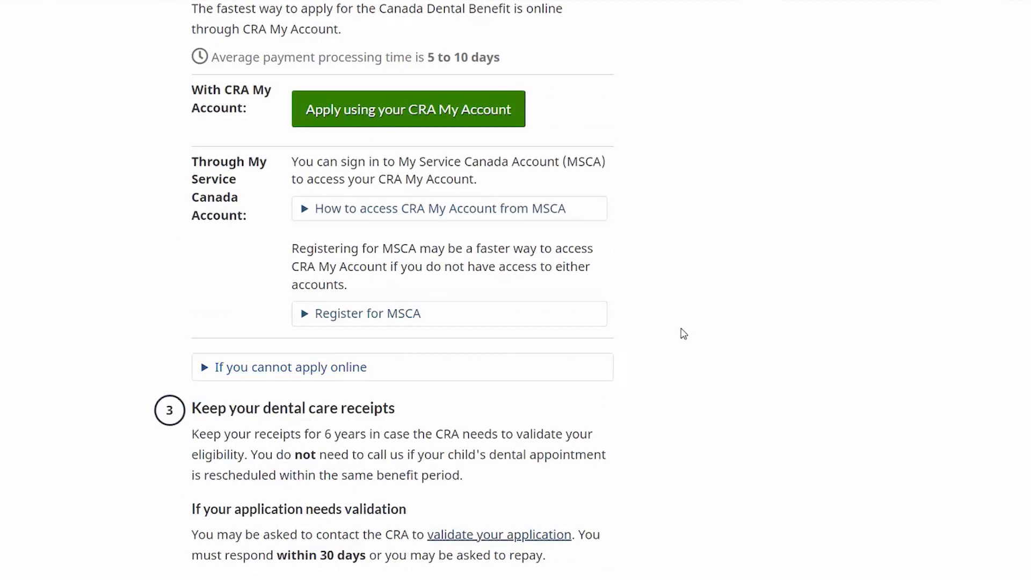
pyautogui.scroll(3)
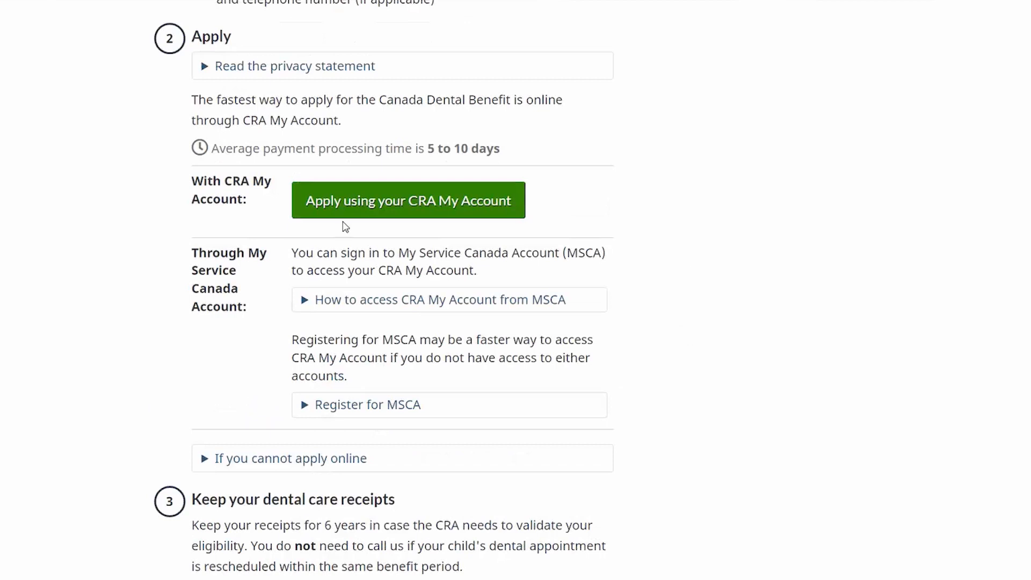
pyautogui.moveTo(407, 209)
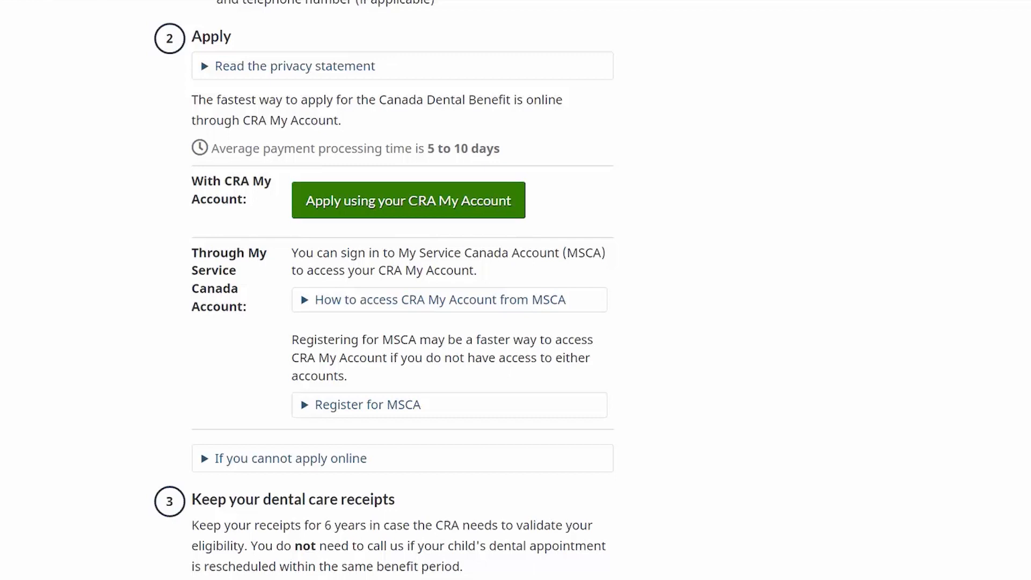
# Go through CRA My Account and choose Apply now for the Canada Dental Benefit.
pyautogui.click(408, 200)
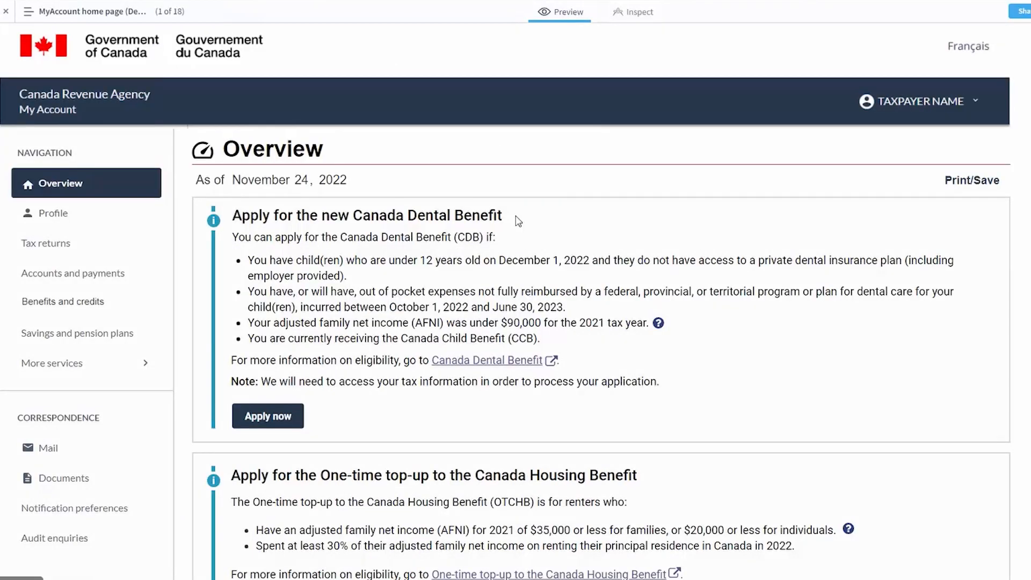
pyautogui.moveTo(442, 320)
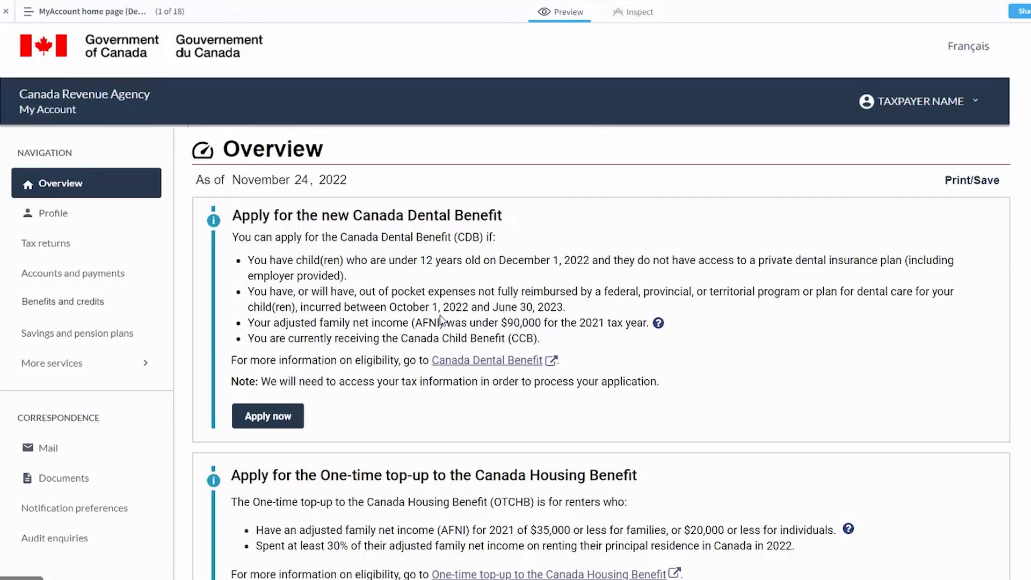
pyautogui.moveTo(523, 253)
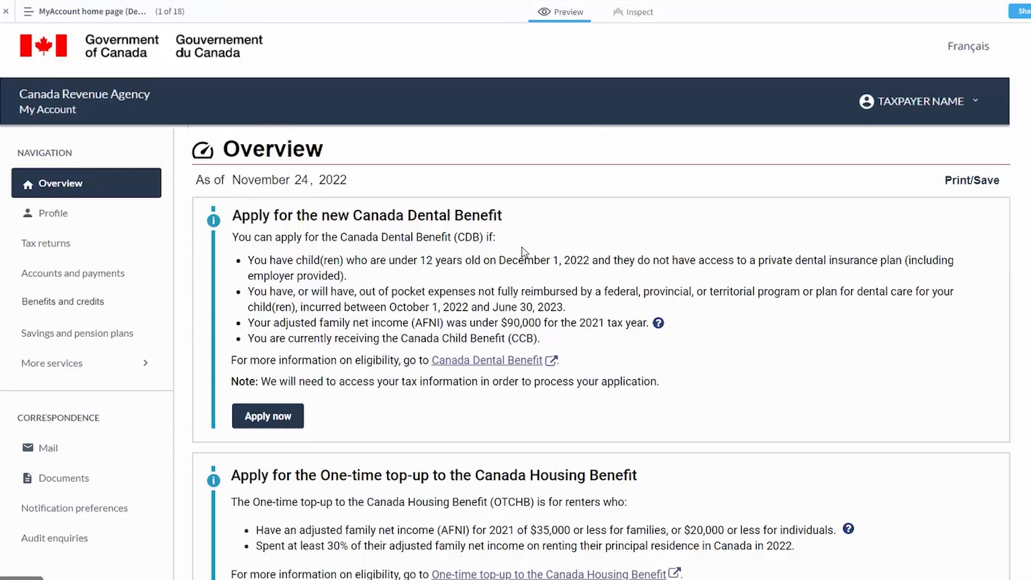
pyautogui.moveTo(354, 175)
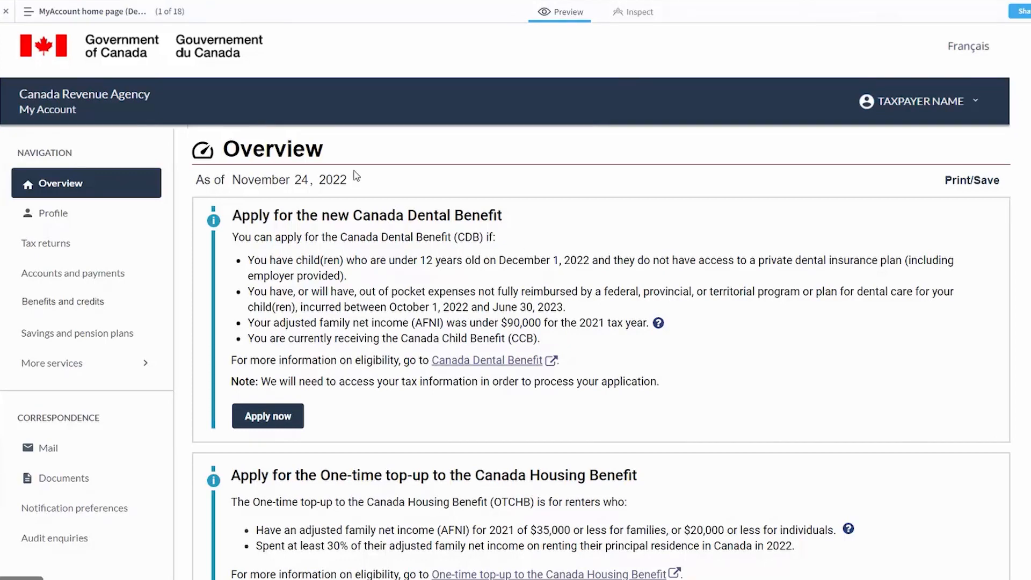
pyautogui.moveTo(385, 267)
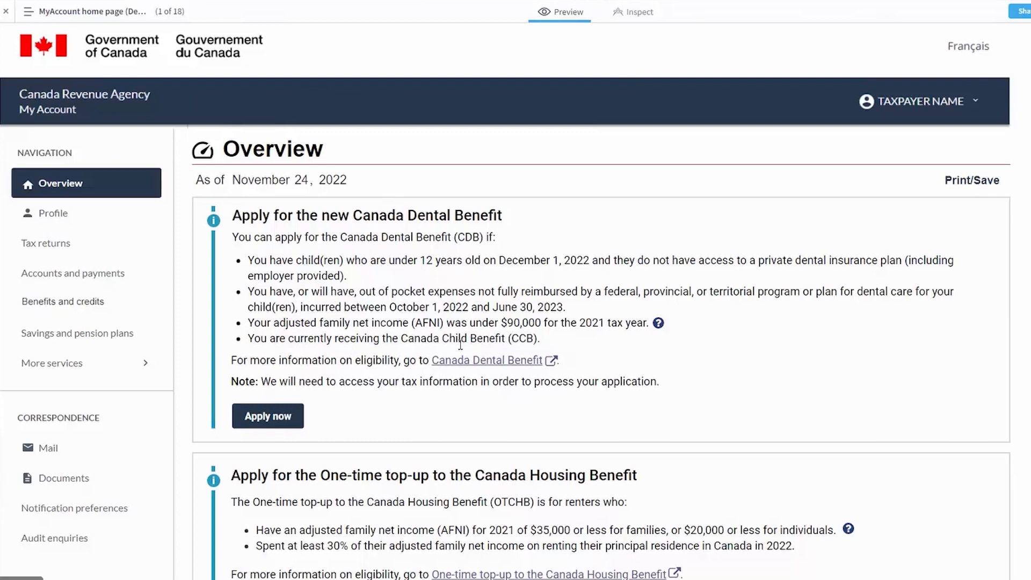
pyautogui.moveTo(278, 264)
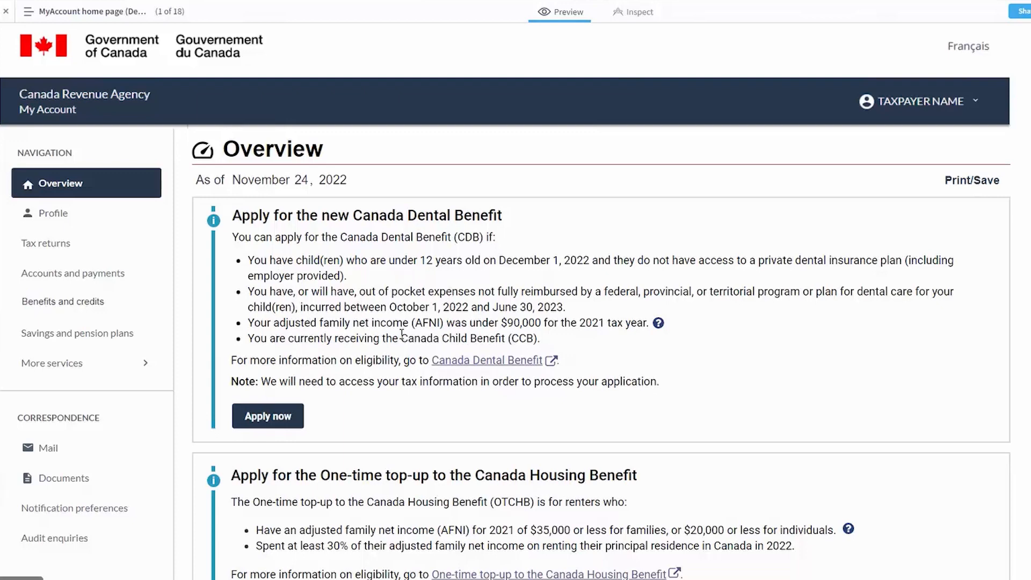
pyautogui.moveTo(351, 288)
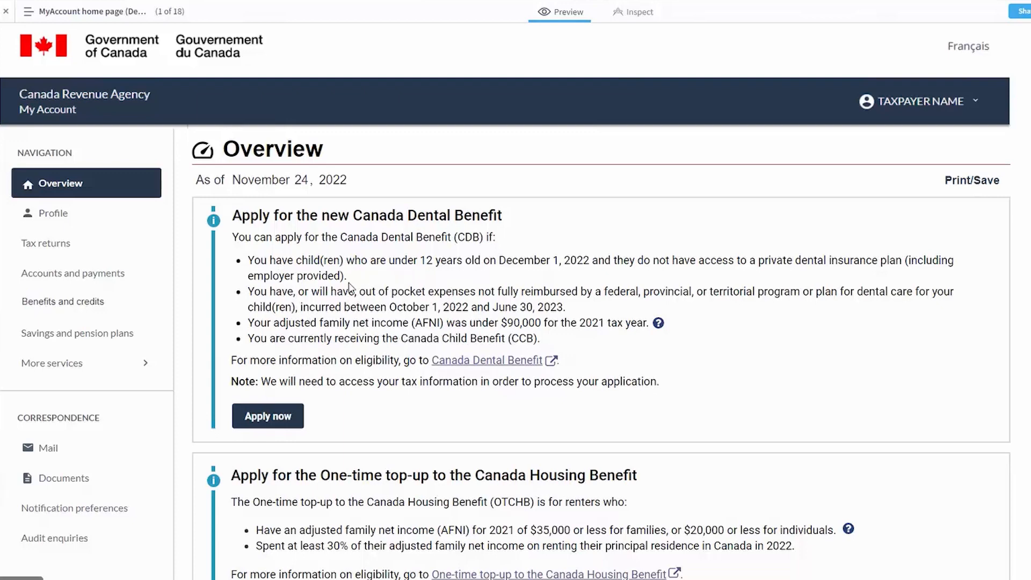
pyautogui.moveTo(442, 241)
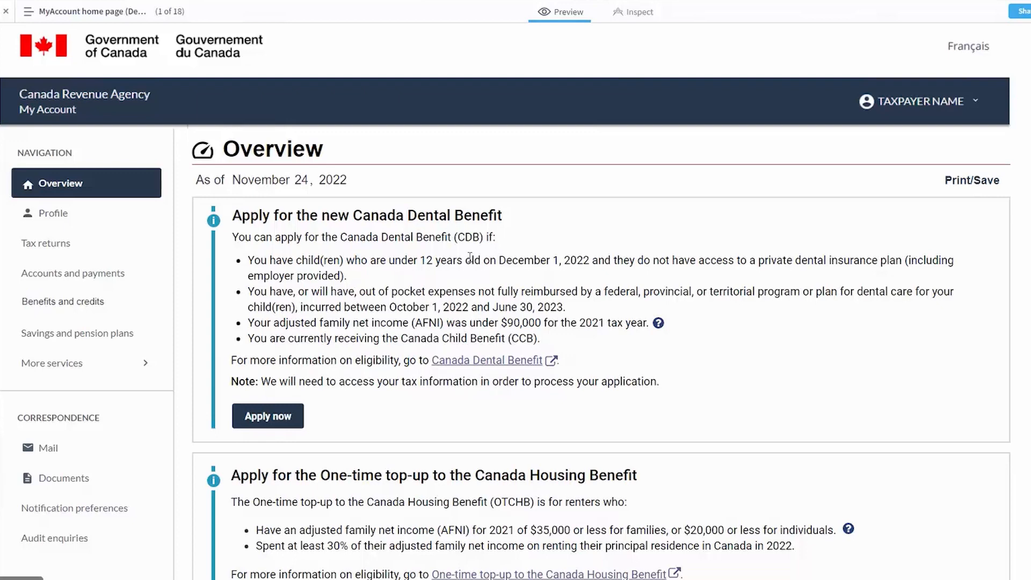
pyautogui.moveTo(41, 126)
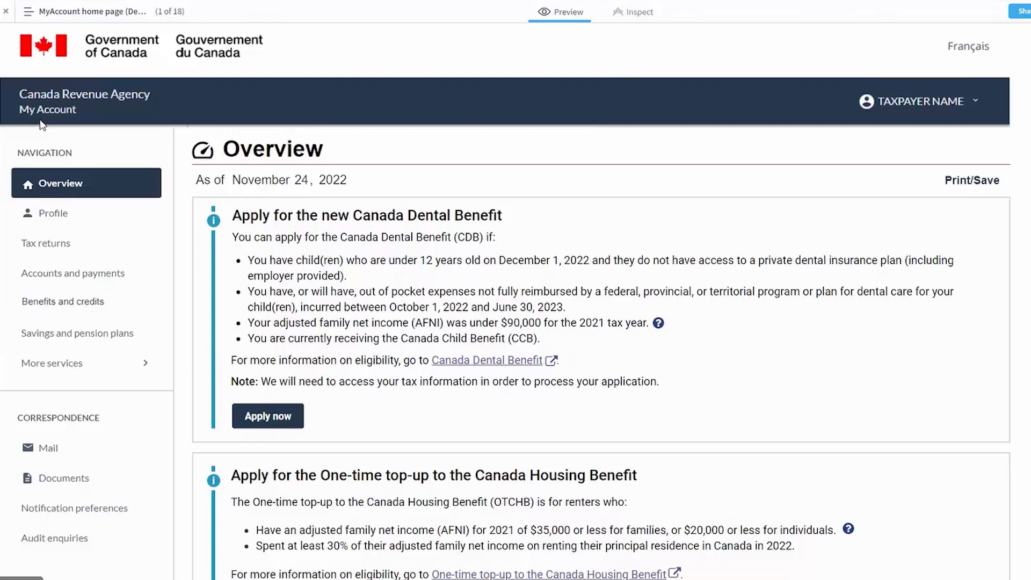
pyautogui.moveTo(274, 424)
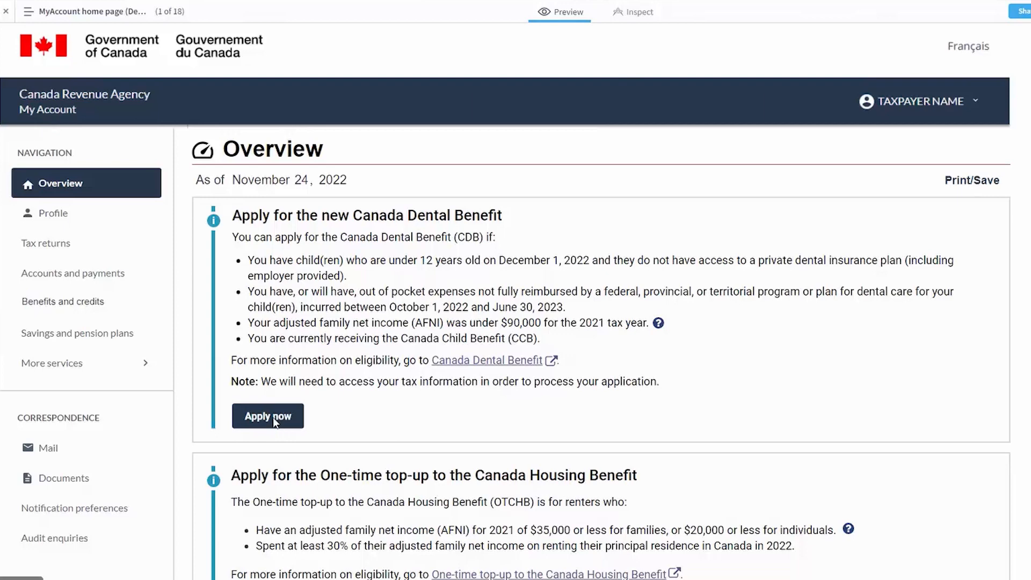
pyautogui.click(267, 416)
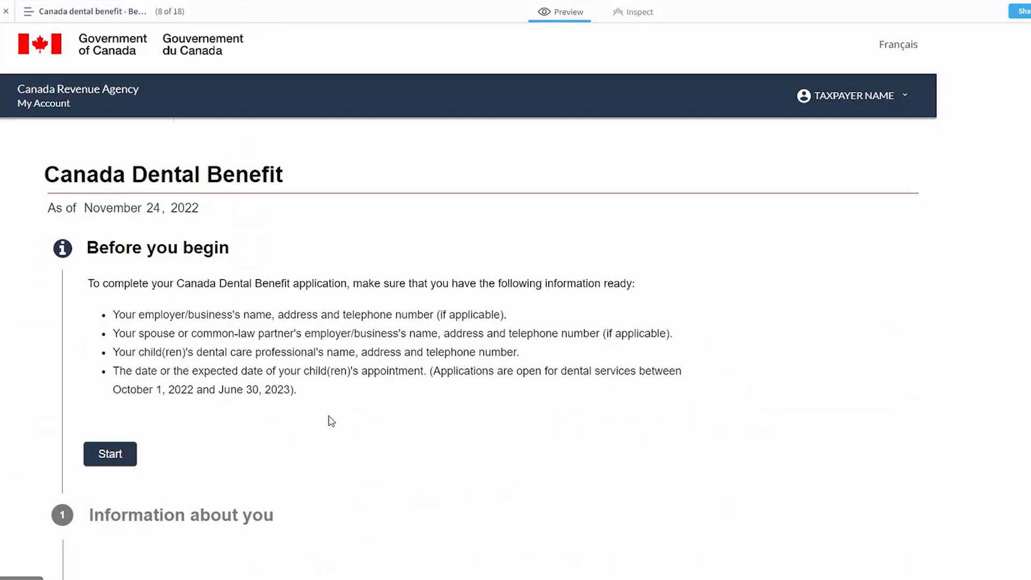
pyautogui.moveTo(352, 377)
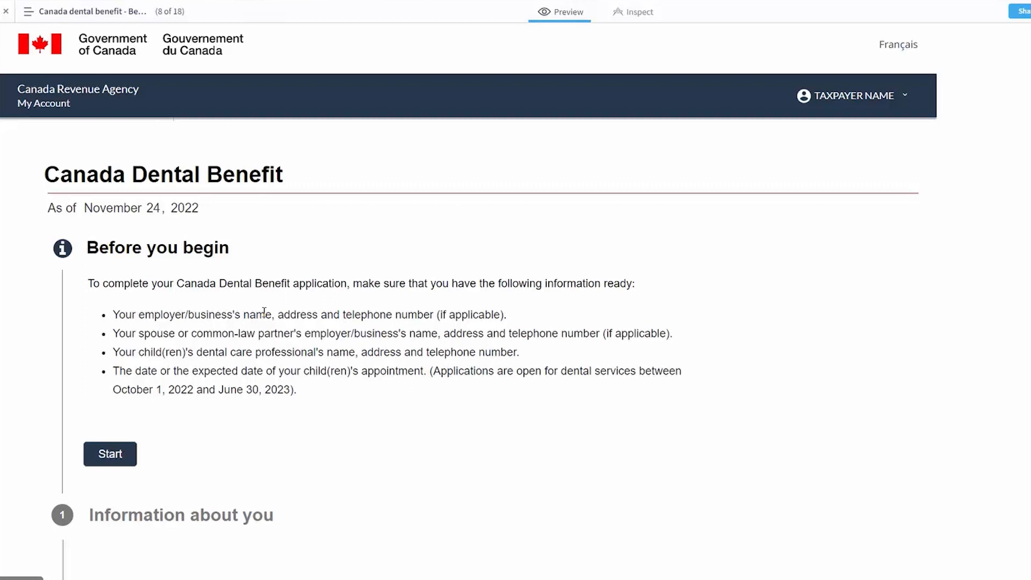
pyautogui.moveTo(87, 471)
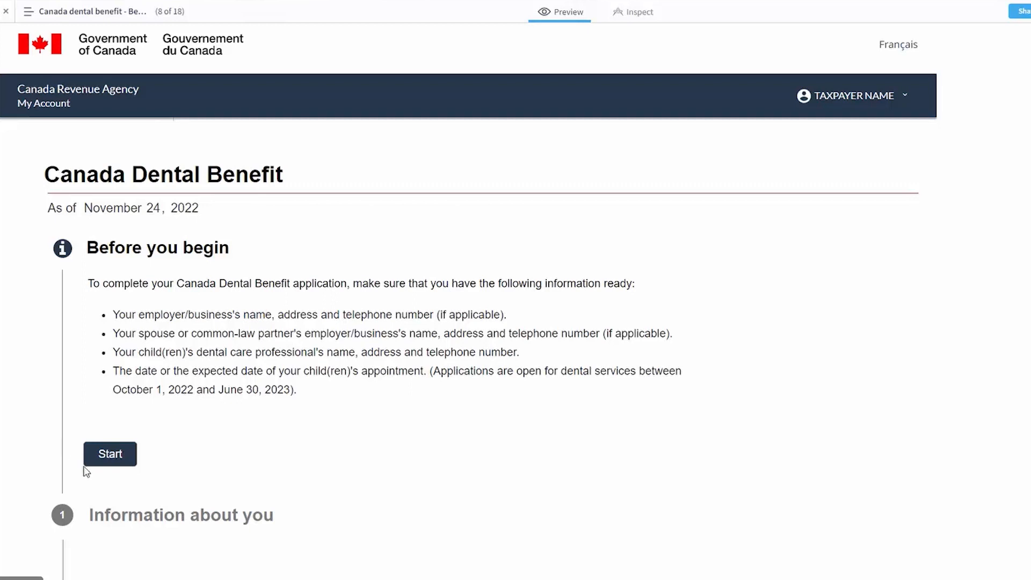
pyautogui.moveTo(136, 310)
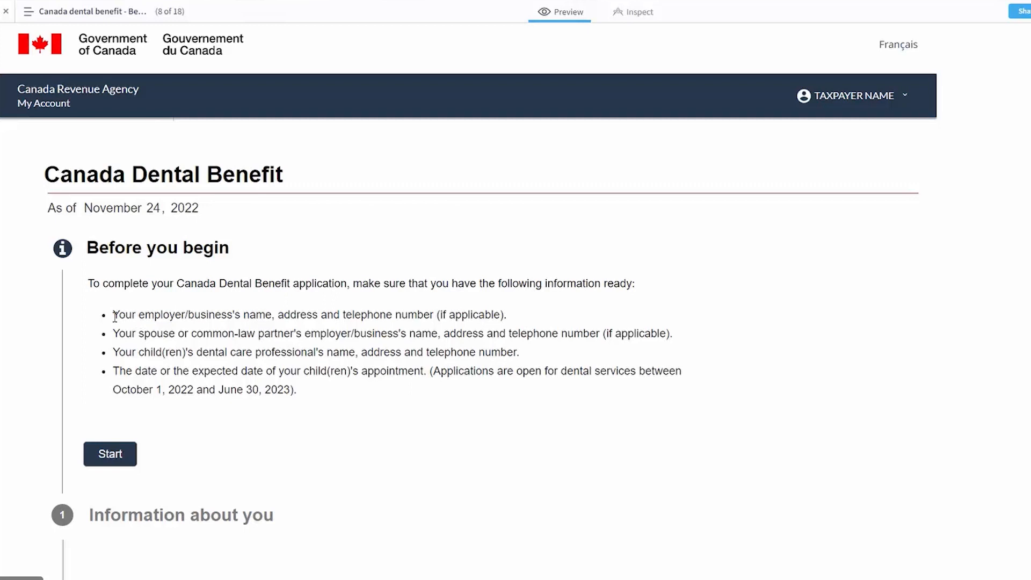
pyautogui.moveTo(322, 385)
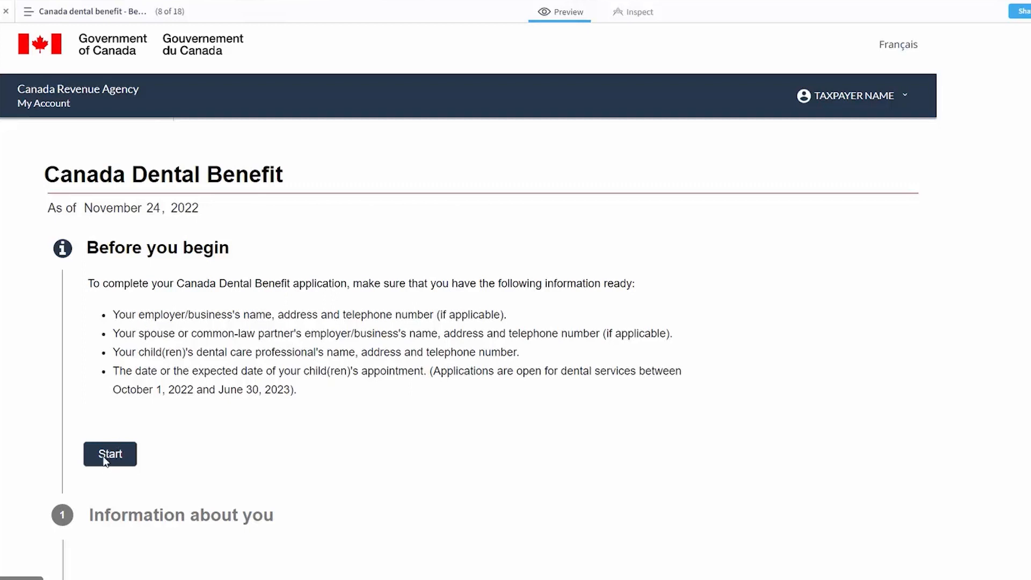
# Start the application from the Before you begin checklist.
pyautogui.click(110, 454)
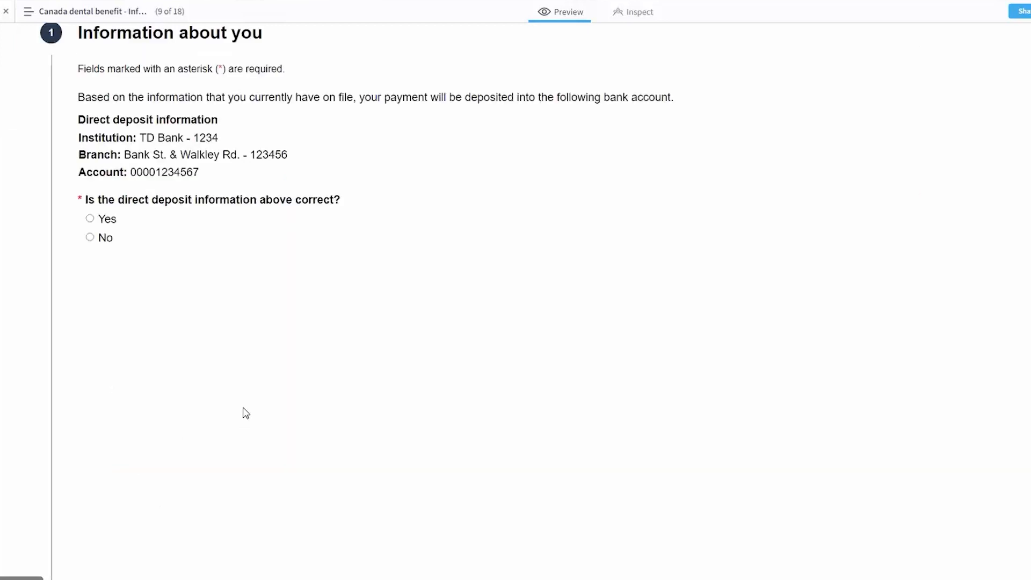
pyautogui.moveTo(236, 355)
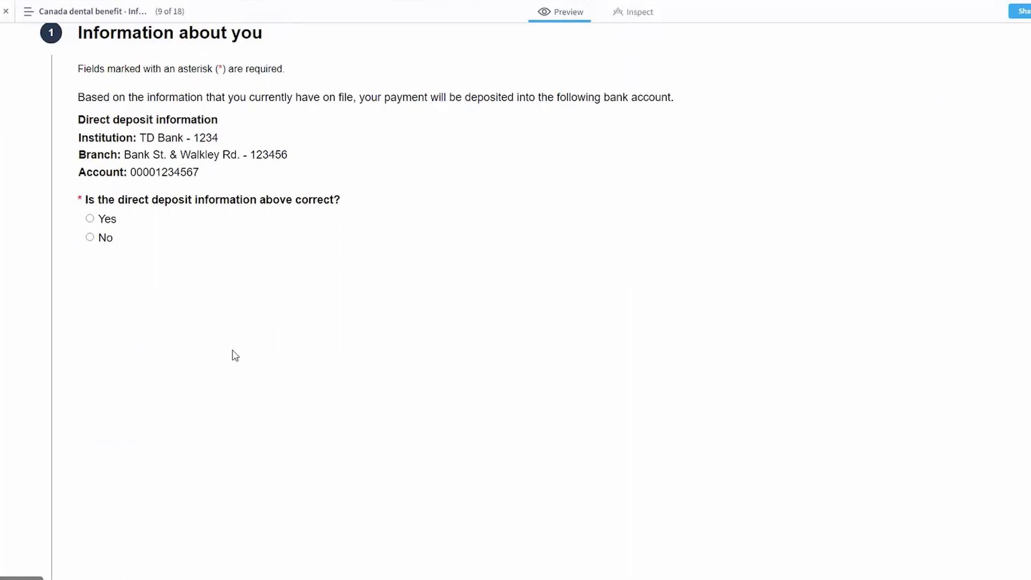
pyautogui.moveTo(238, 278)
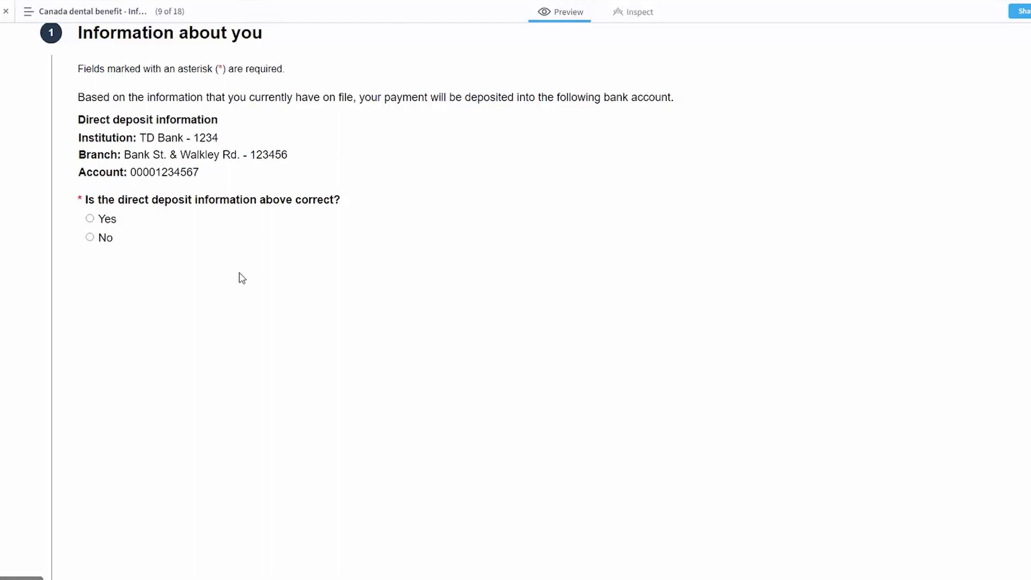
pyautogui.moveTo(217, 324)
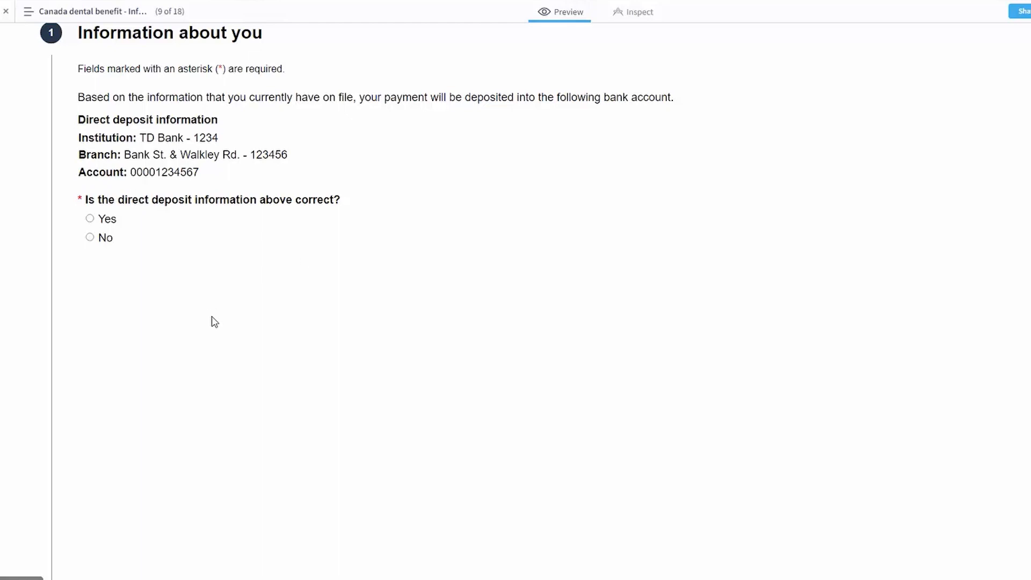
pyautogui.moveTo(184, 360)
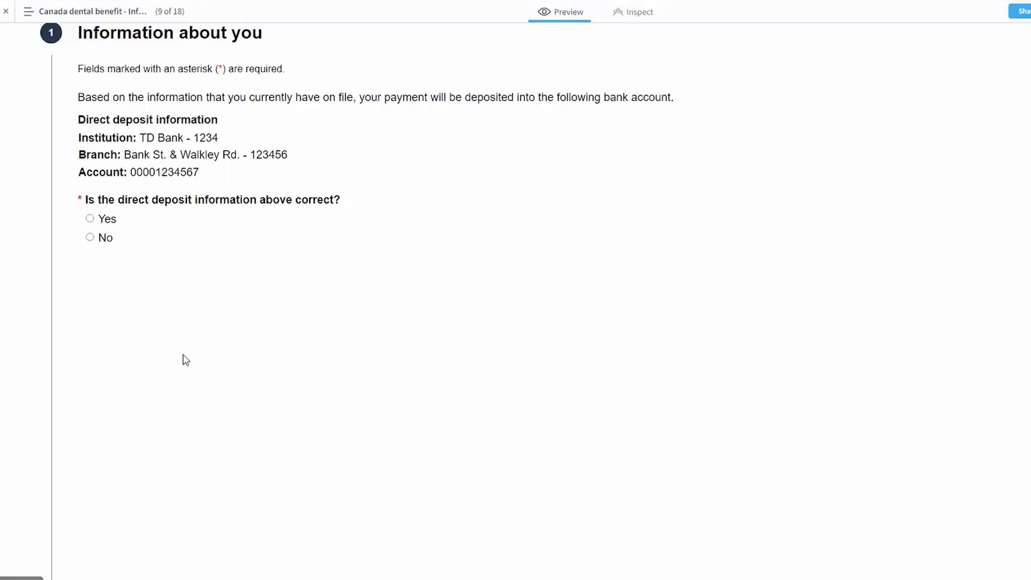
pyautogui.moveTo(161, 301)
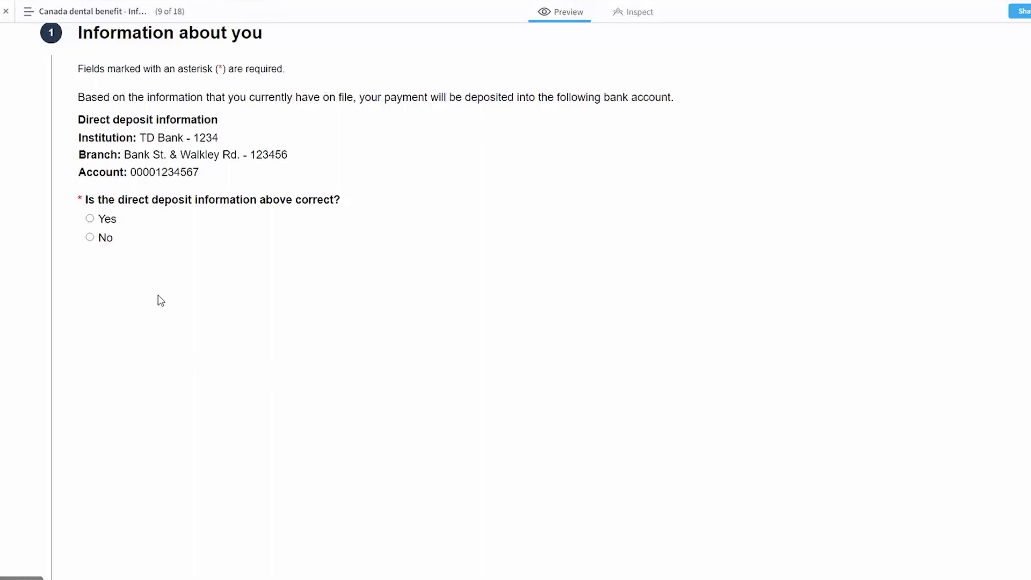
pyautogui.moveTo(82, 248)
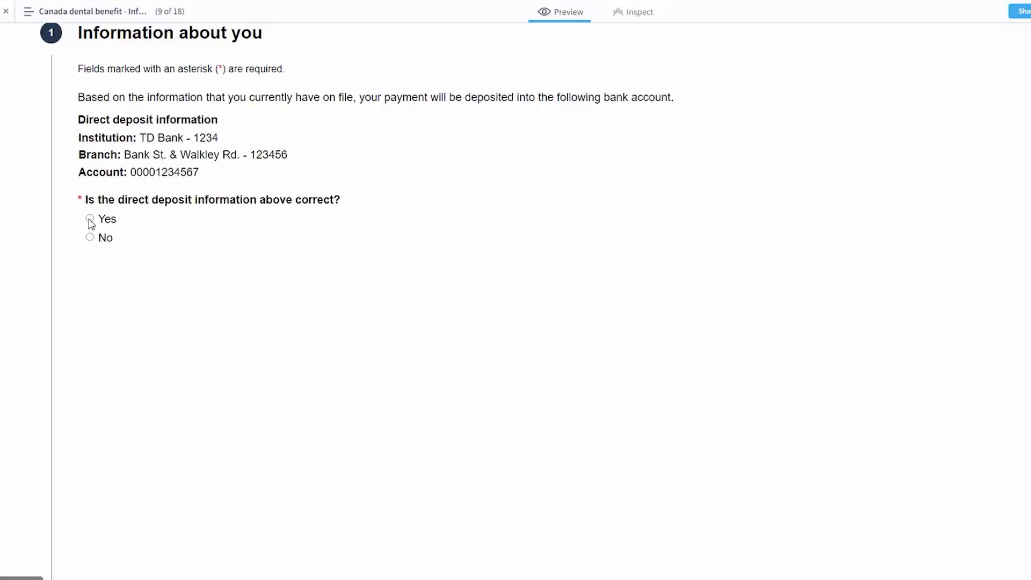
pyautogui.moveTo(263, 167)
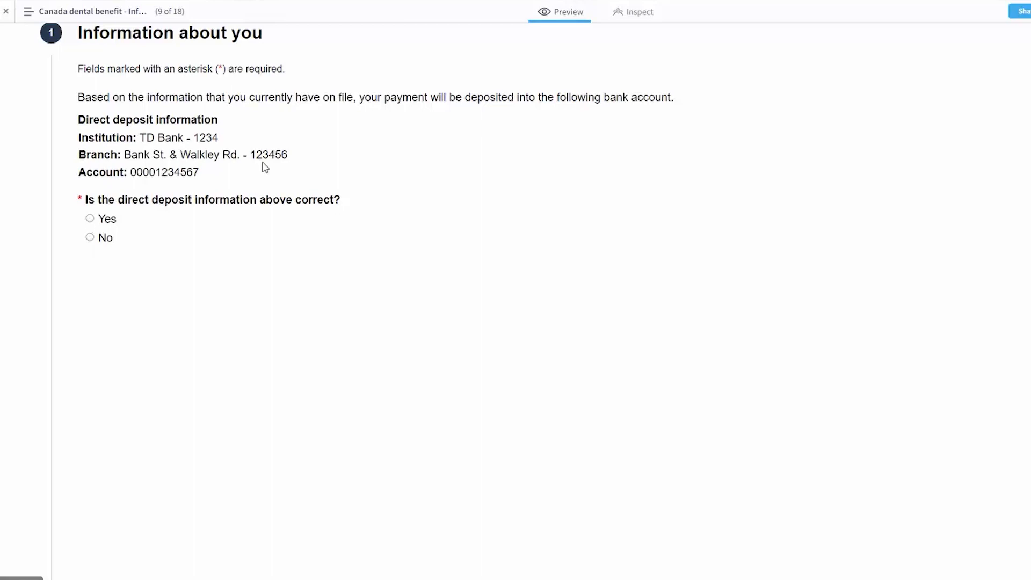
pyautogui.moveTo(187, 132)
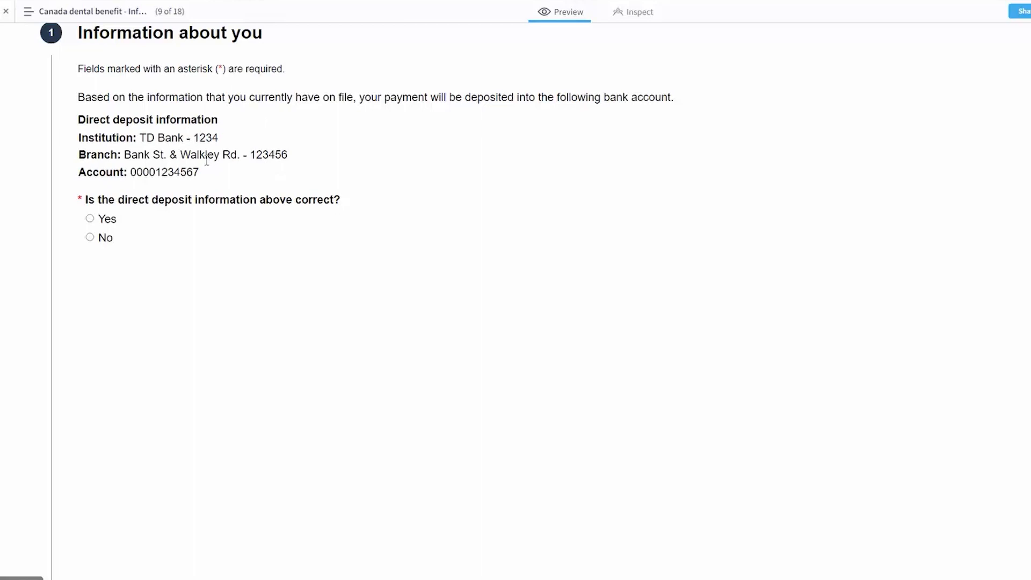
# Try No to see the warning, then answer Yes that direct deposit information is correct.
pyautogui.click(90, 237)
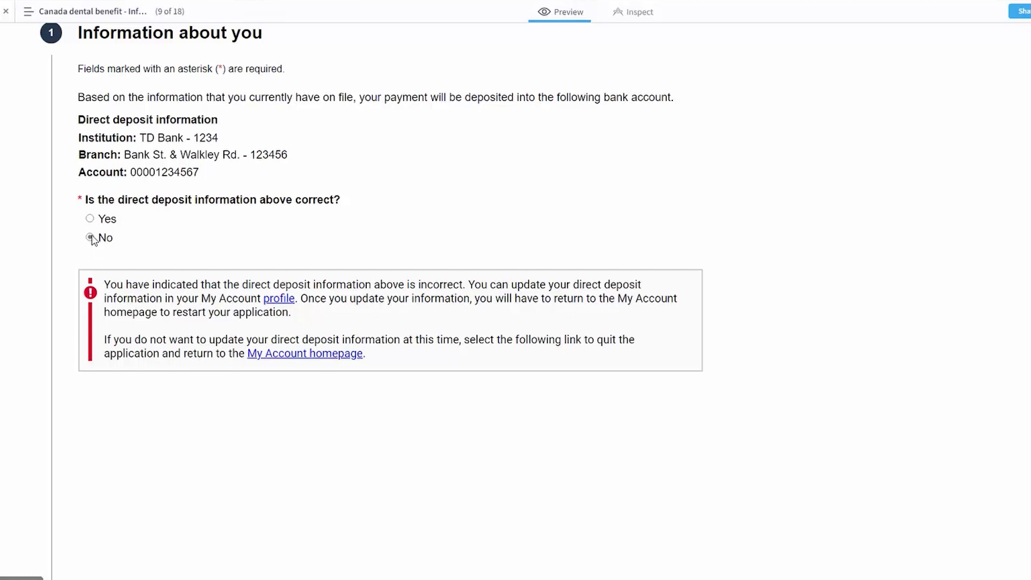
pyautogui.moveTo(96, 226)
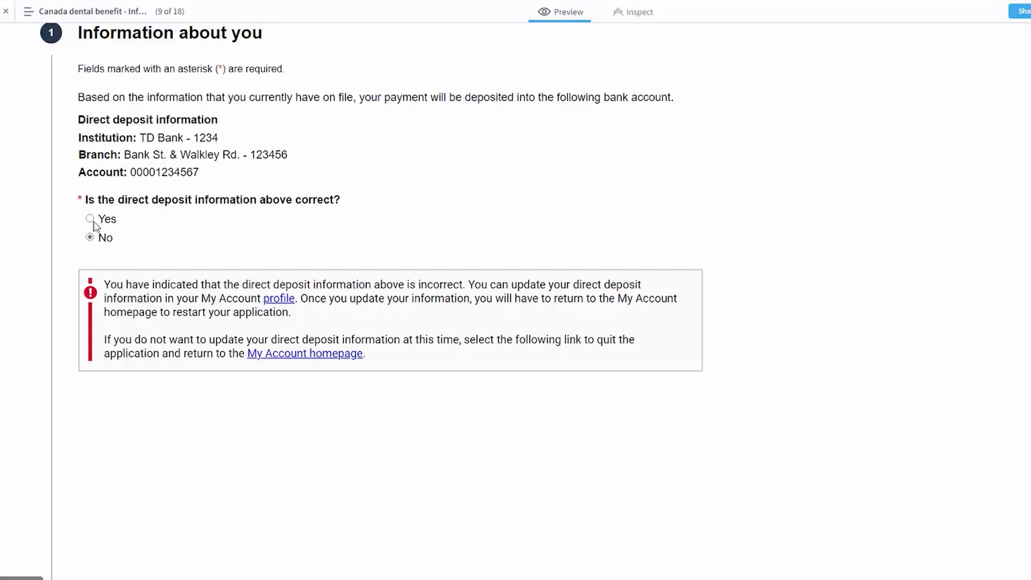
pyautogui.click(90, 219)
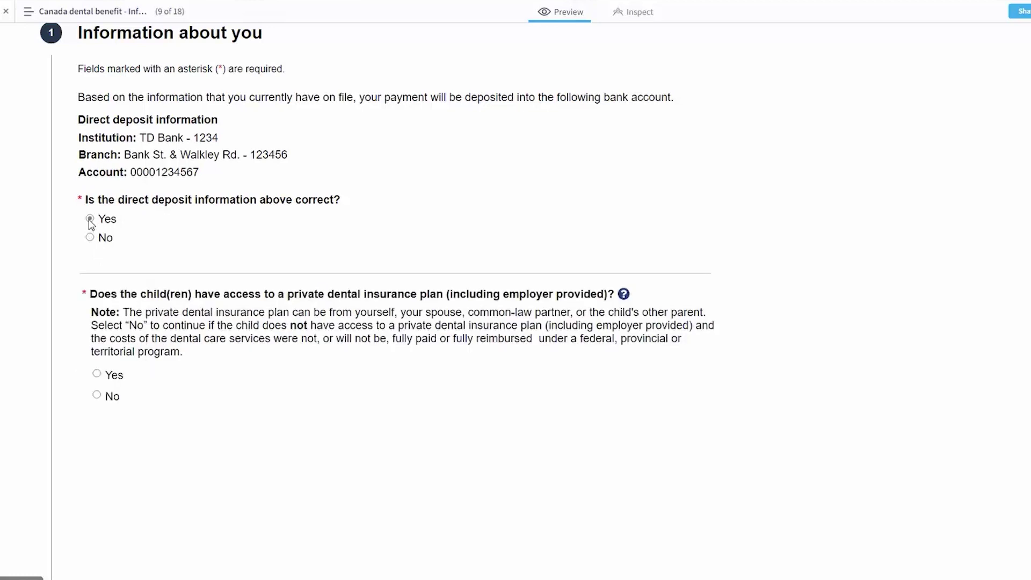
pyautogui.click(90, 219)
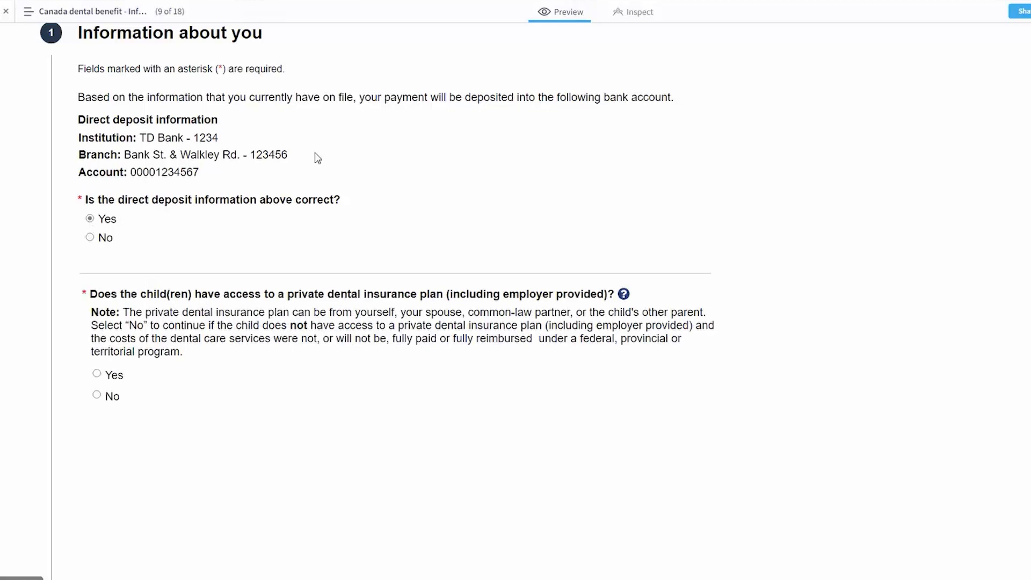
pyautogui.moveTo(170, 130)
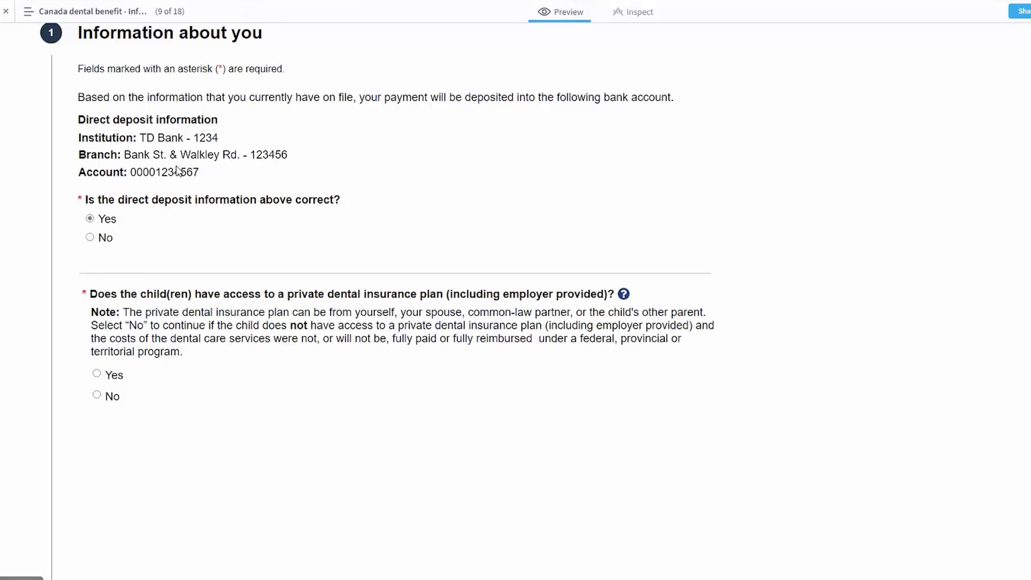
pyautogui.moveTo(401, 211)
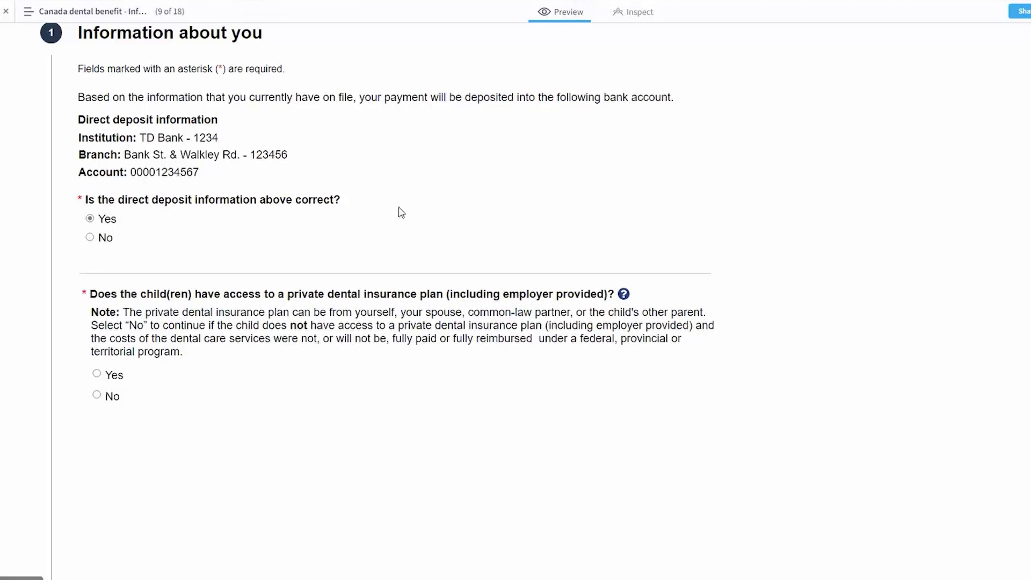
pyautogui.moveTo(311, 395)
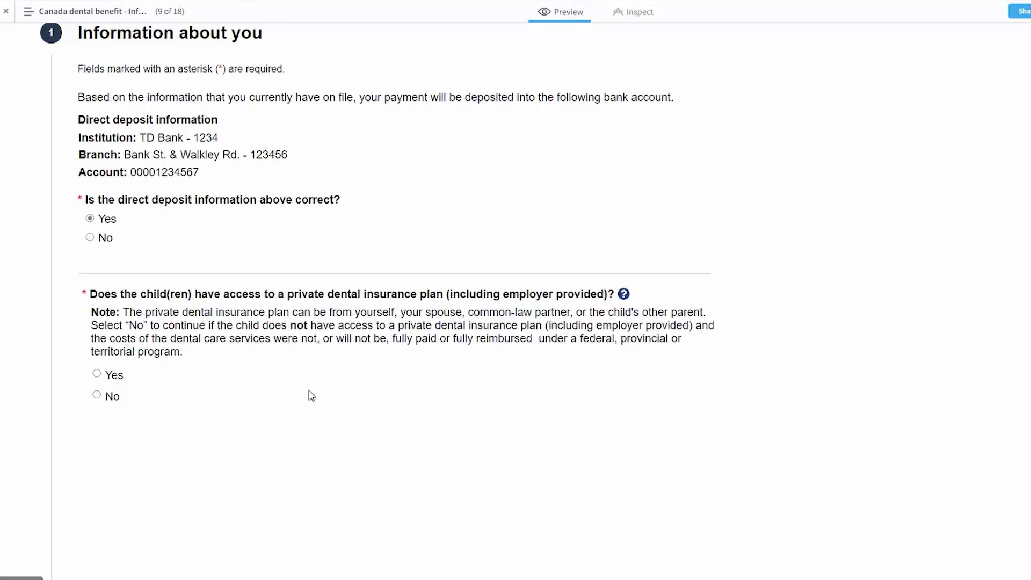
pyautogui.moveTo(99, 383)
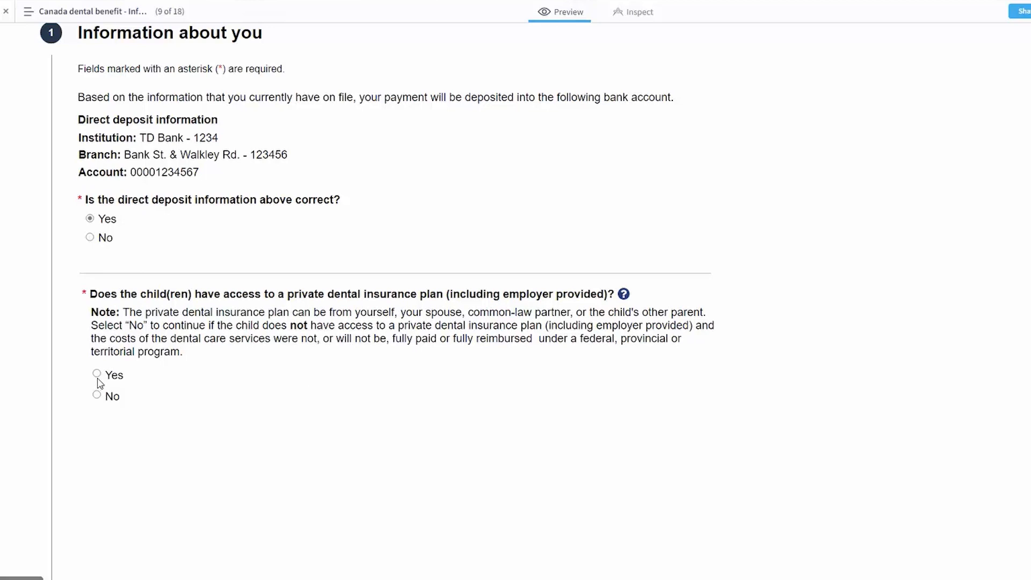
# Try Yes to see the ineligibility message, then answer No to private dental insurance.
pyautogui.click(96, 374)
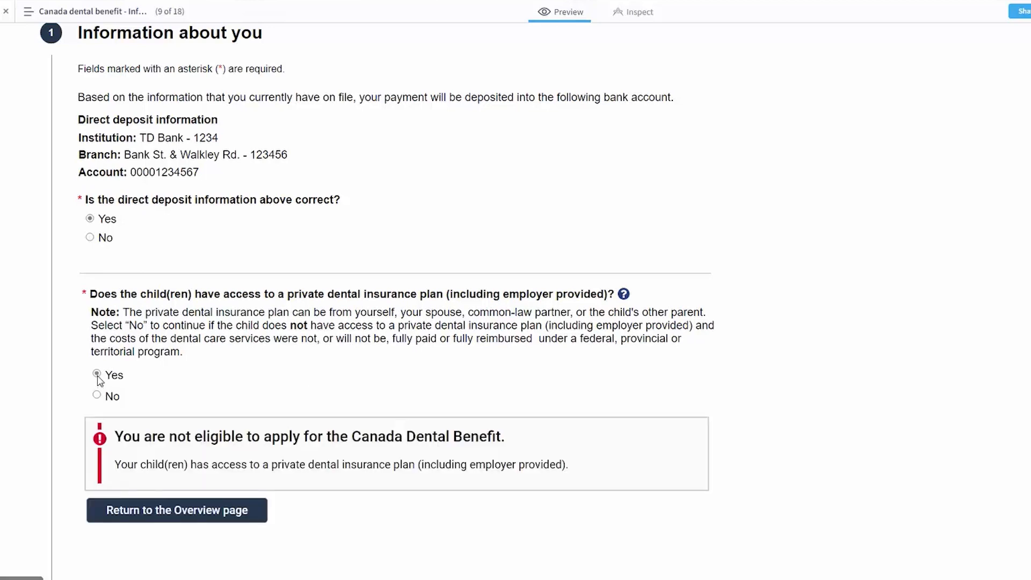
pyautogui.moveTo(94, 404)
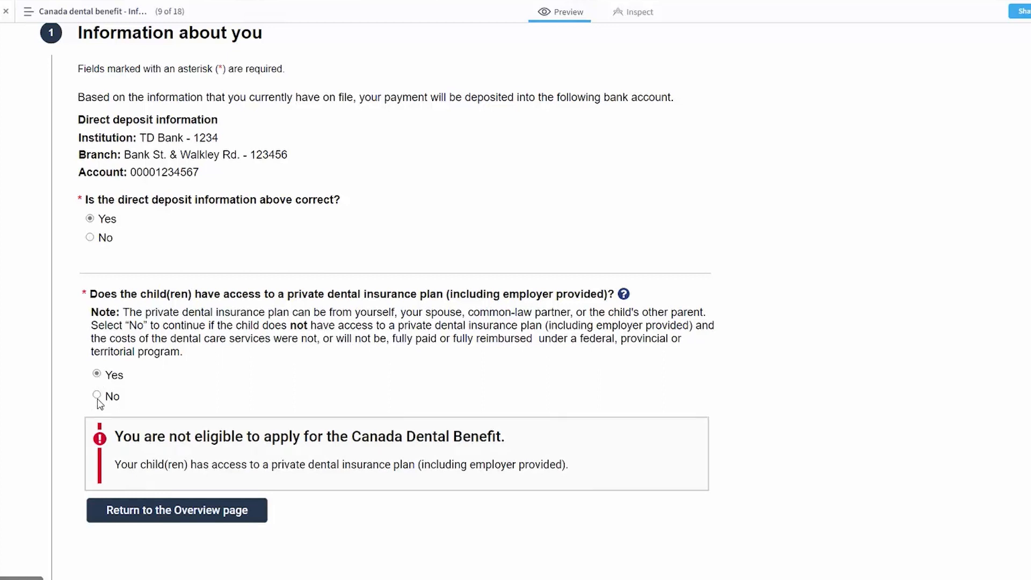
pyautogui.click(97, 395)
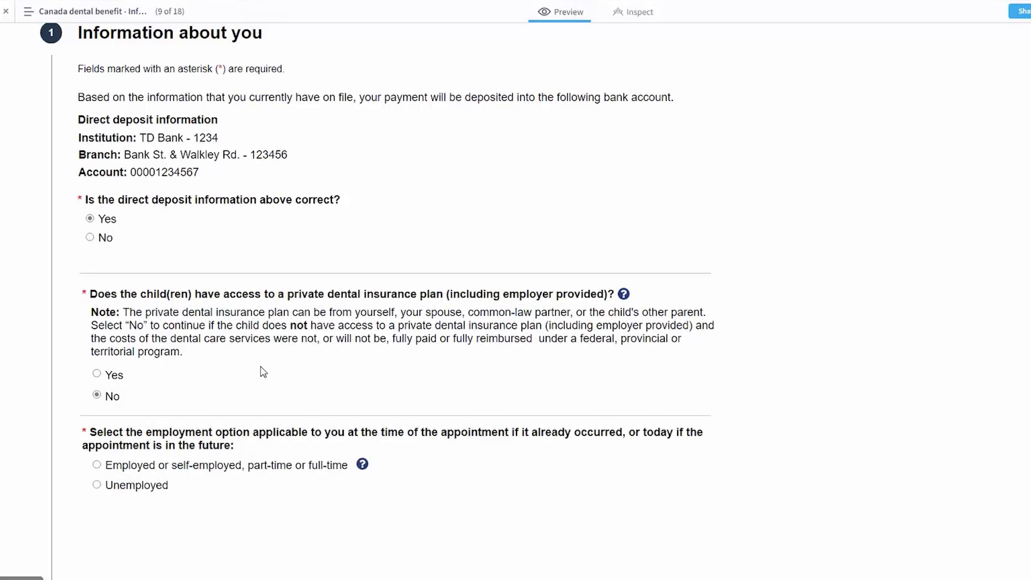
pyautogui.scroll(-3)
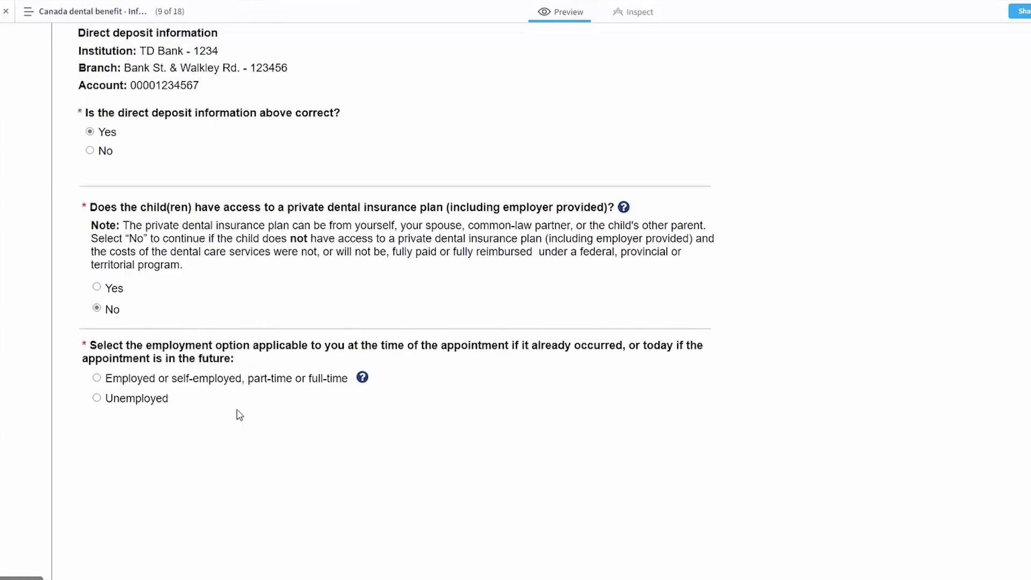
pyautogui.moveTo(232, 388)
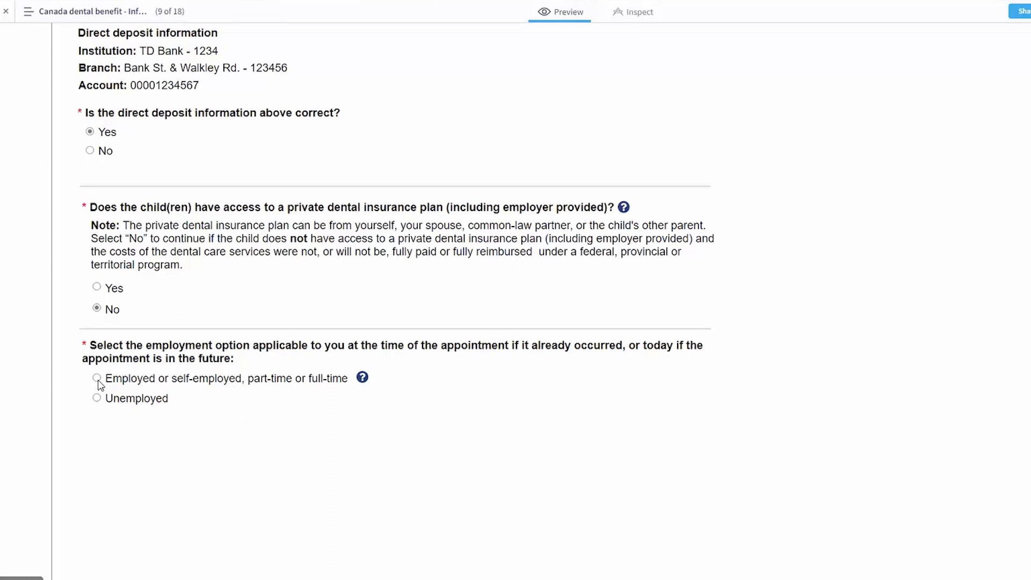
# Mark yourself as employed, answer Yes to having a spouse, and mark the spouse unemployed.
pyautogui.click(96, 378)
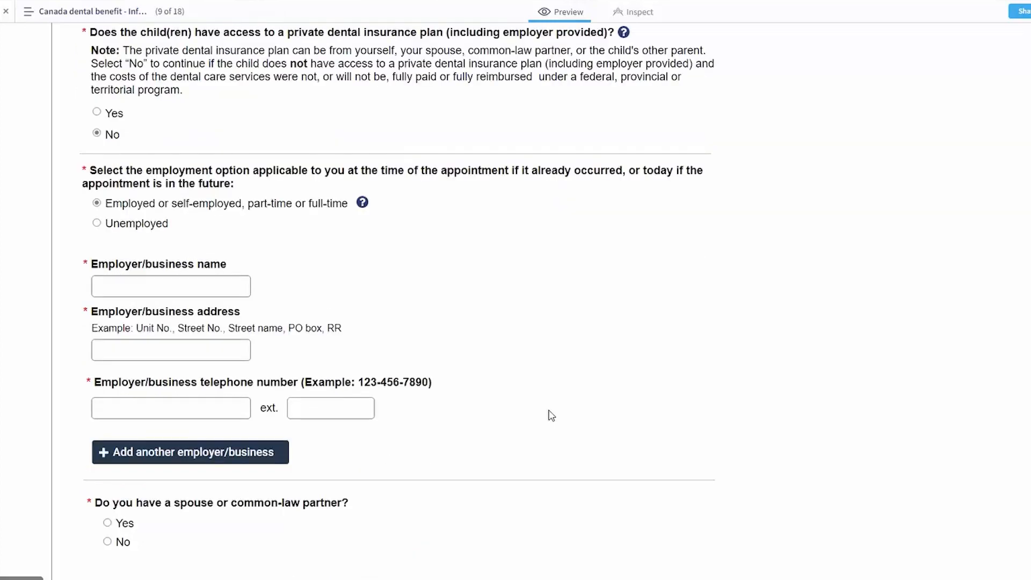
pyautogui.scroll(-3)
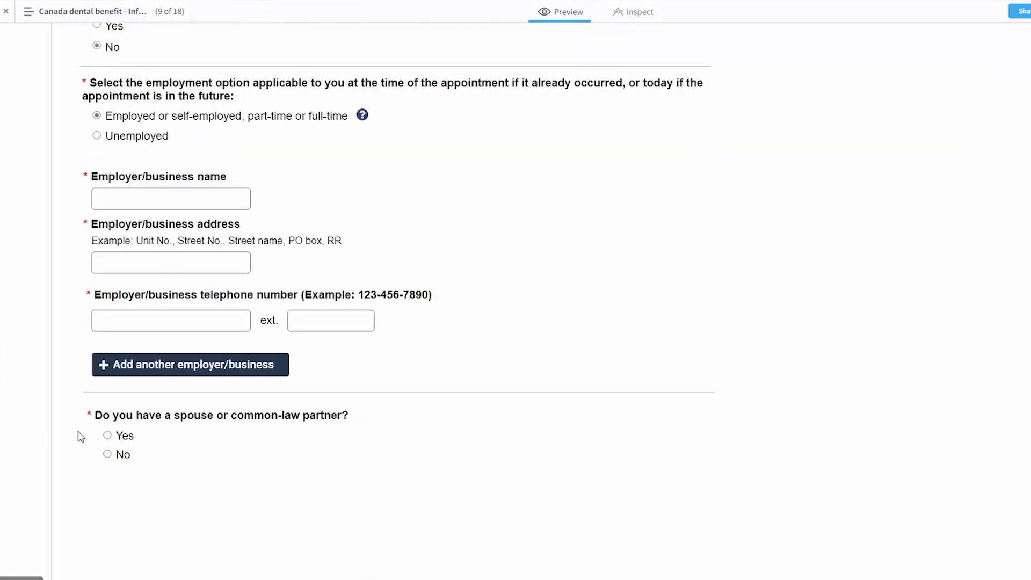
pyautogui.click(106, 435)
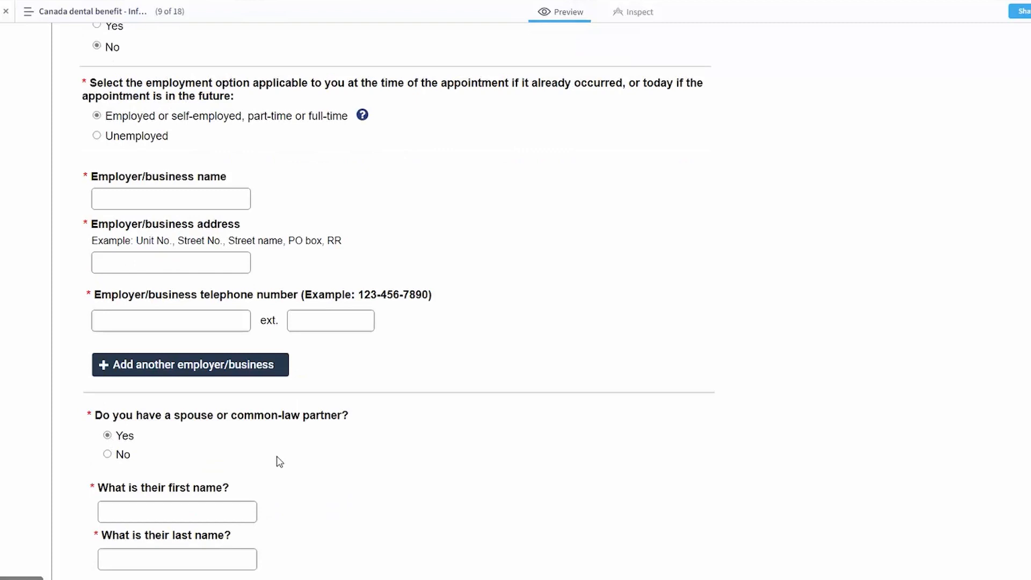
pyautogui.scroll(-3)
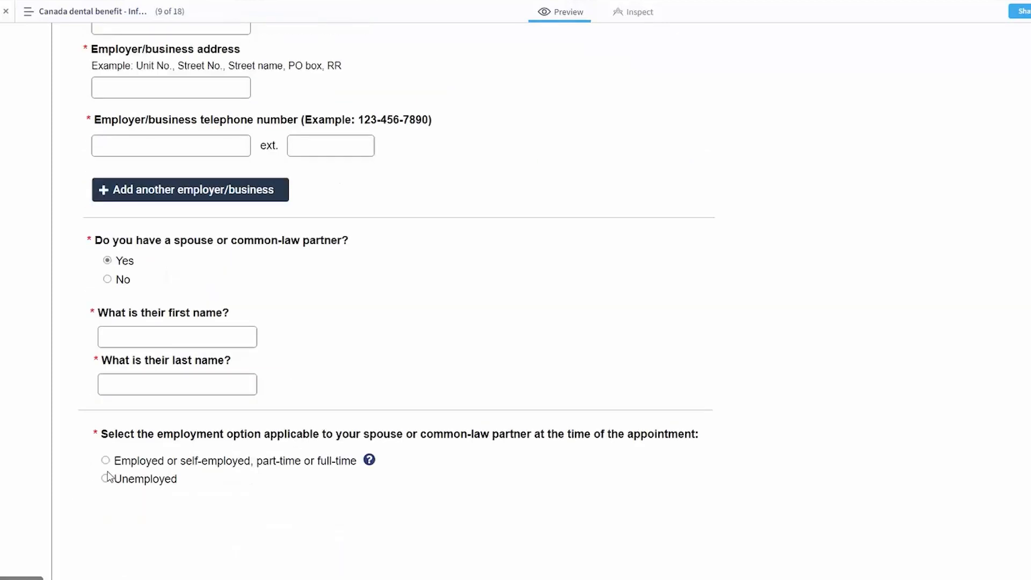
pyautogui.click(106, 479)
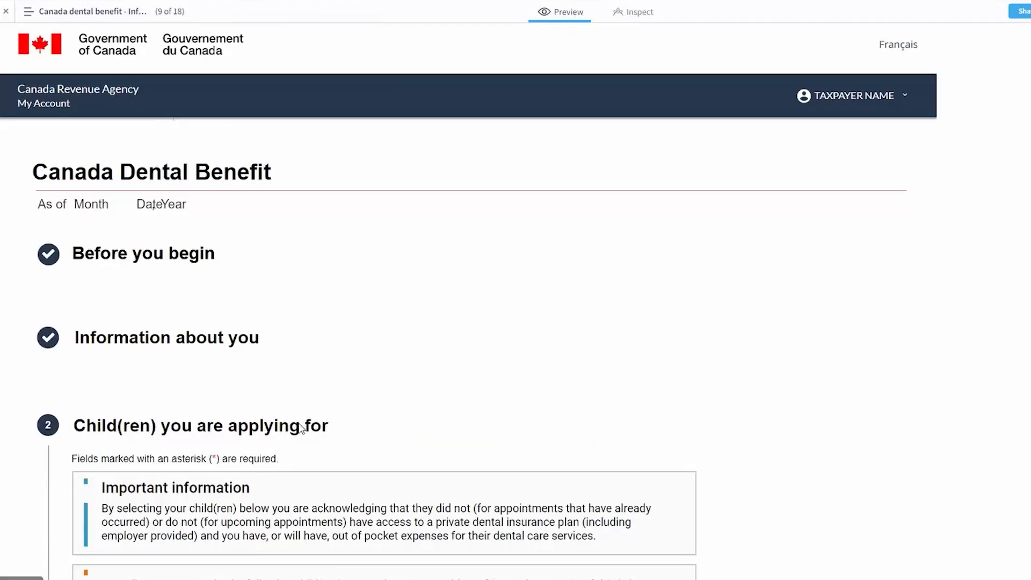
pyautogui.scroll(-3)
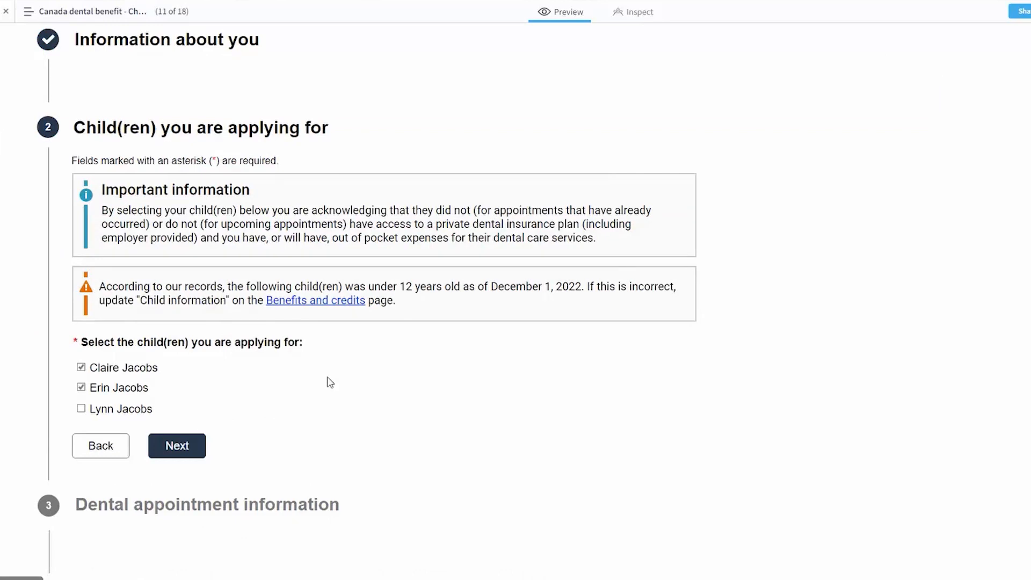
pyautogui.moveTo(323, 375)
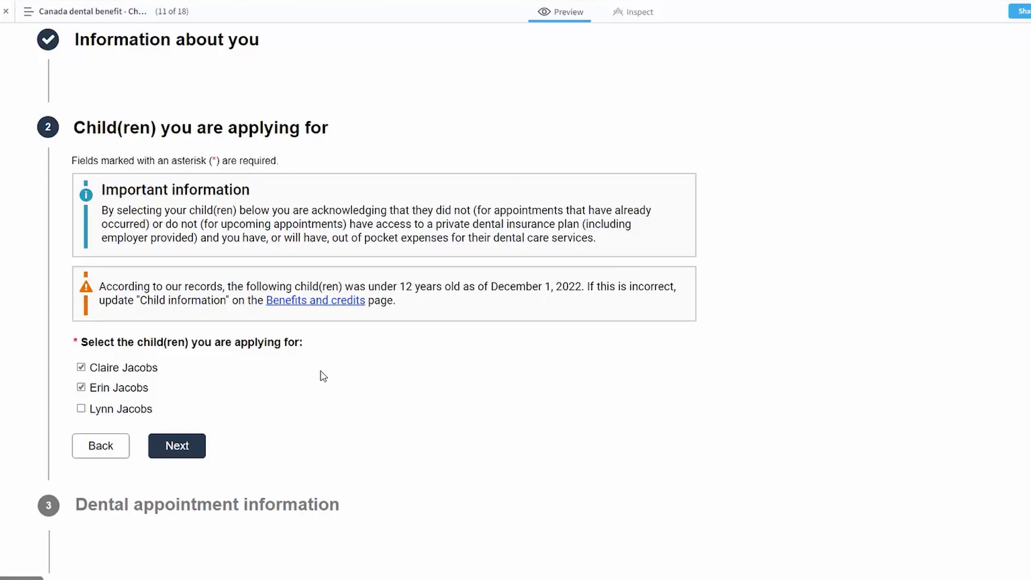
pyautogui.moveTo(259, 375)
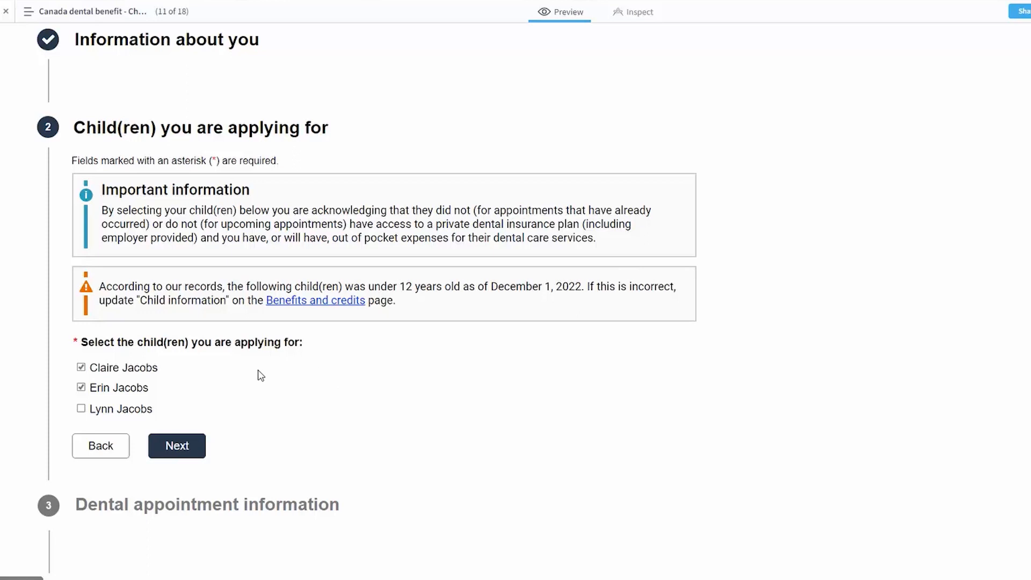
pyautogui.moveTo(182, 371)
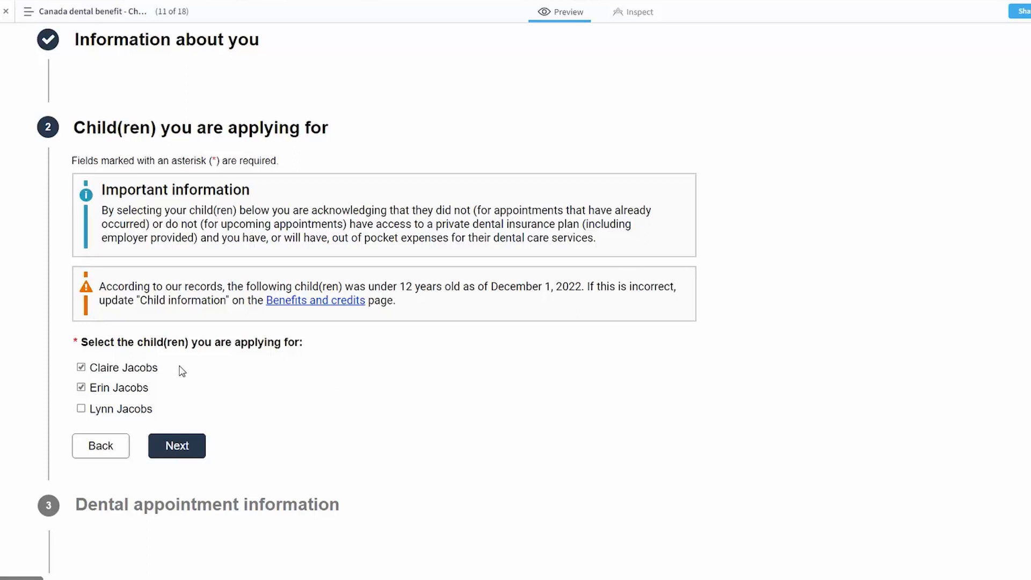
pyautogui.moveTo(168, 410)
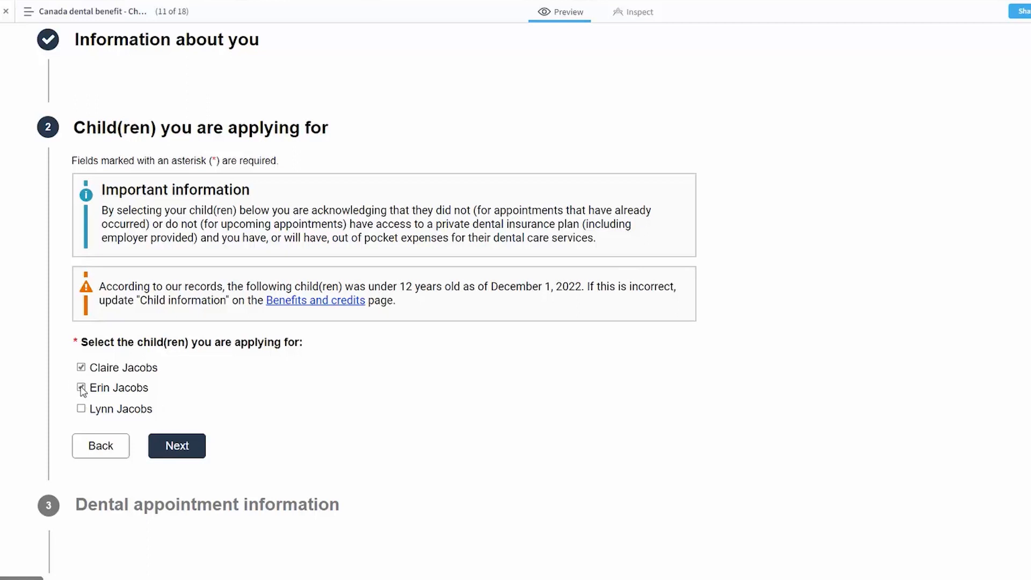
pyautogui.click(81, 387)
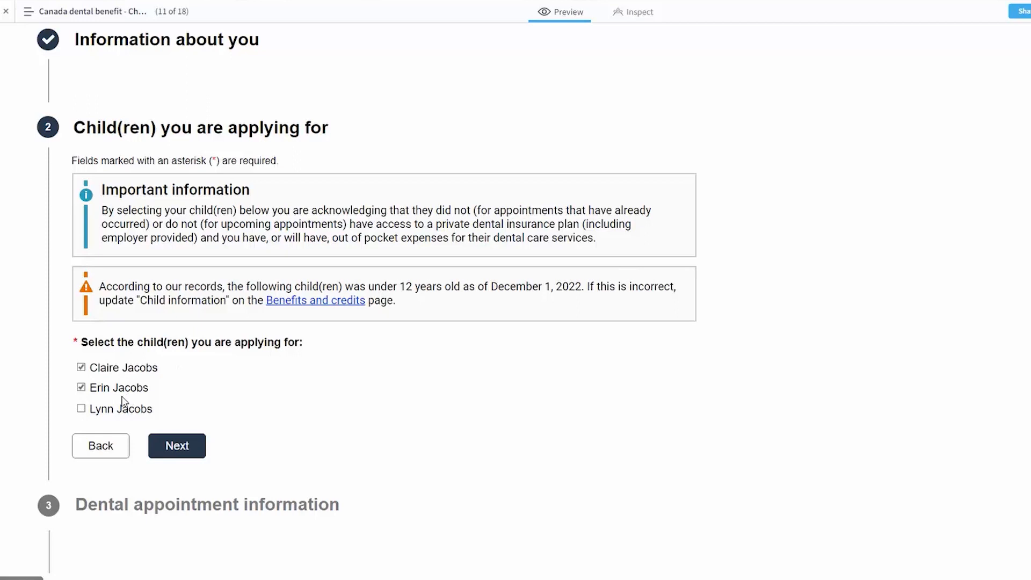
pyautogui.moveTo(125, 416)
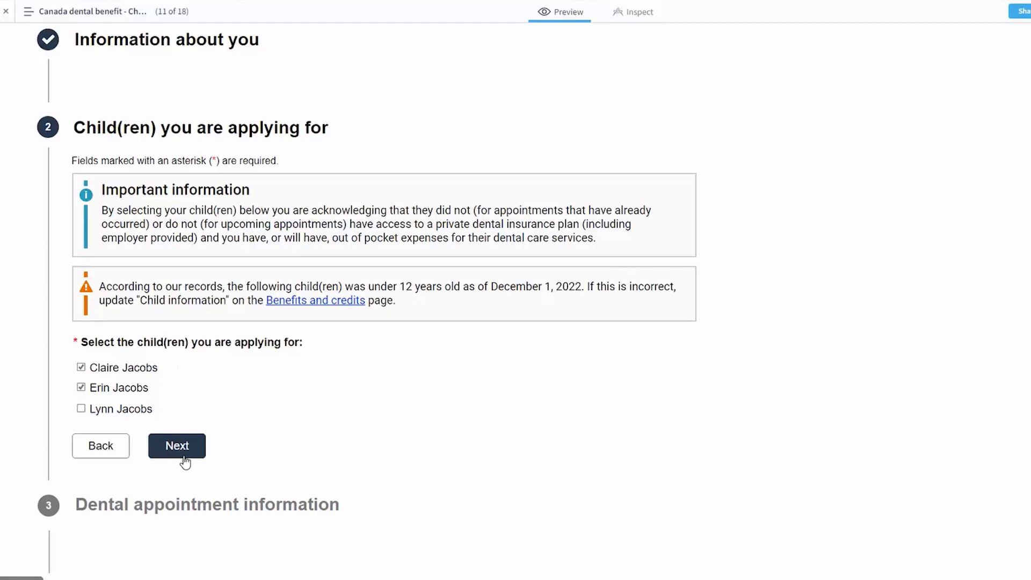
pyautogui.click(176, 445)
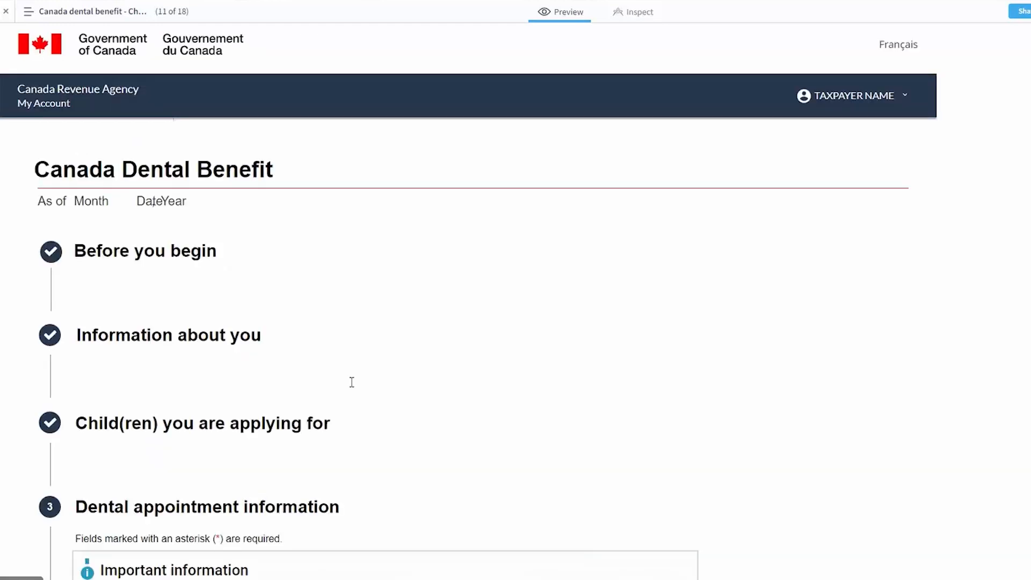
# Set Claire's appointment date to 11/9/2022 and review Erin's November 24, 2022 appointment.
pyautogui.scroll(-3)
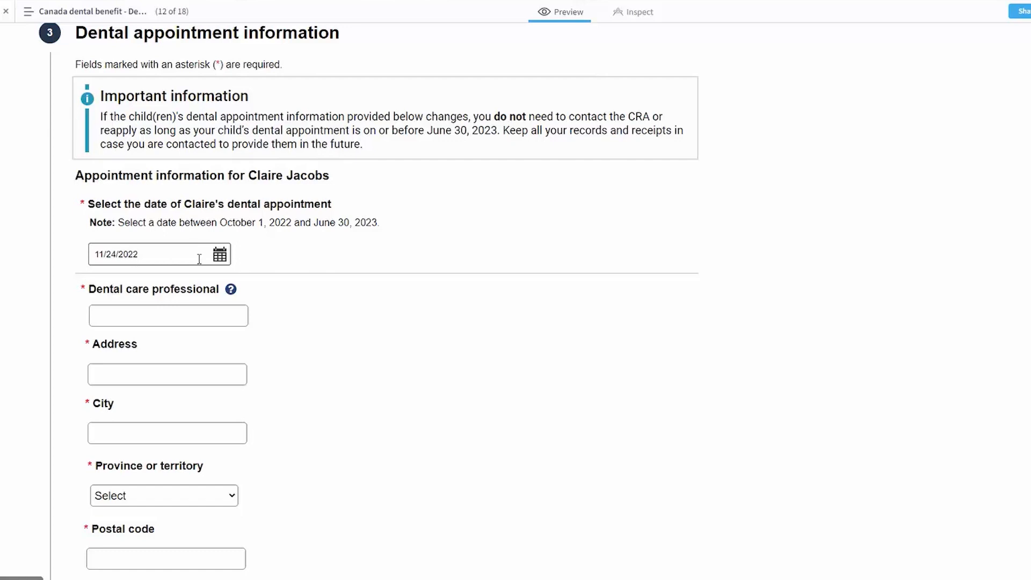
pyautogui.write('11/9/2022')
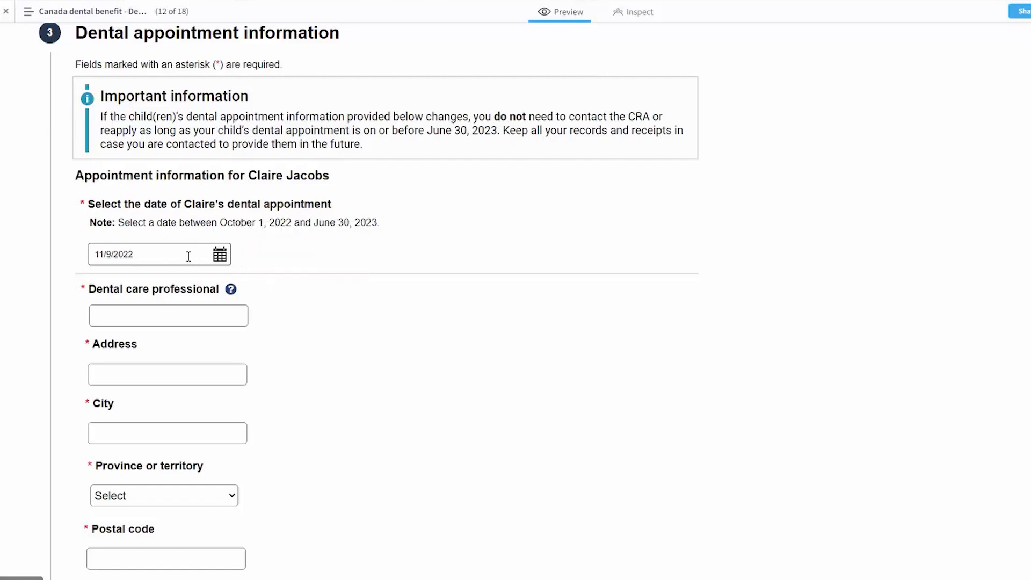
pyautogui.moveTo(354, 232)
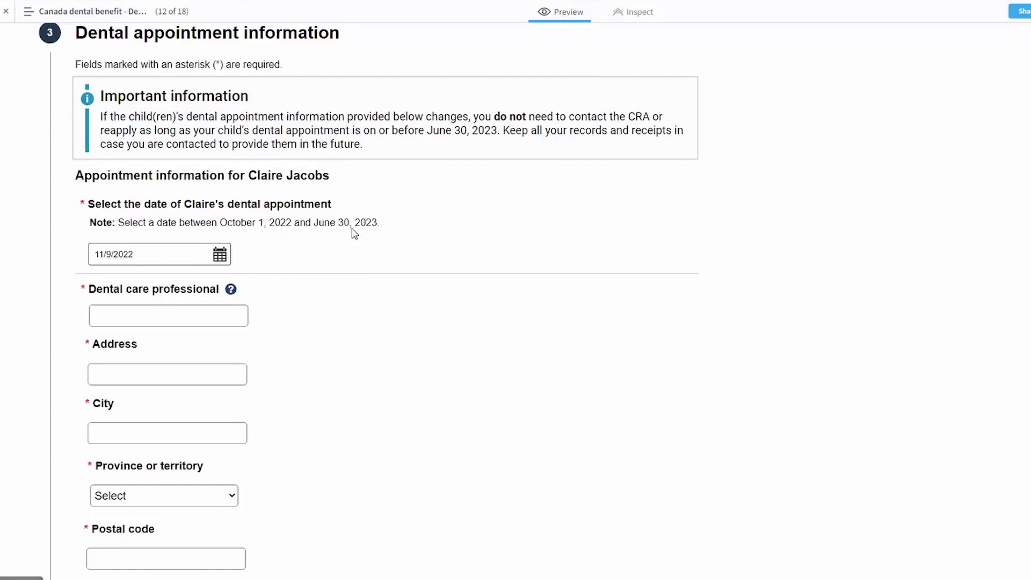
pyautogui.moveTo(314, 284)
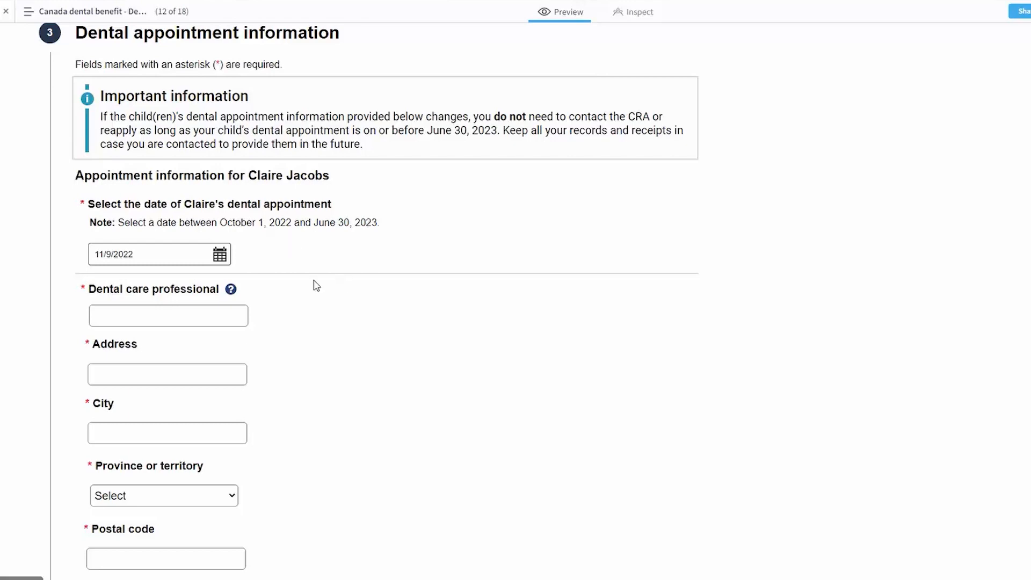
pyautogui.scroll(-3)
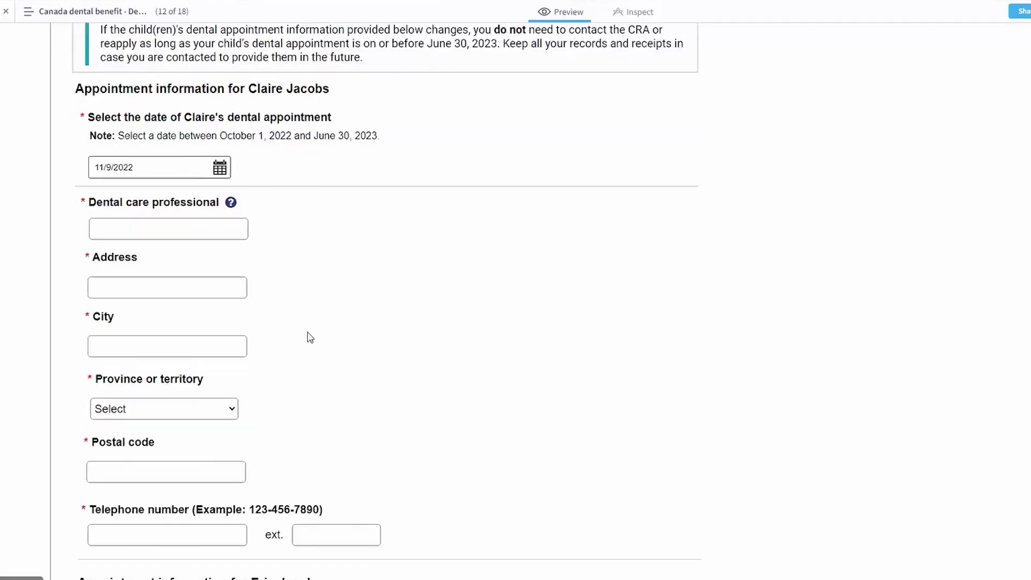
pyautogui.scroll(-3)
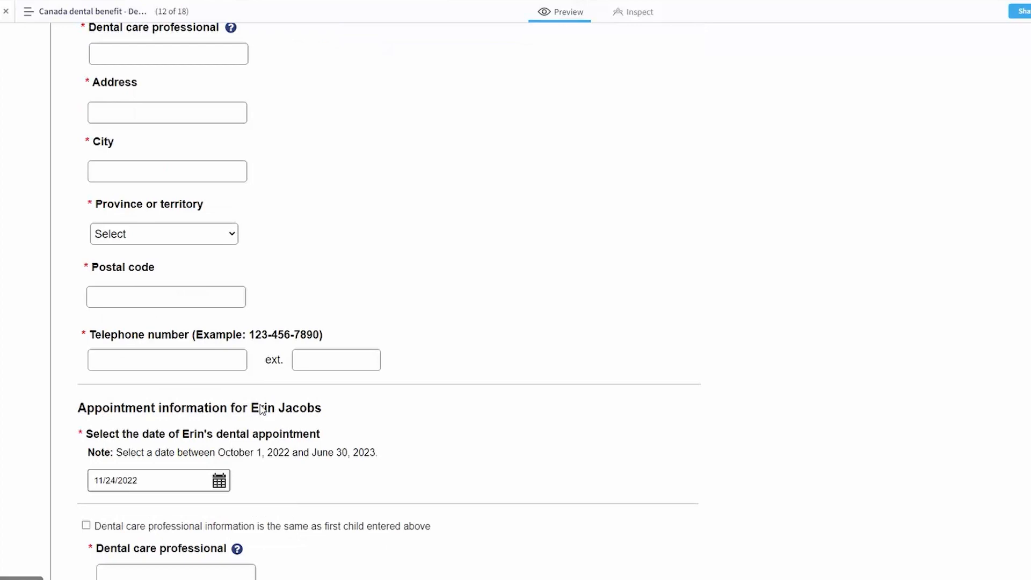
pyautogui.scroll(-3)
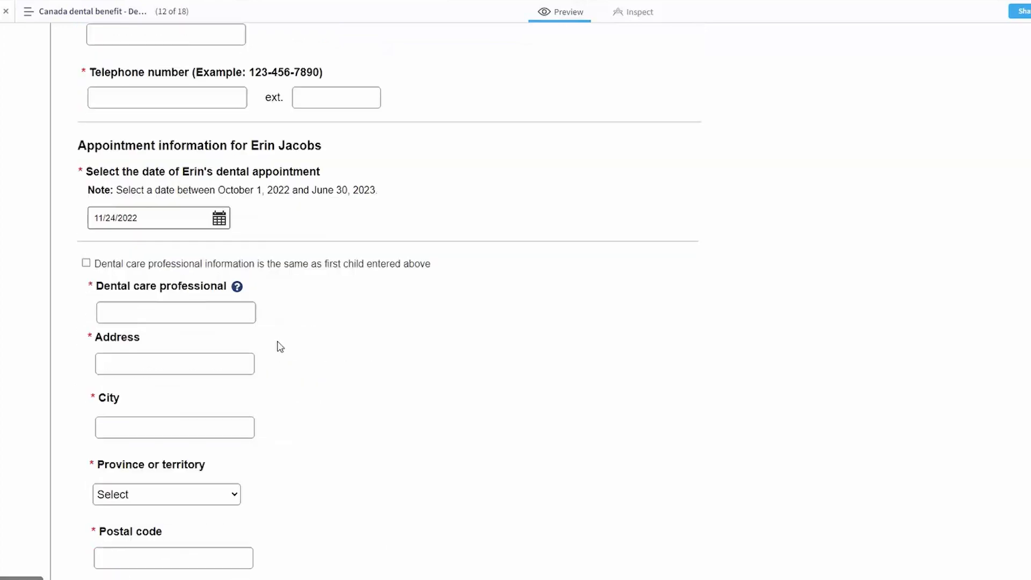
pyautogui.scroll(-3)
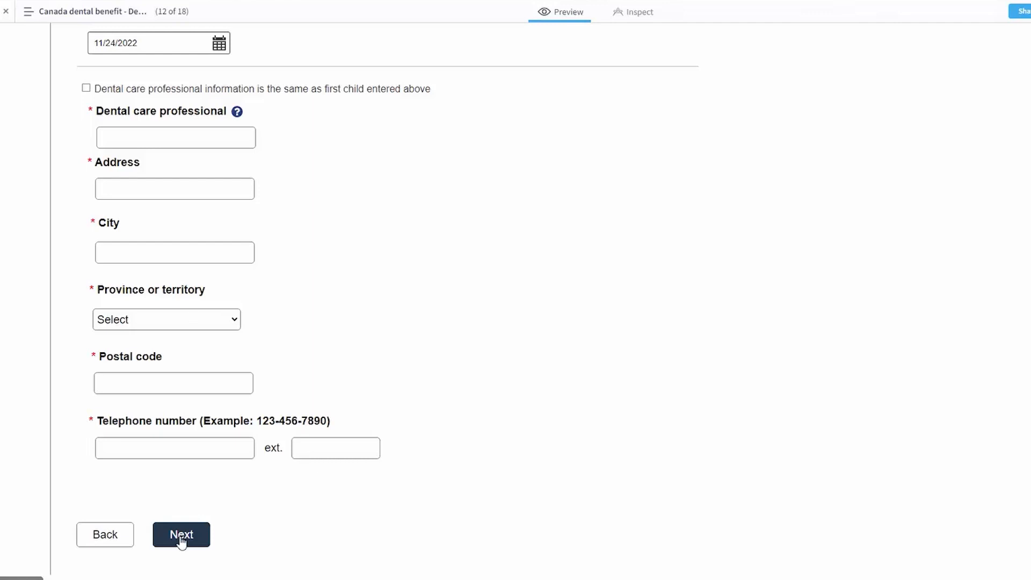
pyautogui.click(180, 533)
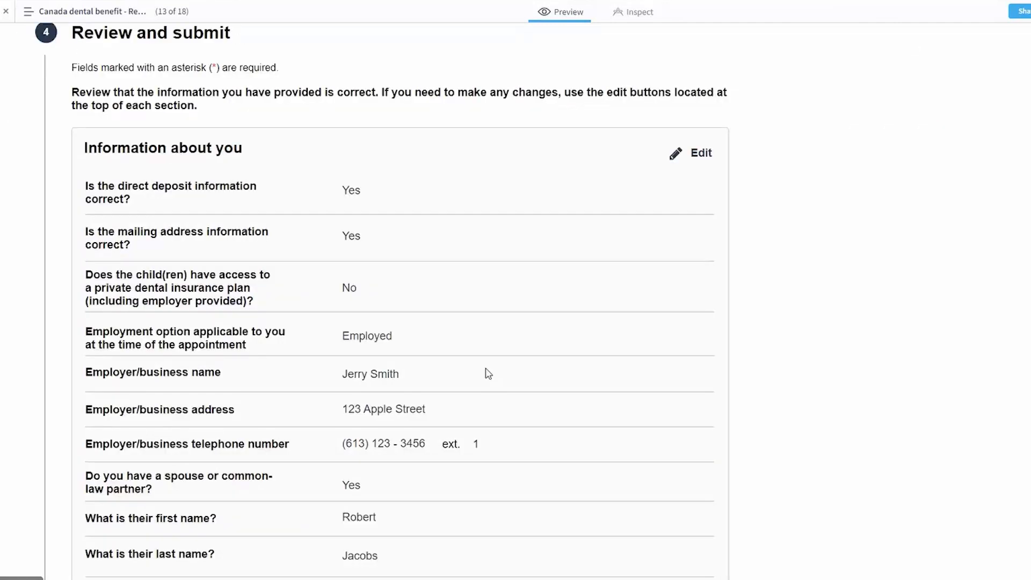
pyautogui.moveTo(460, 290)
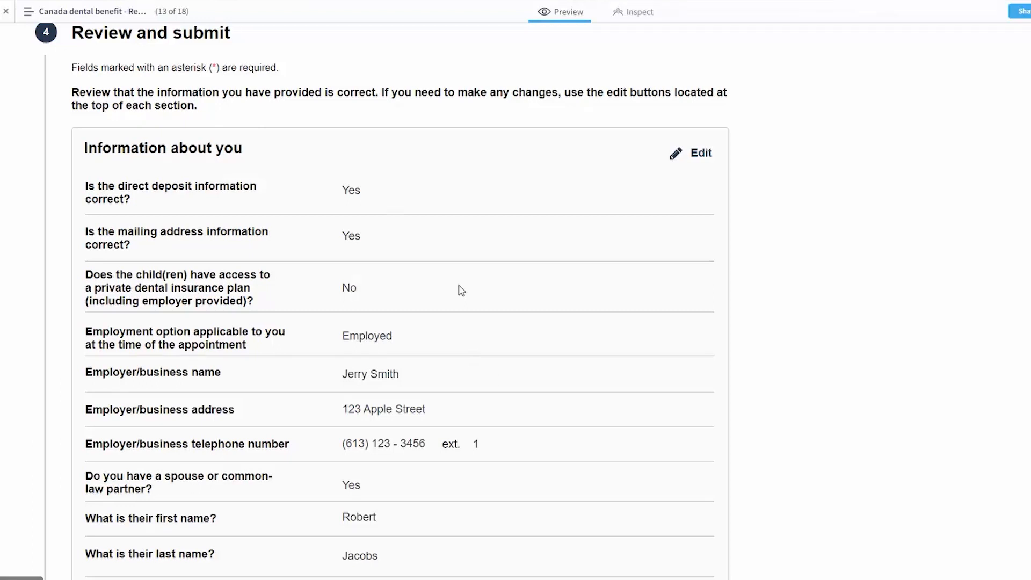
pyautogui.moveTo(352, 192)
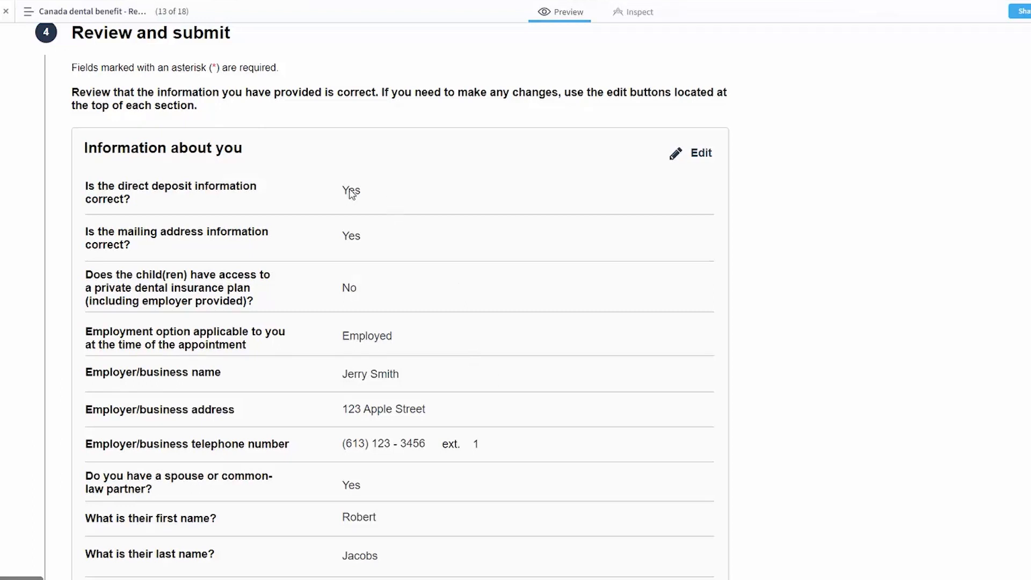
pyautogui.moveTo(382, 476)
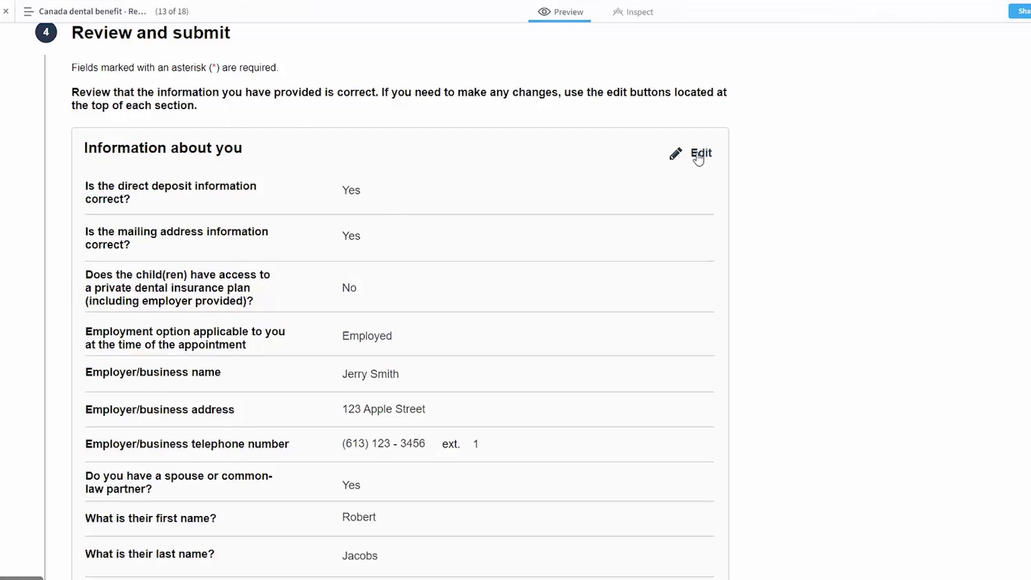
pyautogui.moveTo(457, 421)
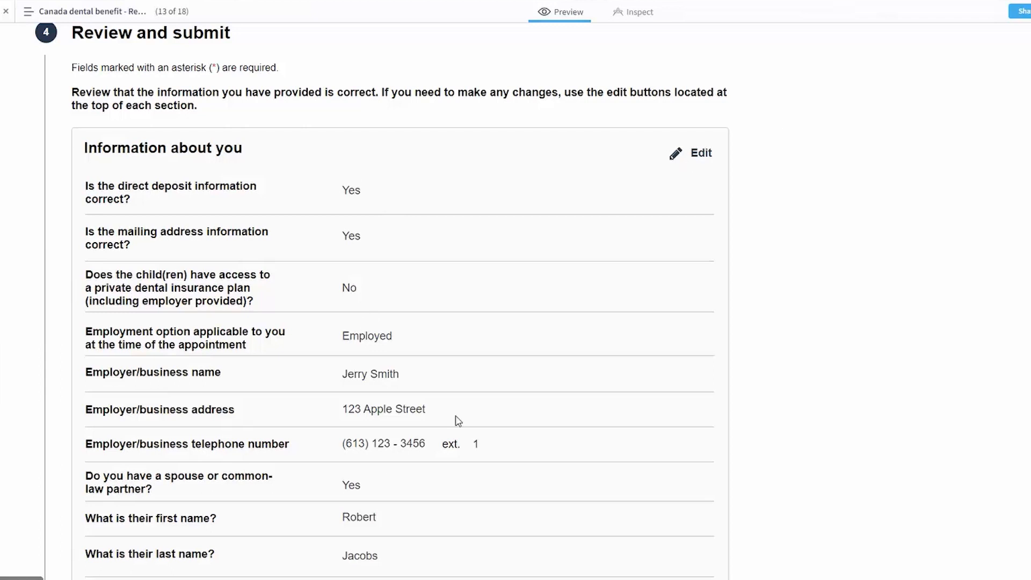
pyautogui.moveTo(361, 209)
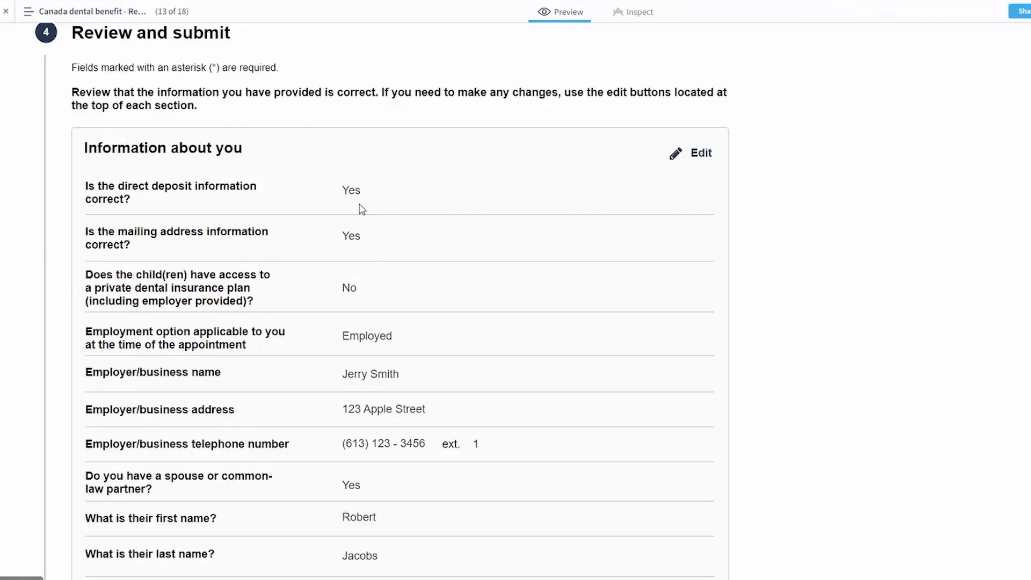
pyautogui.moveTo(366, 203)
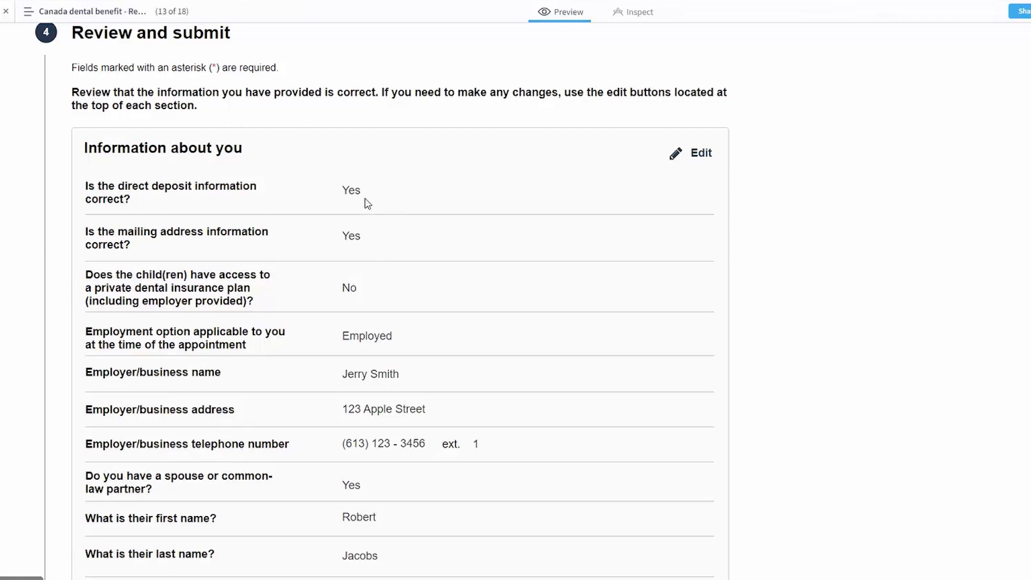
pyautogui.moveTo(378, 249)
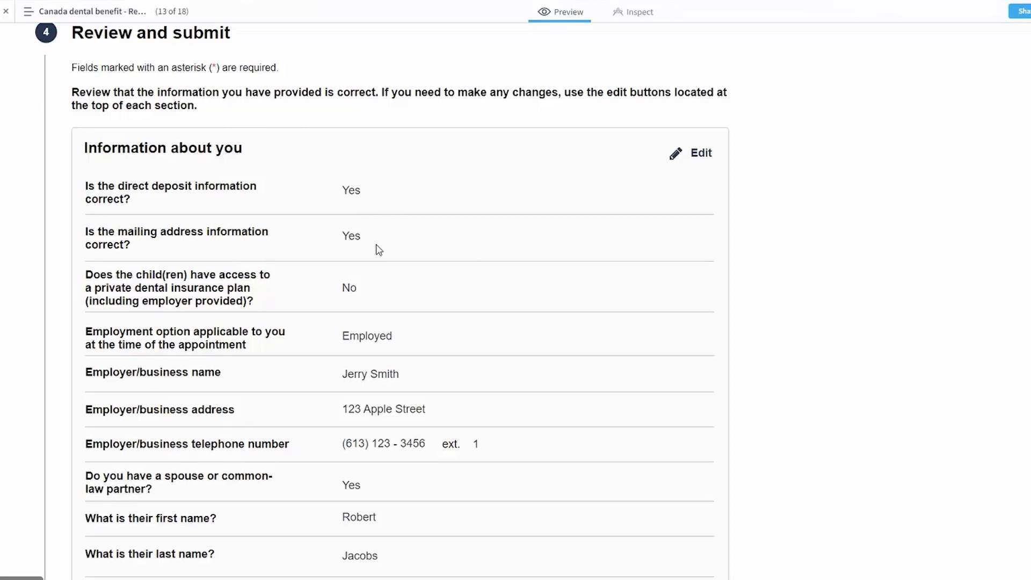
pyautogui.scroll(-3)
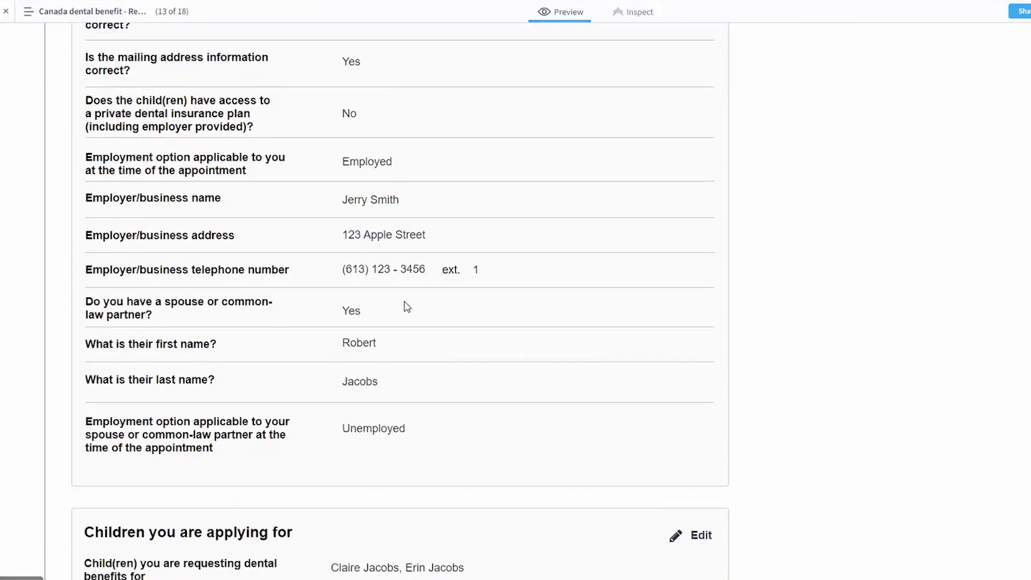
pyautogui.scroll(-3)
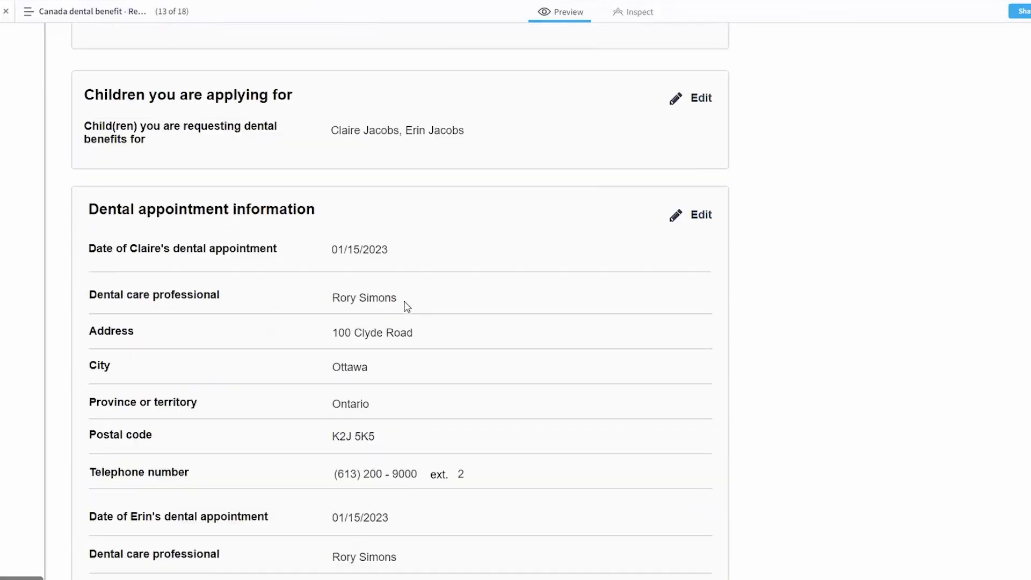
pyautogui.scroll(-3)
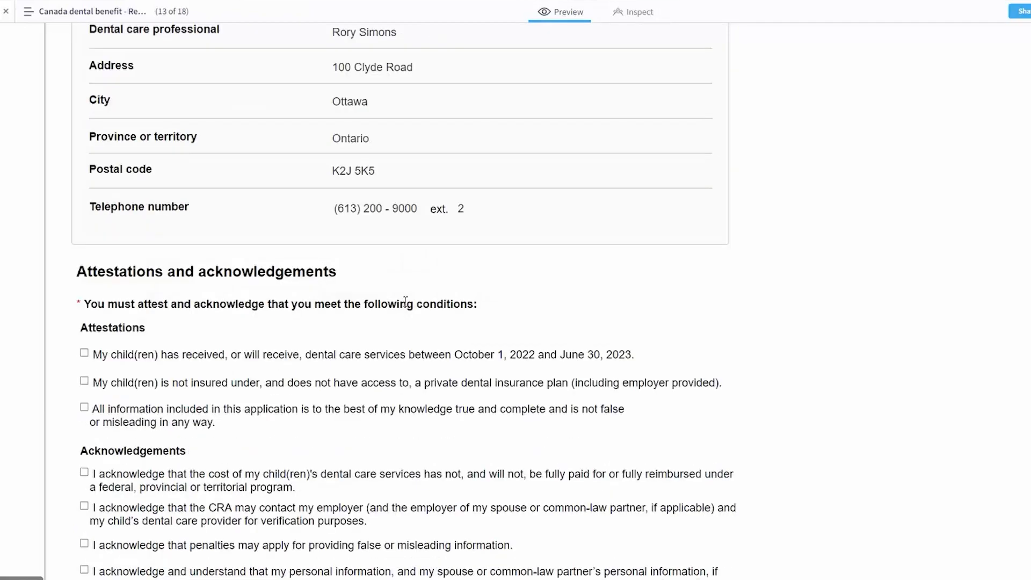
# Tick the three attestations: dental care received, no private insurance, information true.
pyautogui.scroll(-3)
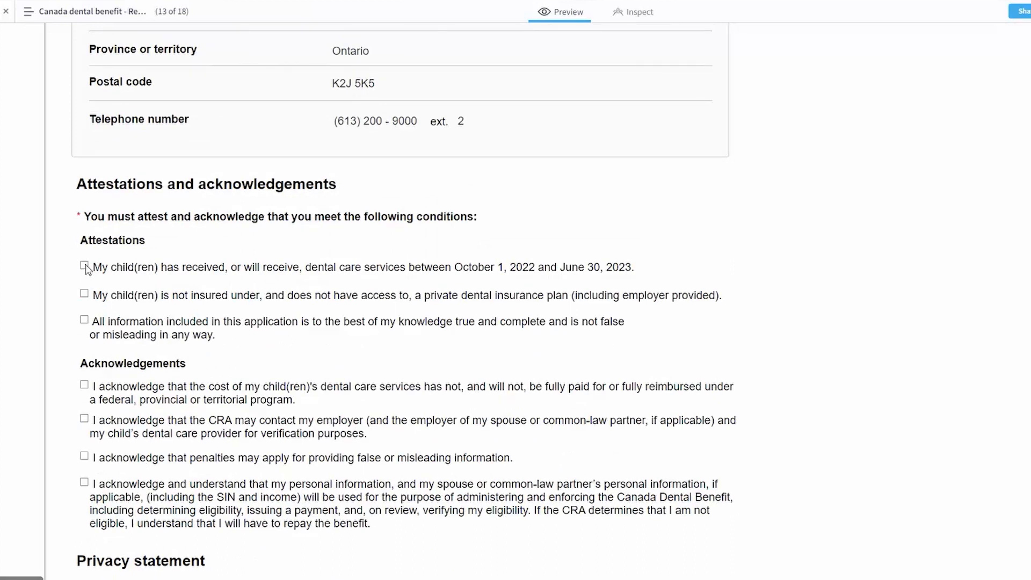
pyautogui.click(84, 266)
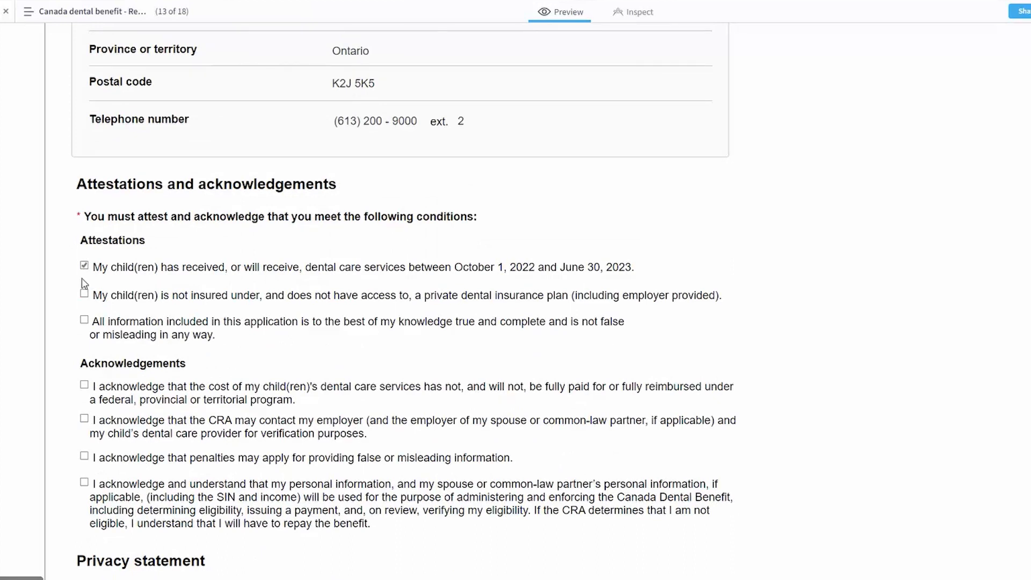
pyautogui.click(84, 294)
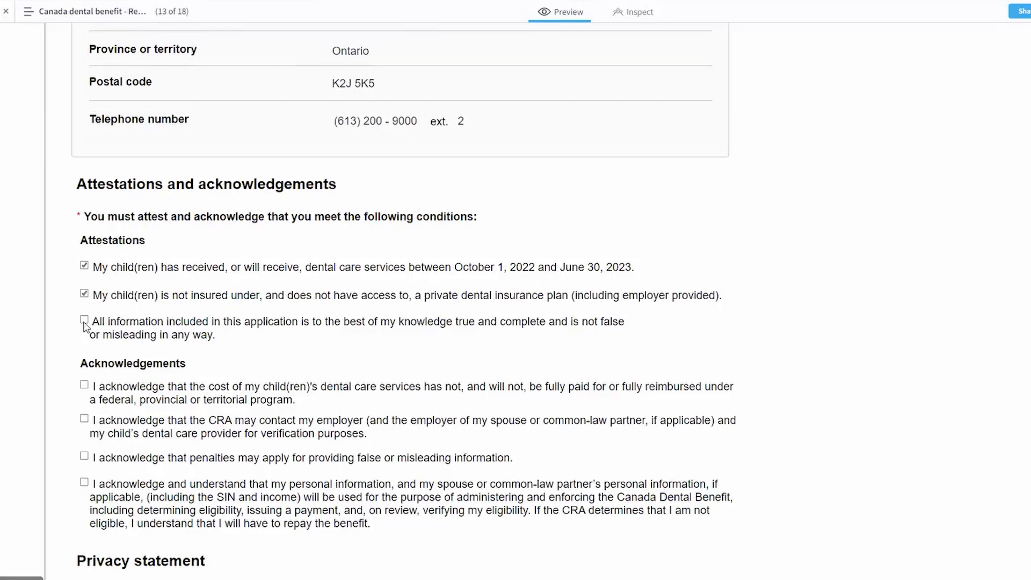
pyautogui.click(84, 321)
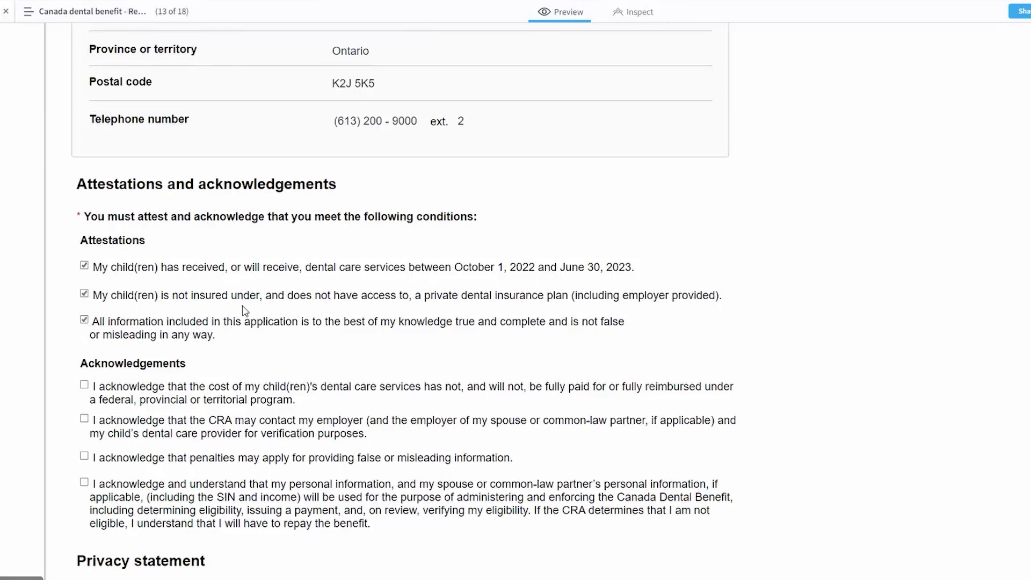
pyautogui.moveTo(235, 303)
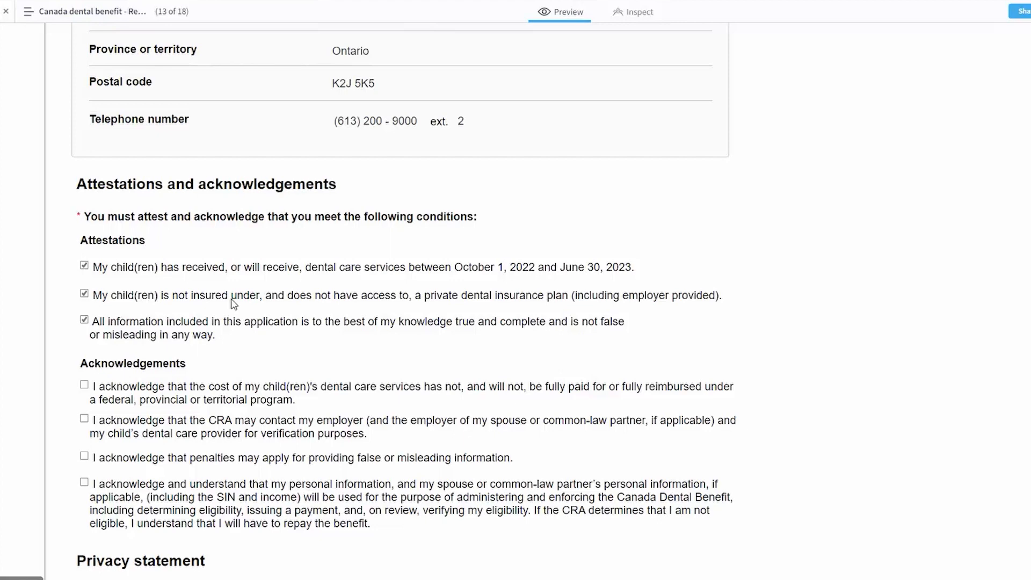
# Tick all four acknowledgements, covering costs, CRA contact, penalties and personal information use.
pyautogui.scroll(-3)
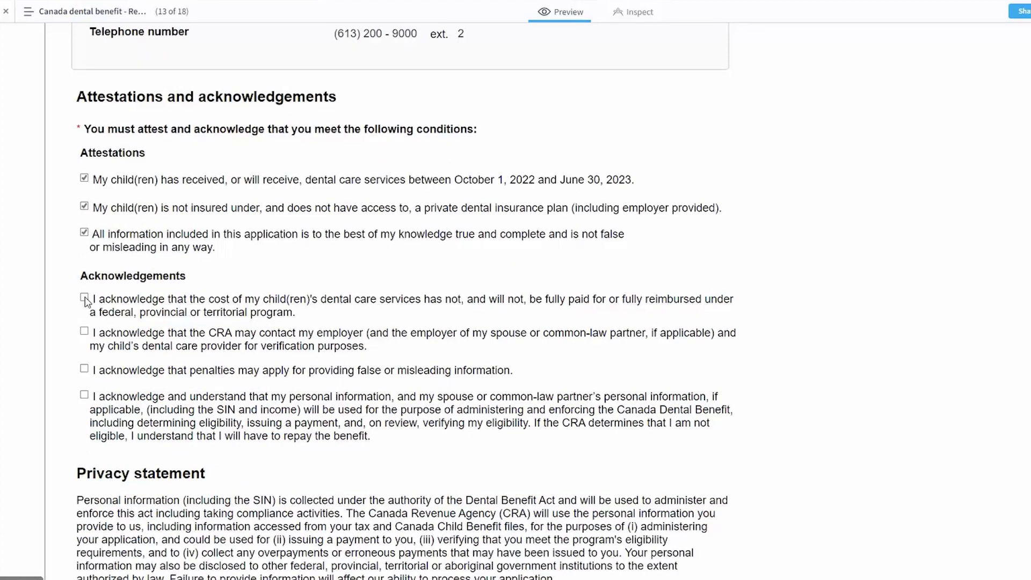
pyautogui.click(84, 299)
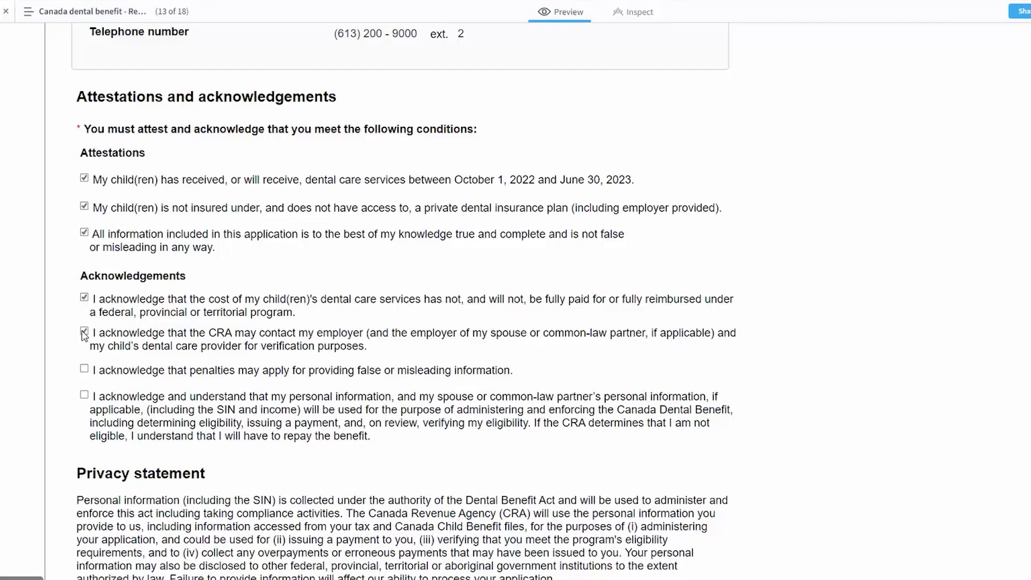
pyautogui.click(84, 332)
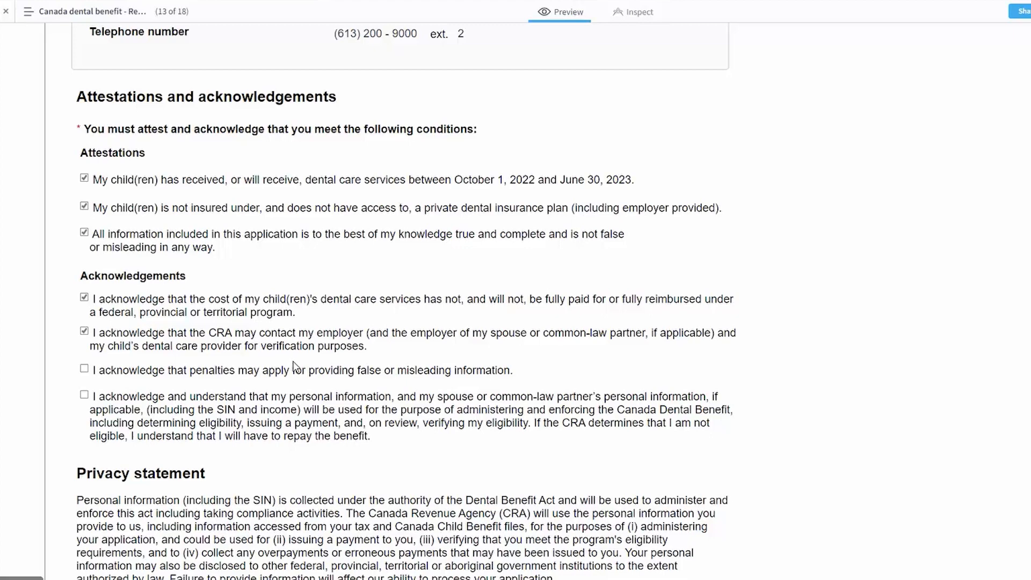
pyautogui.click(84, 368)
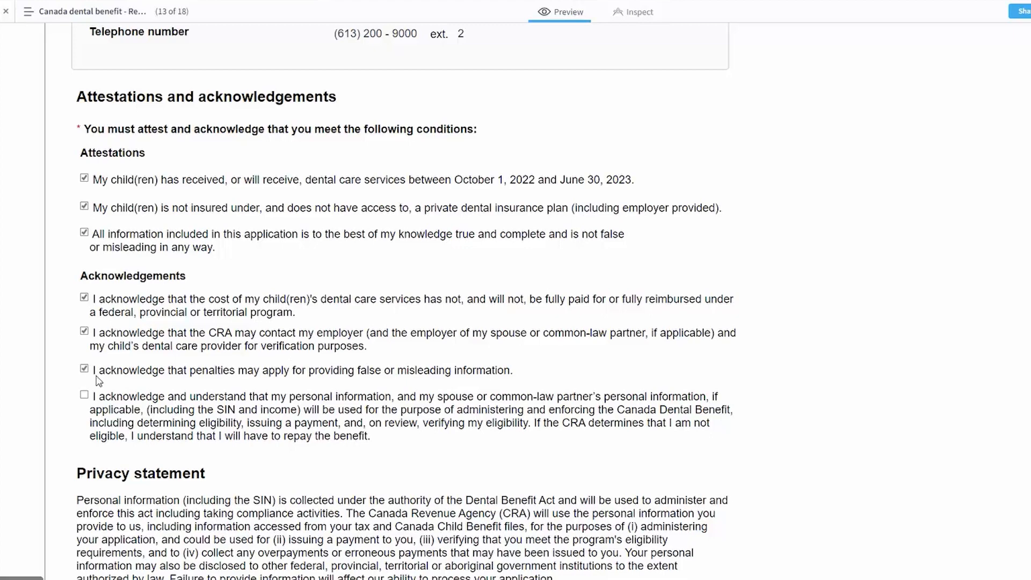
pyautogui.scroll(-3)
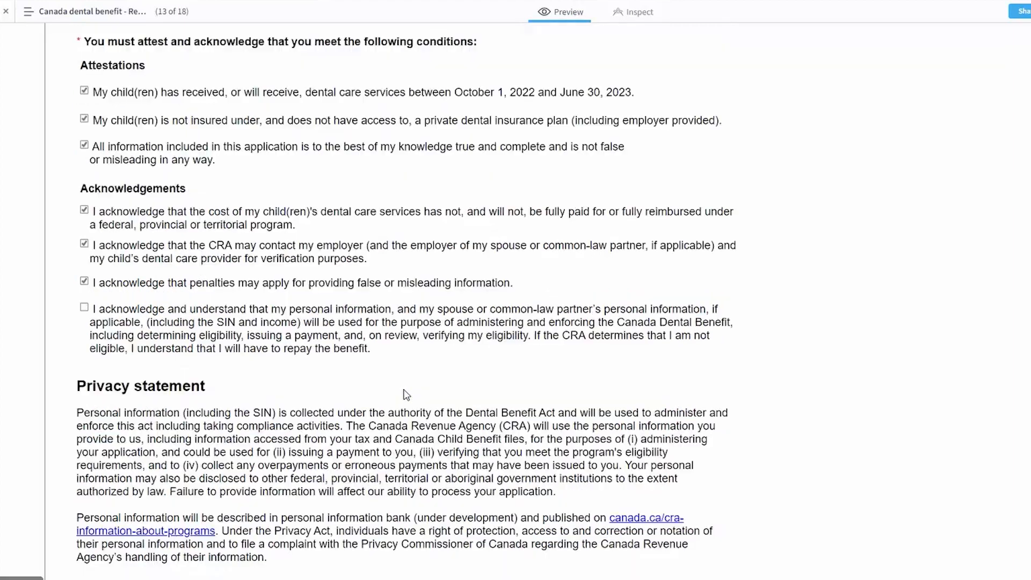
pyautogui.moveTo(226, 349)
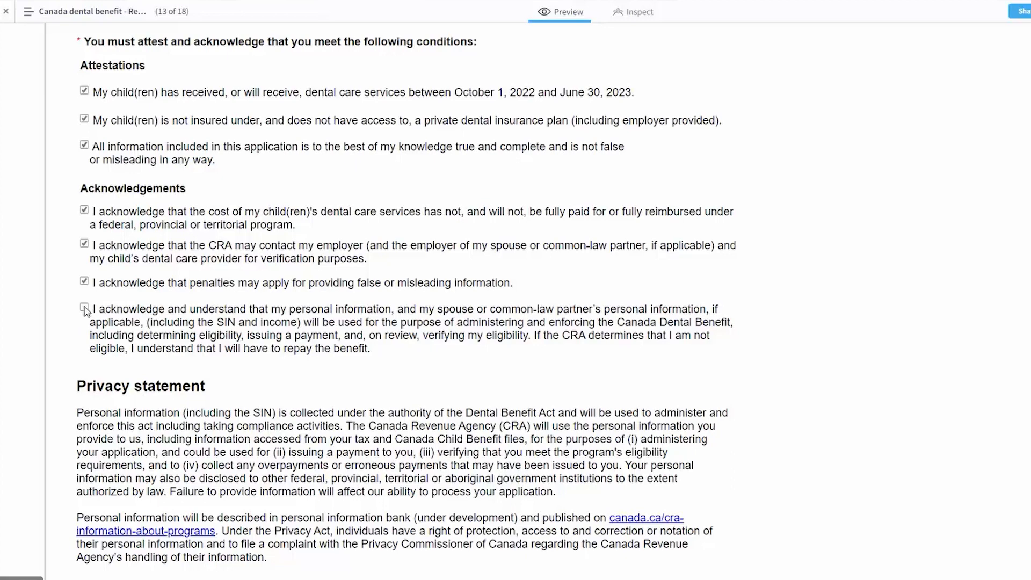
pyautogui.click(84, 309)
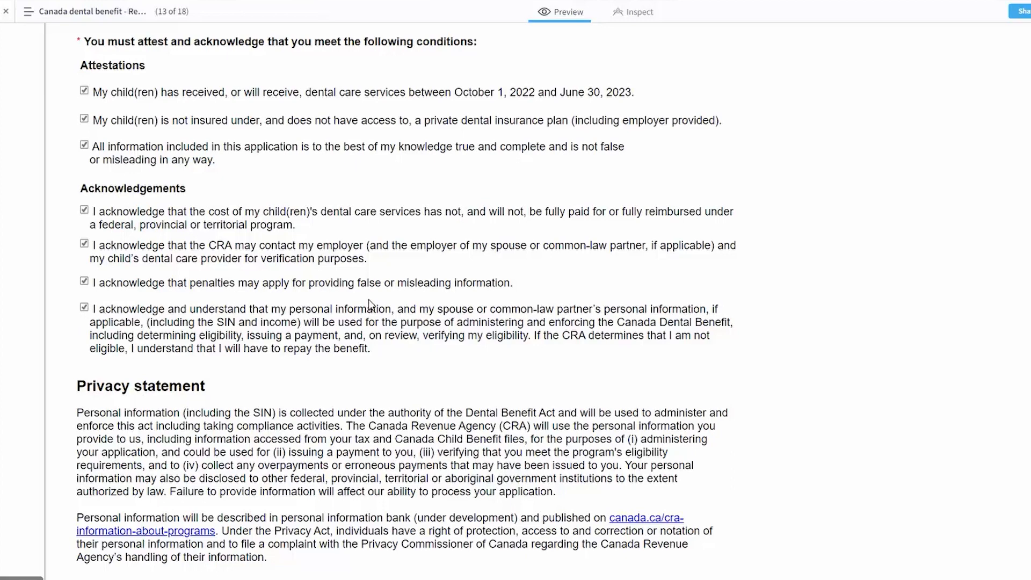
pyautogui.scroll(-3)
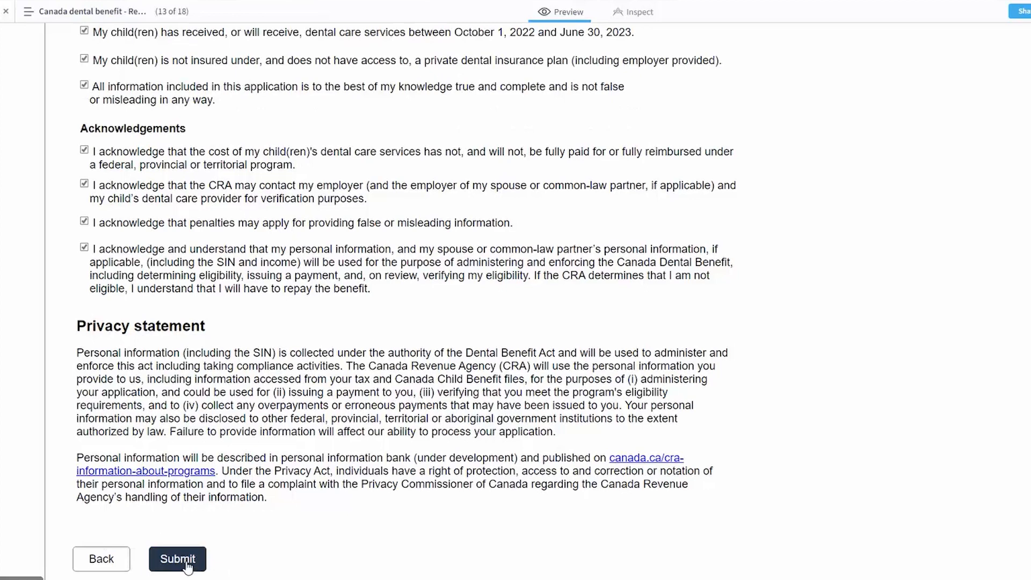
# Submit the application and review the confirmation page showing number ABCD1234 and payment details.
pyautogui.click(177, 559)
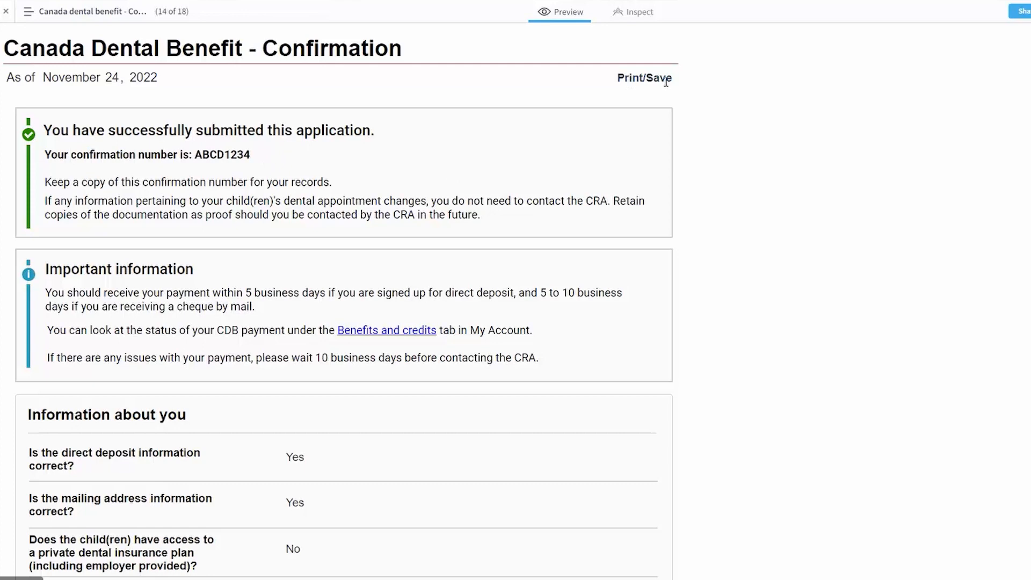
pyautogui.moveTo(527, 162)
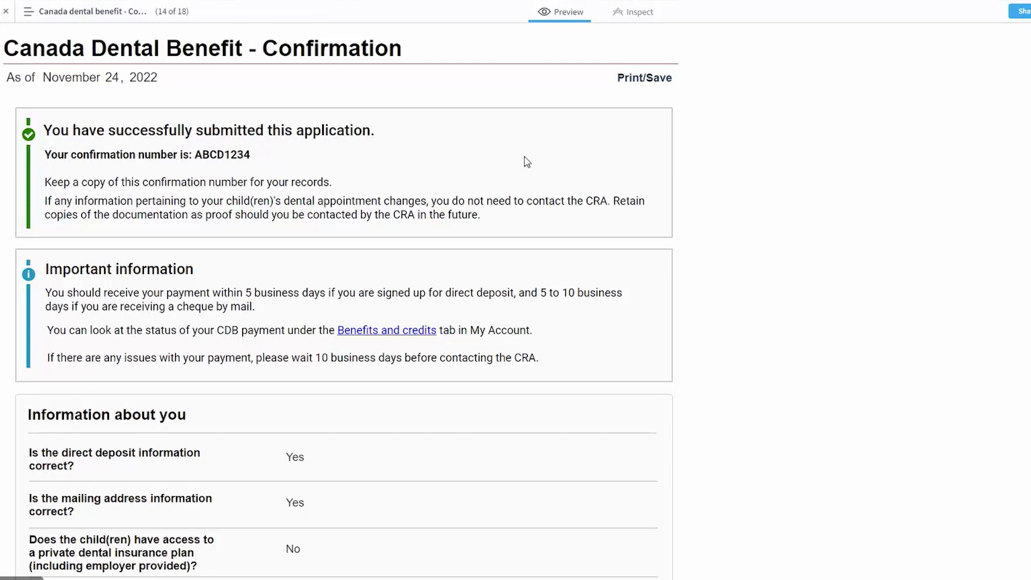
pyautogui.moveTo(512, 319)
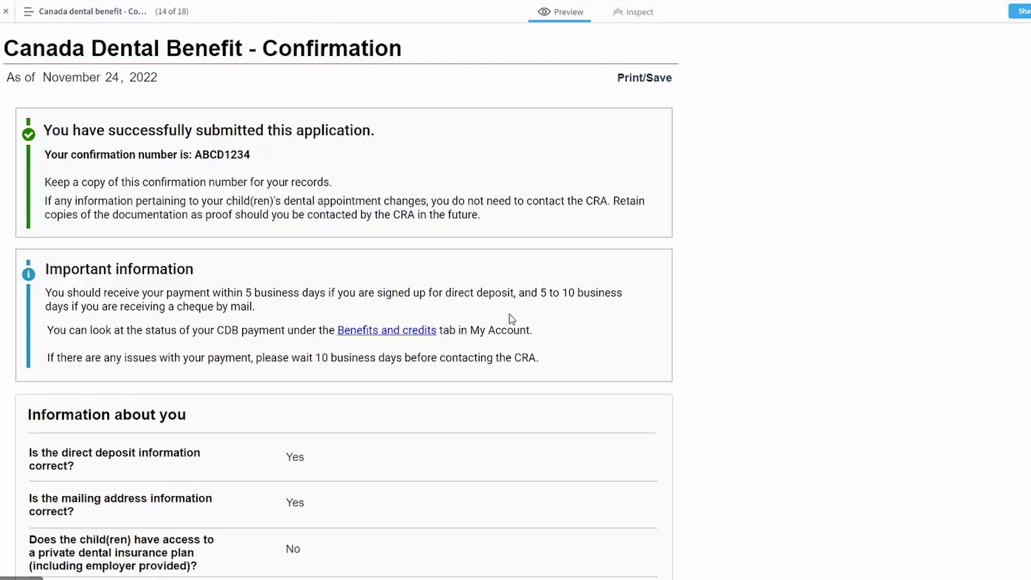
pyautogui.scroll(-3)
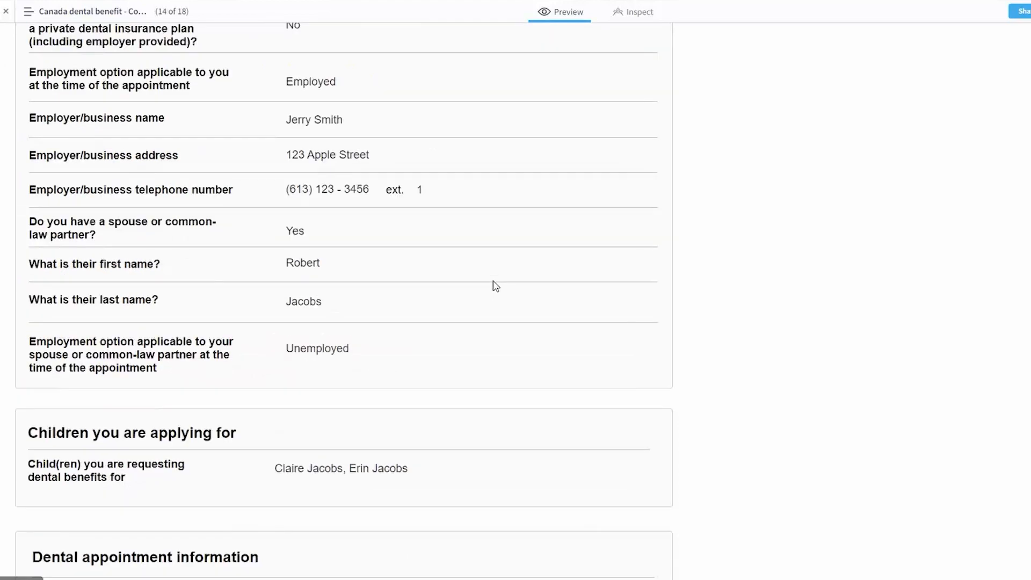
pyautogui.scroll(-3)
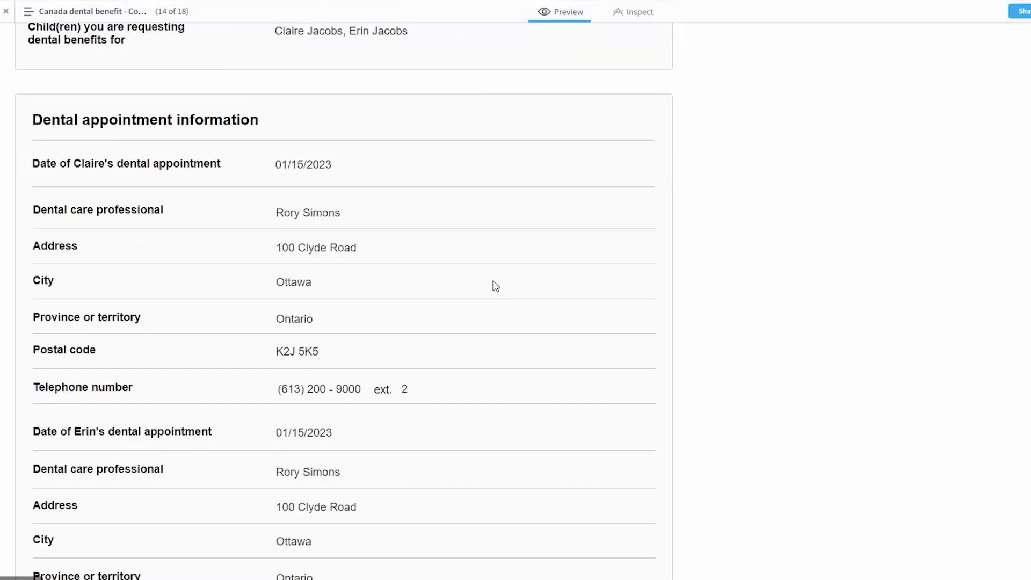
pyautogui.scroll(-3)
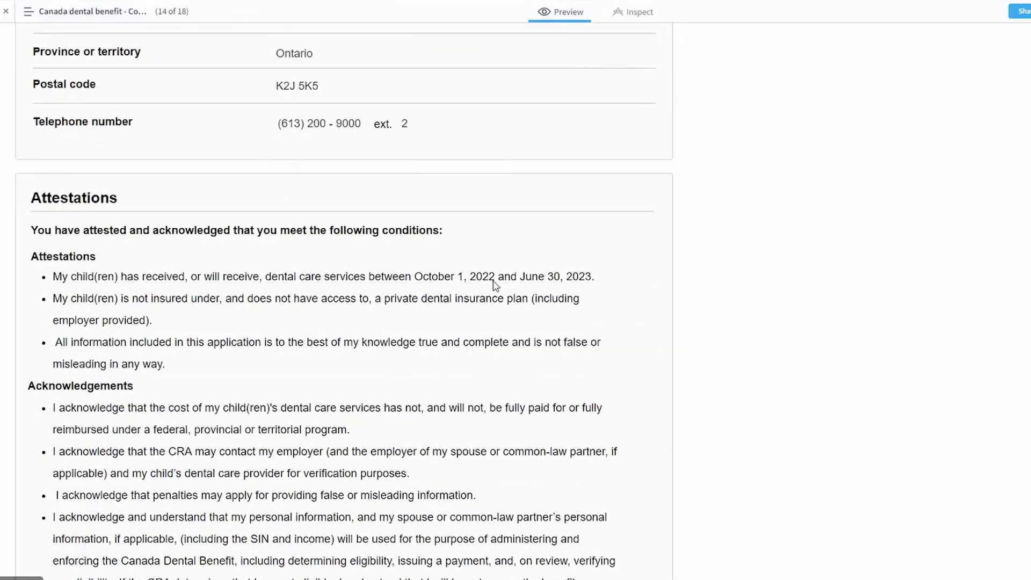
pyautogui.scroll(-3)
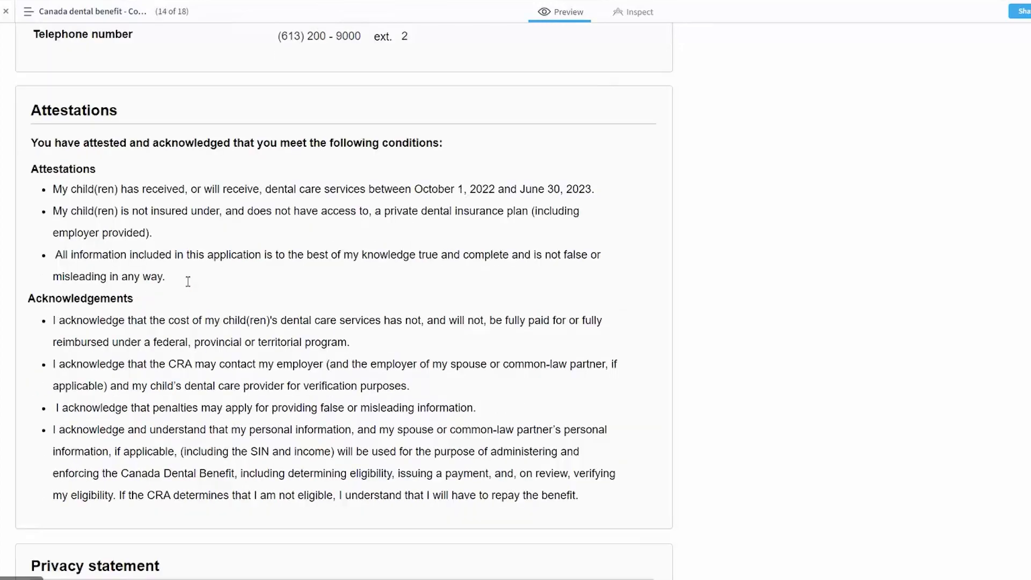
pyautogui.scroll(-3)
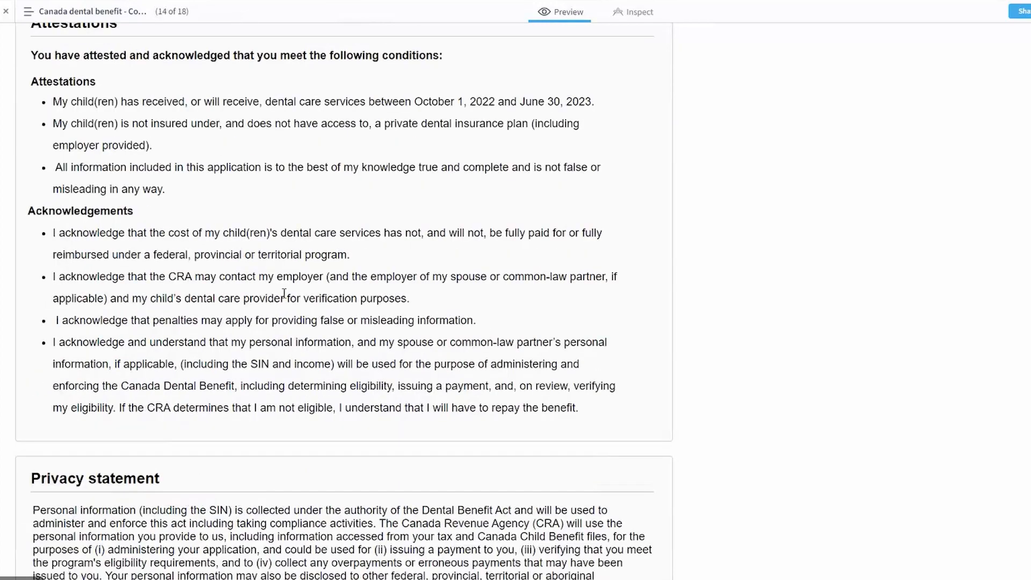
pyautogui.scroll(3)
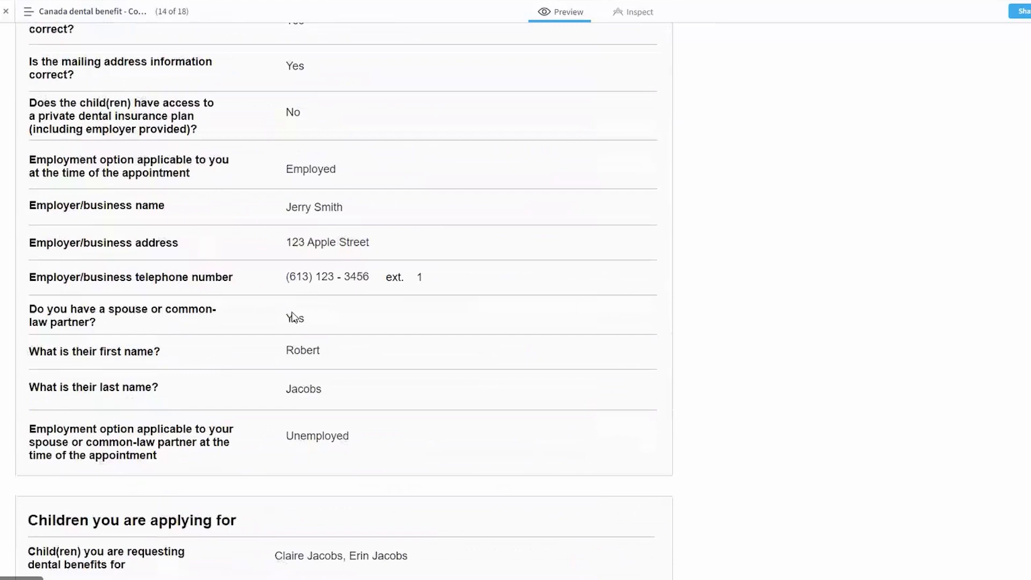
pyautogui.scroll(3)
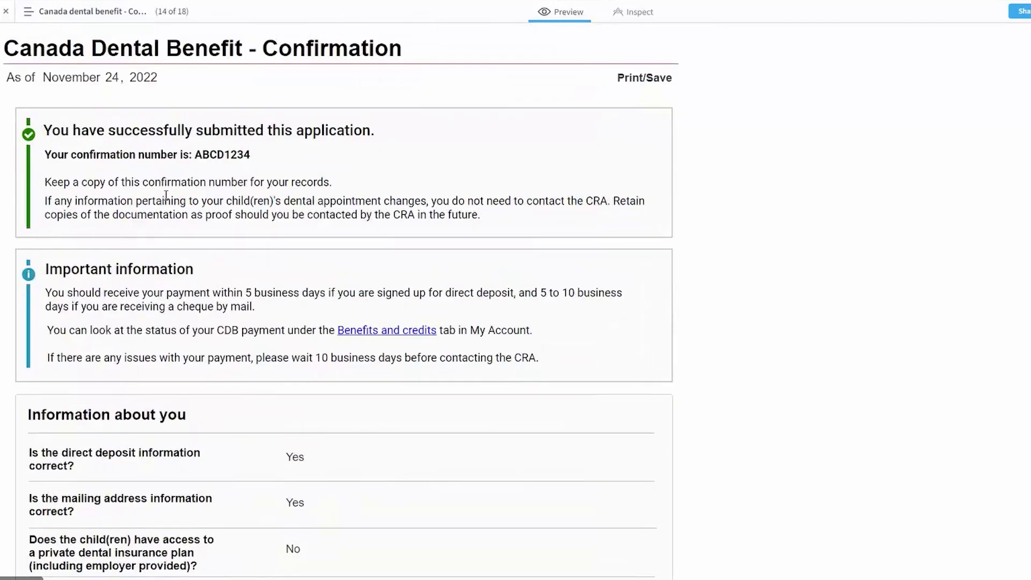
pyautogui.moveTo(260, 268)
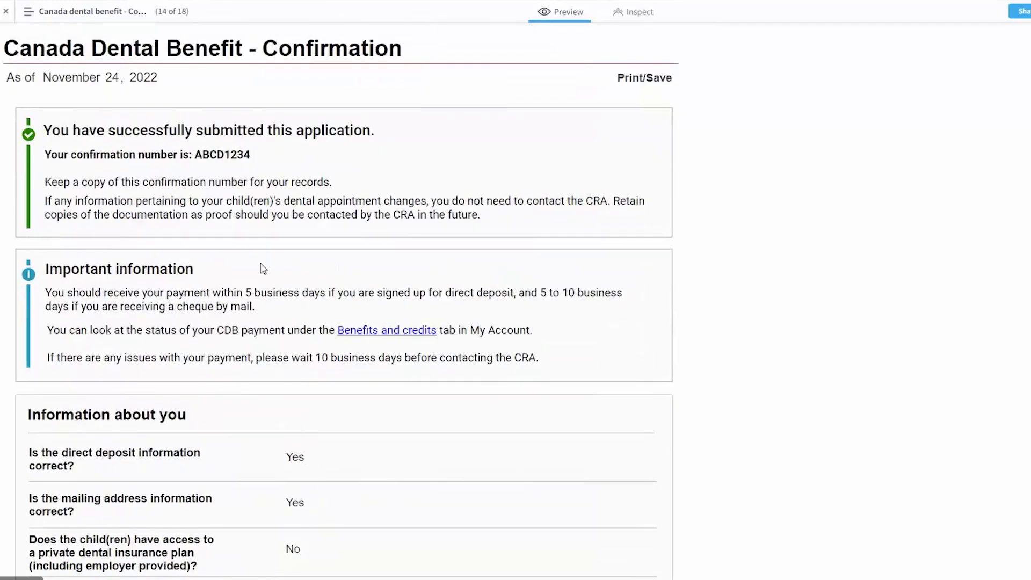
pyautogui.moveTo(112, 296)
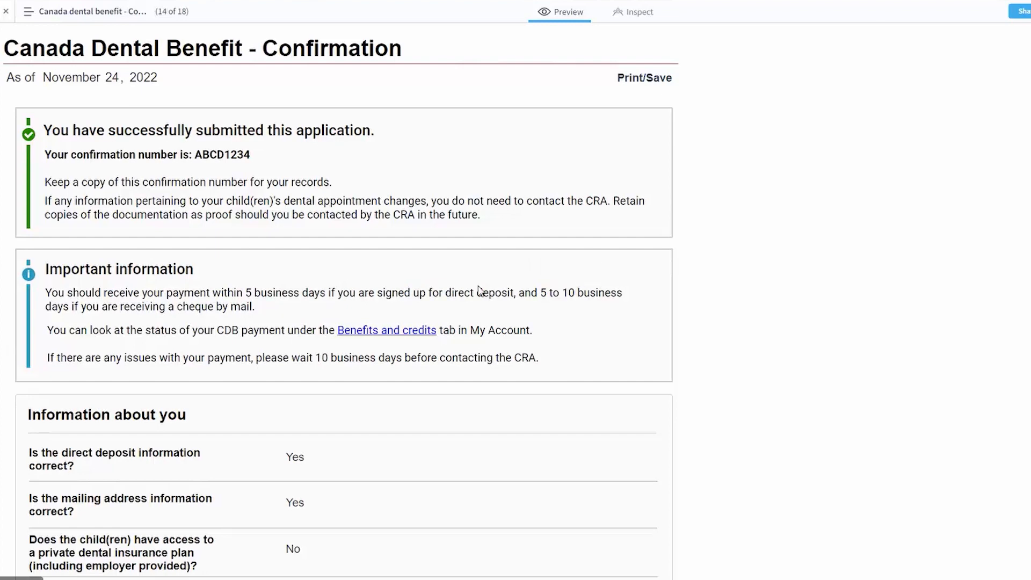
pyautogui.scroll(-3)
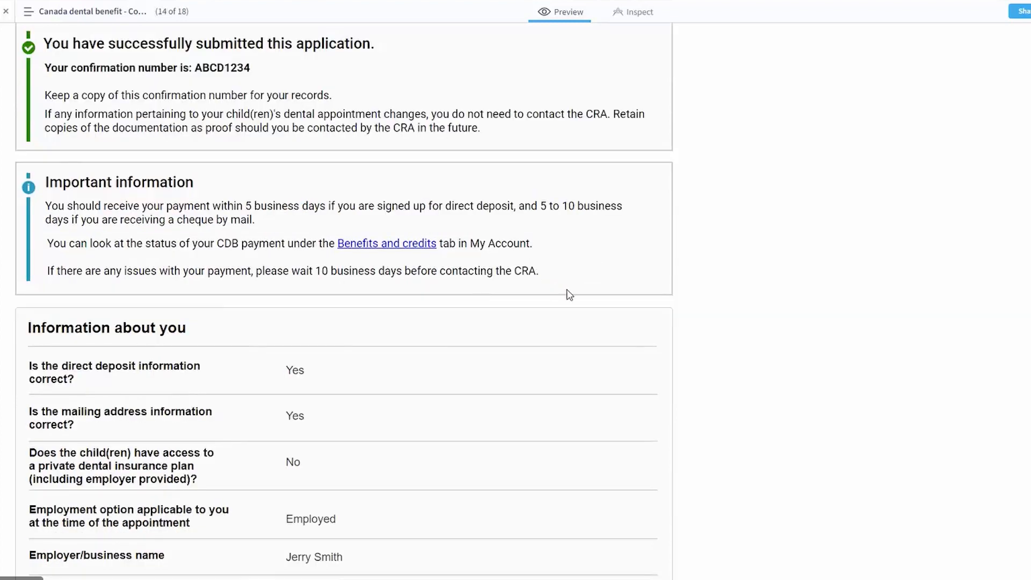